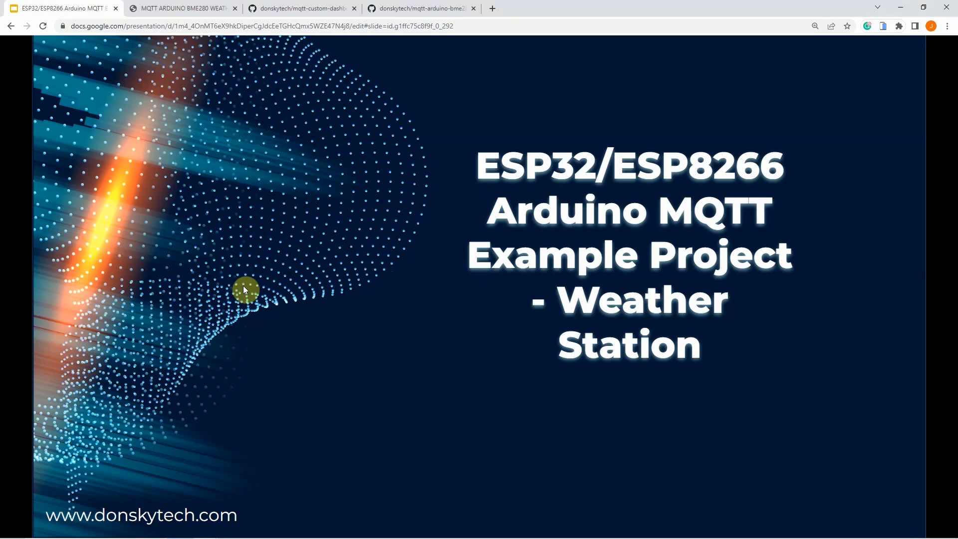
pyautogui.moveTo(240, 209)
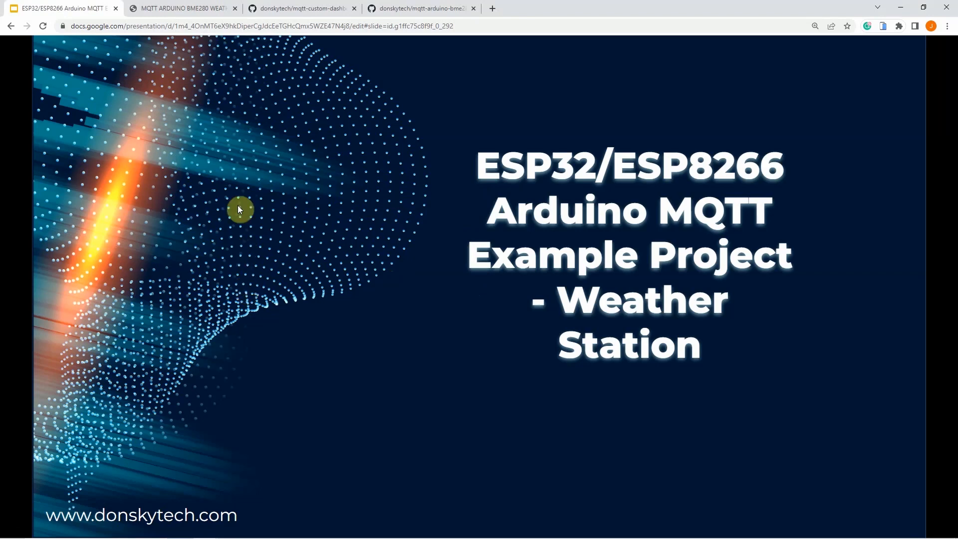
# - Bring up the weather station dashboard and switch it to light theme and back to dark
pyautogui.click(181, 9)
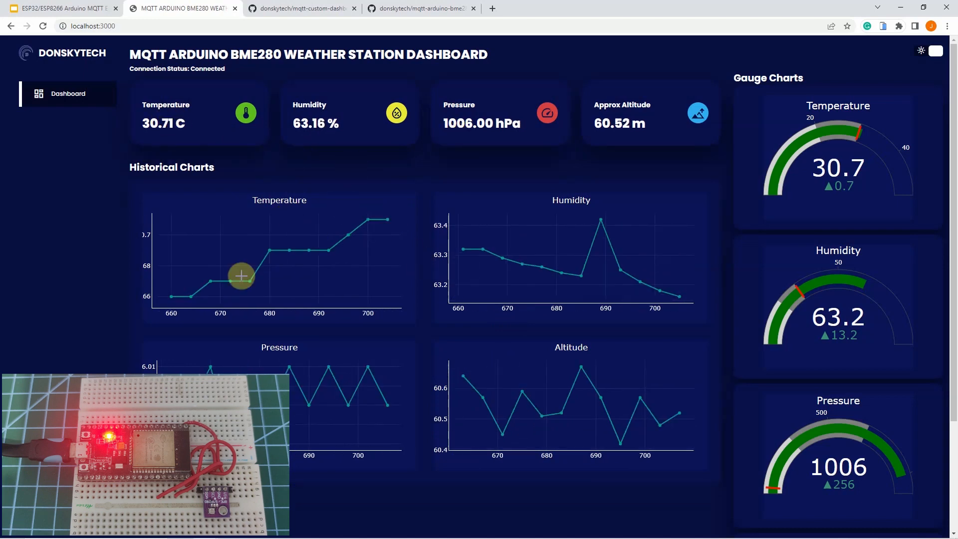
pyautogui.moveTo(806, 263)
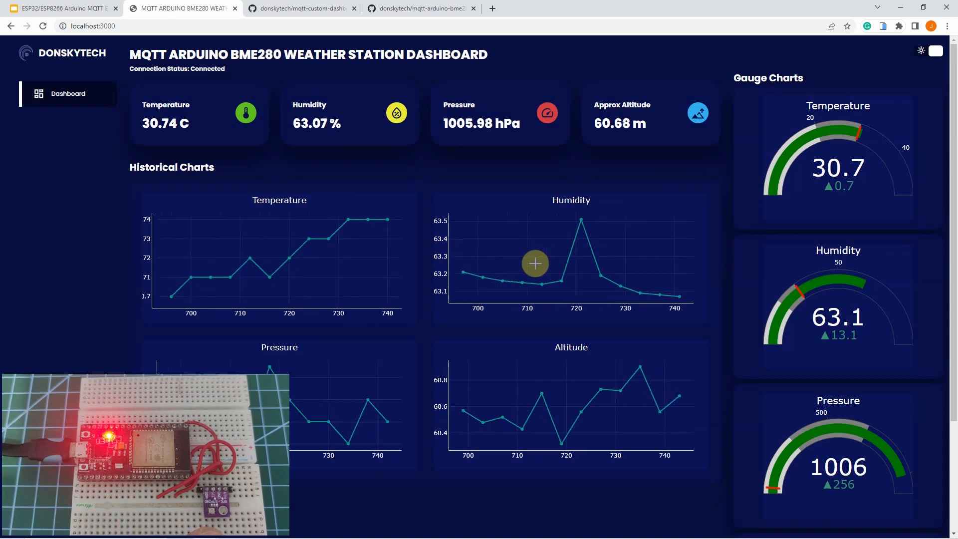
pyautogui.click(9, 532)
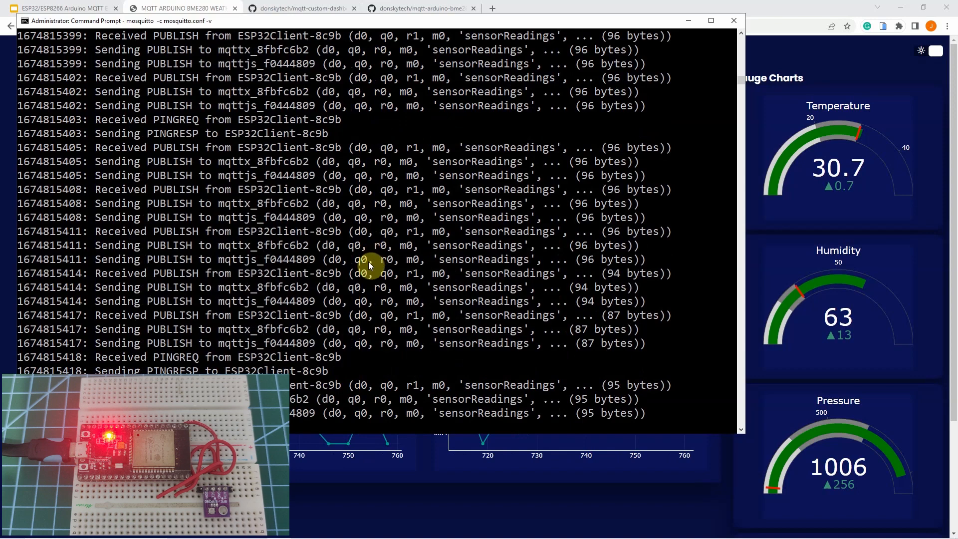
pyautogui.click(181, 8)
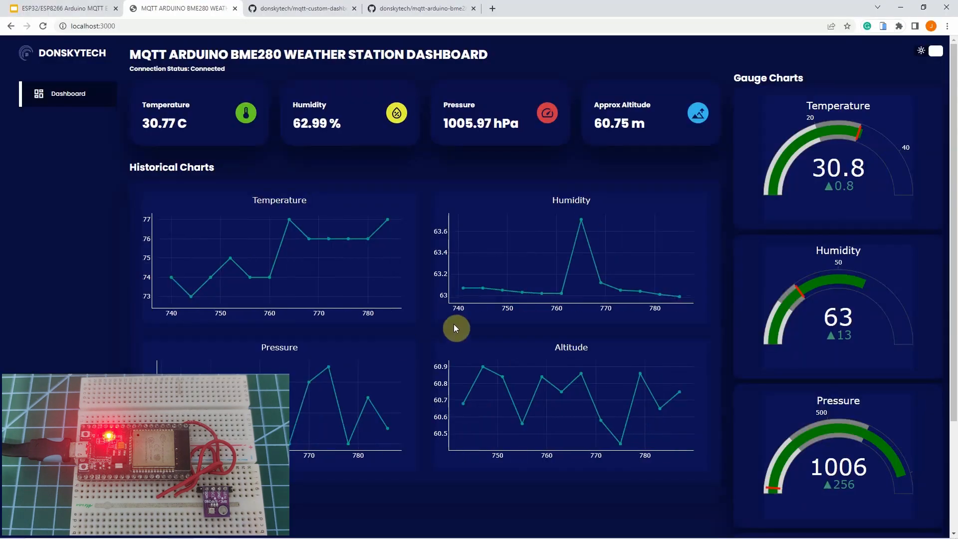
pyautogui.moveTo(541, 310)
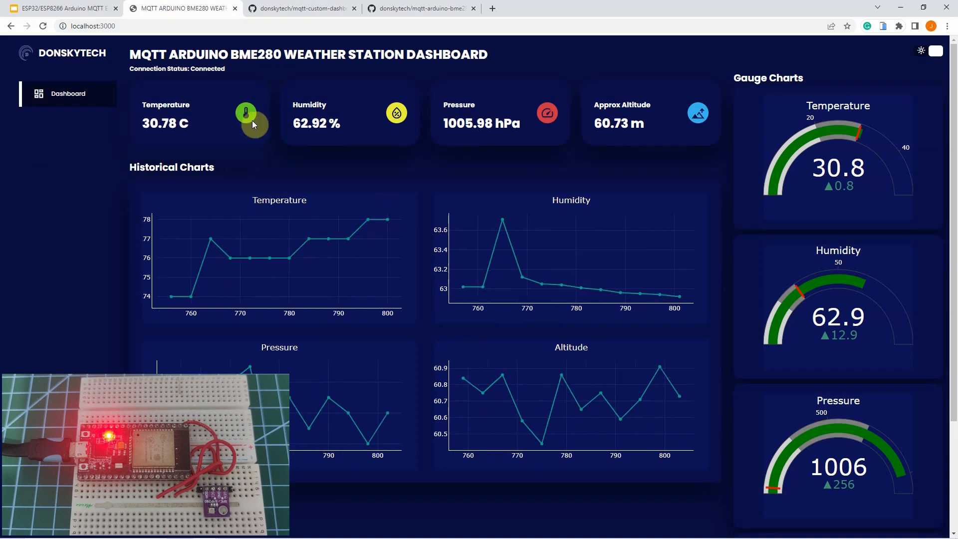
pyautogui.moveTo(350, 126)
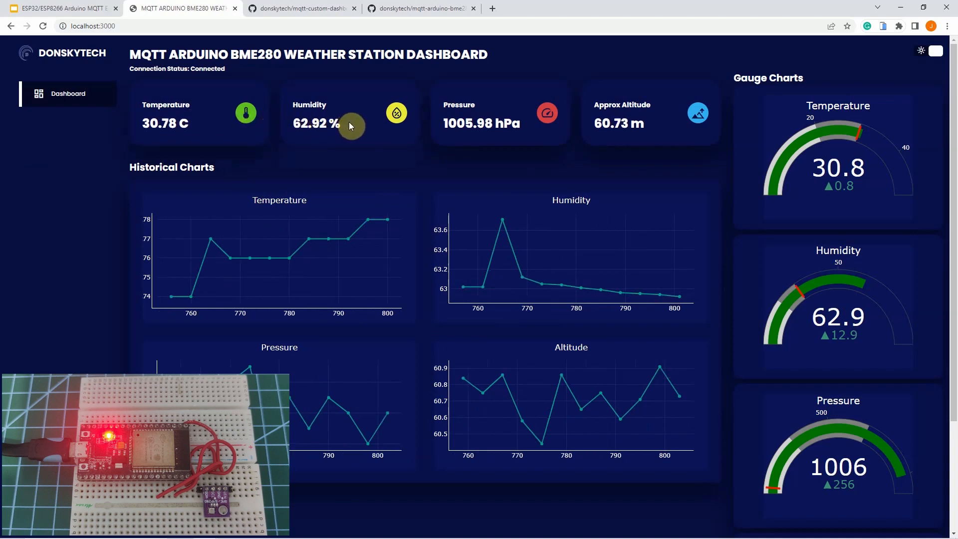
pyautogui.moveTo(435, 124)
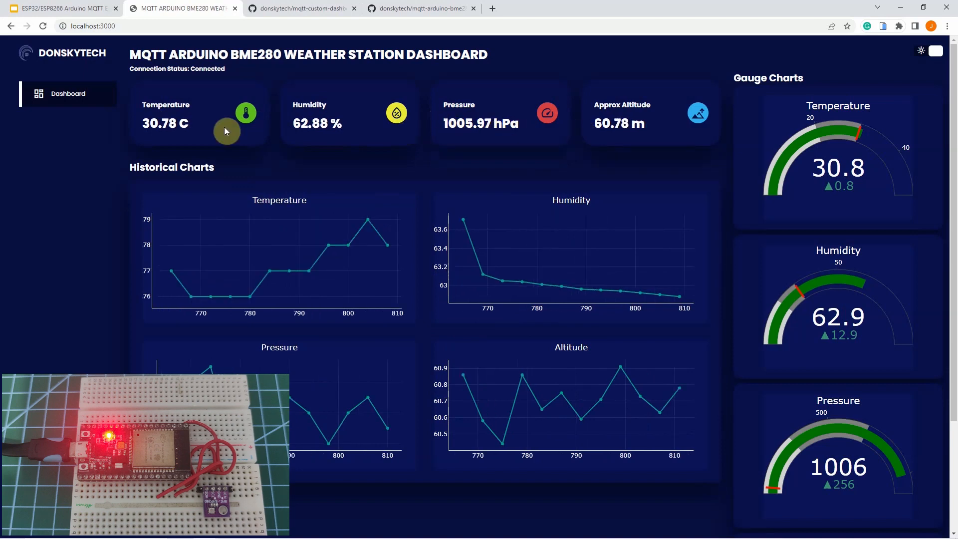
pyautogui.moveTo(310, 135)
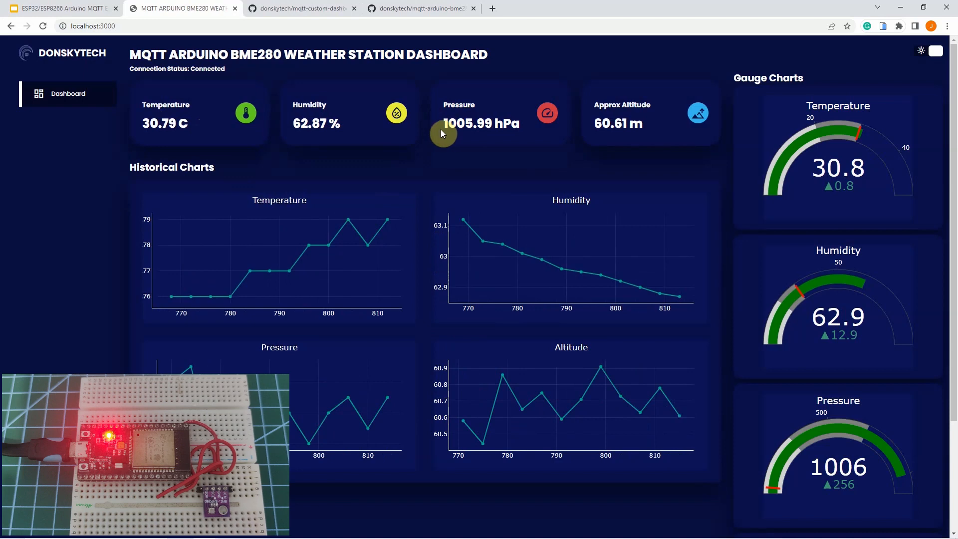
pyautogui.moveTo(530, 130)
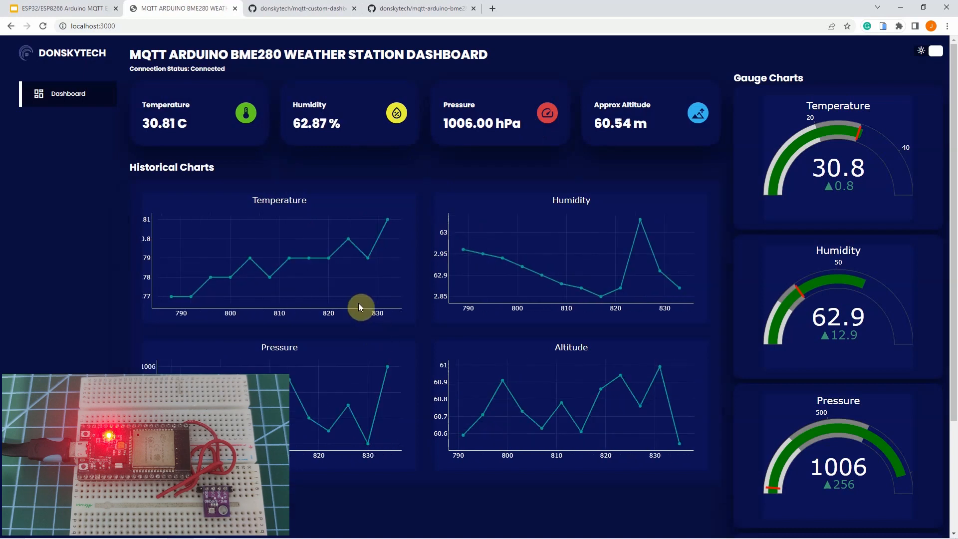
pyautogui.moveTo(340, 279)
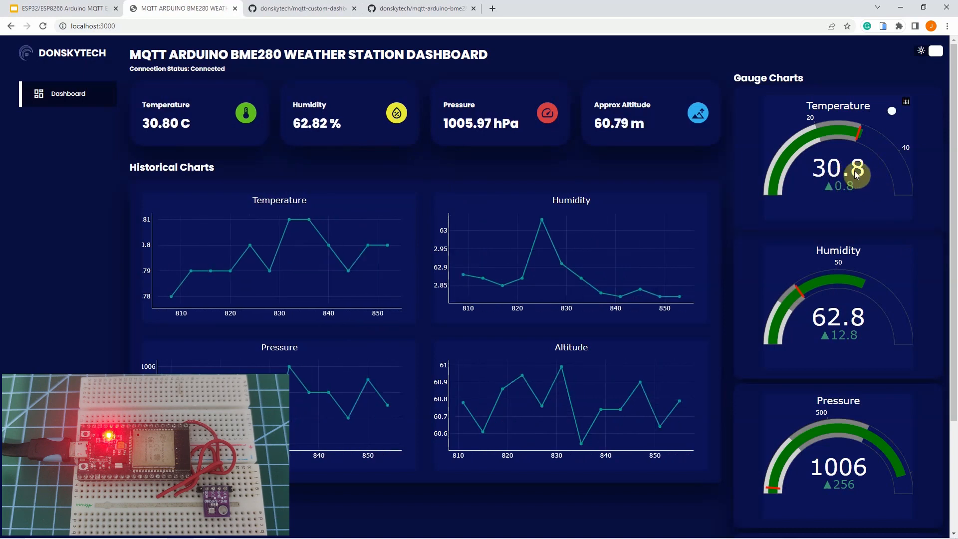
pyautogui.moveTo(825, 188)
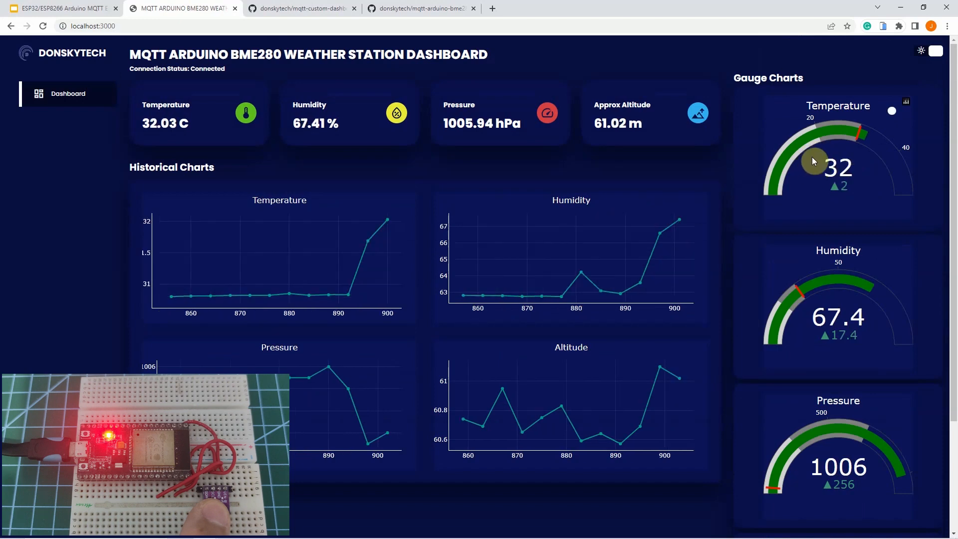
pyautogui.moveTo(815, 173)
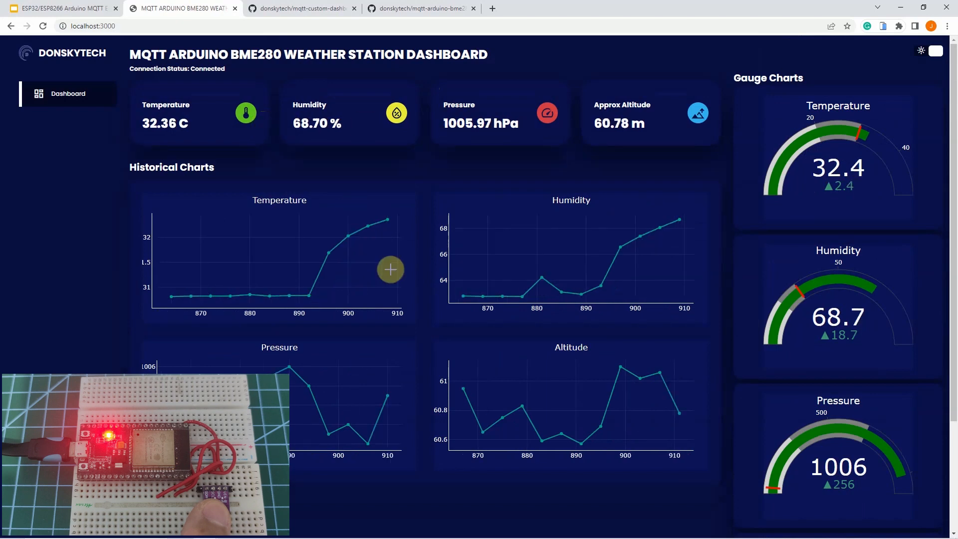
pyautogui.moveTo(323, 291)
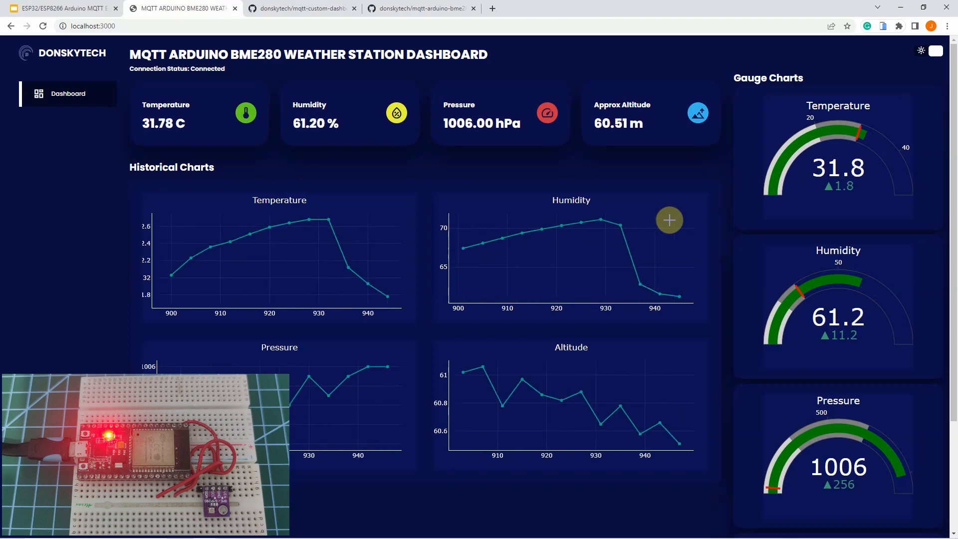
pyautogui.moveTo(425, 256)
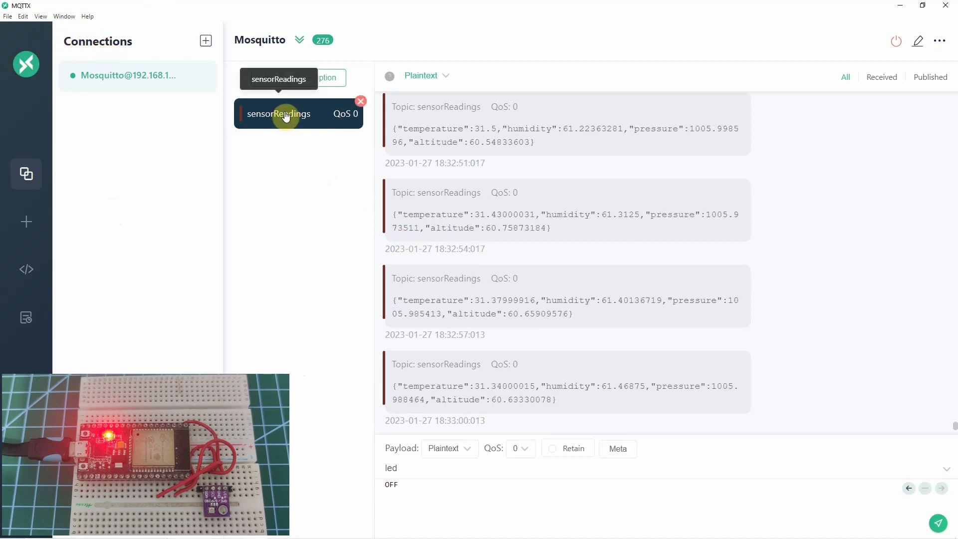
pyautogui.moveTo(566, 402)
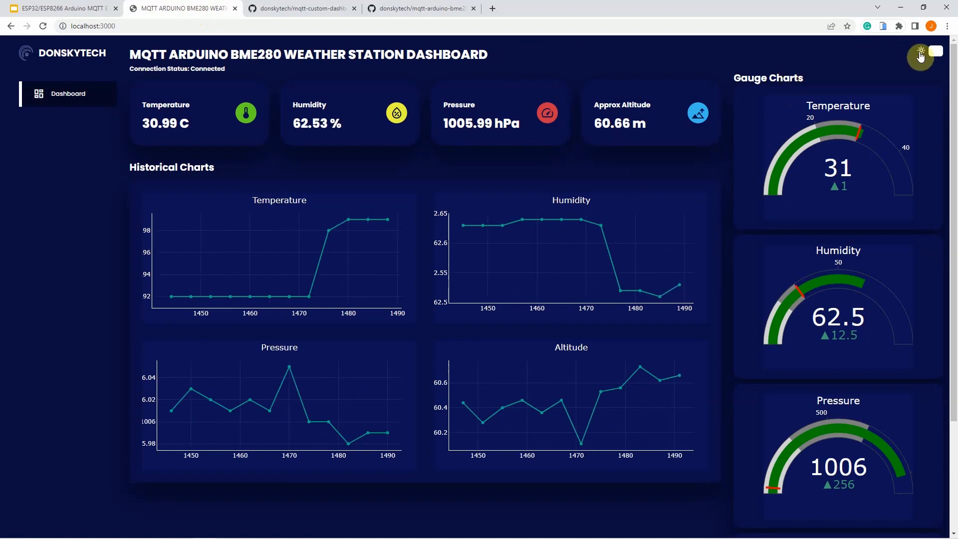
pyautogui.click(921, 51)
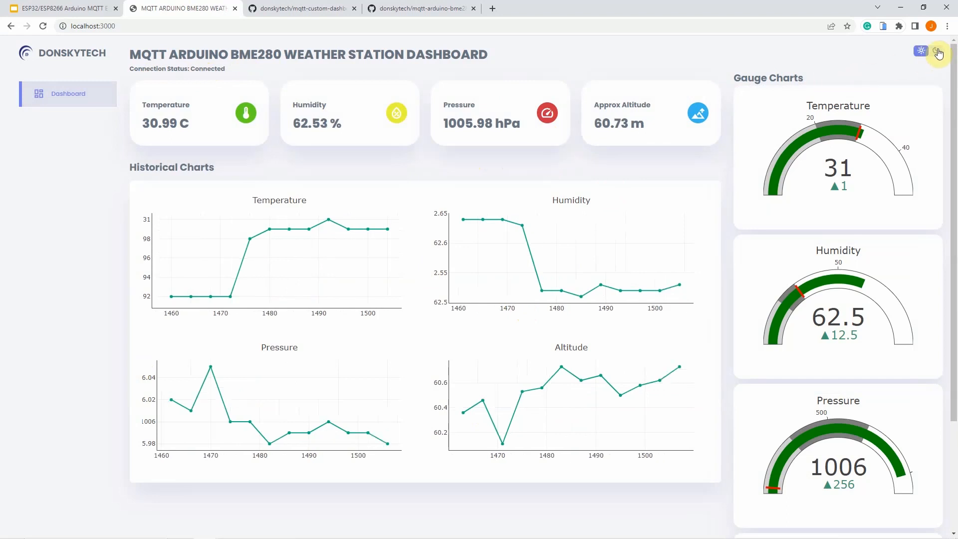
pyautogui.click(937, 51)
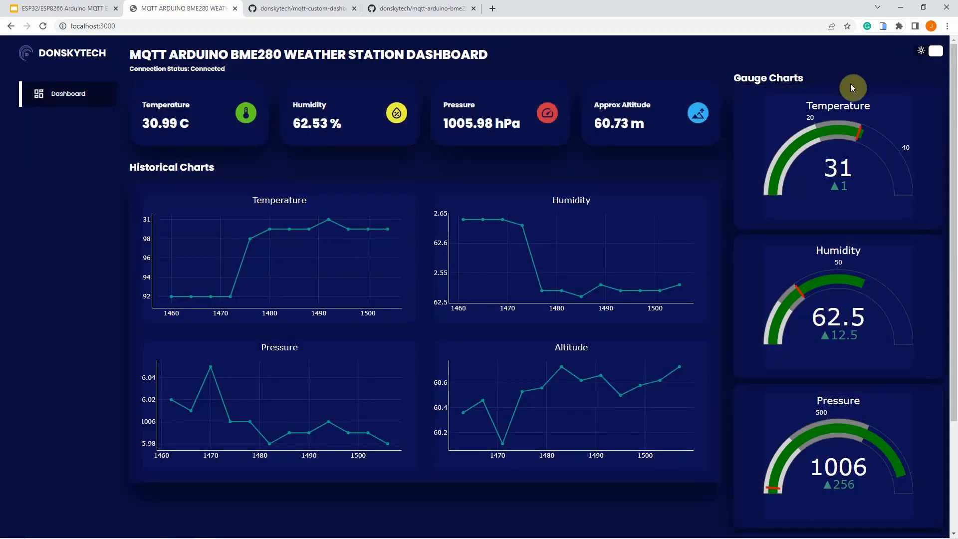
pyautogui.moveTo(366, 89)
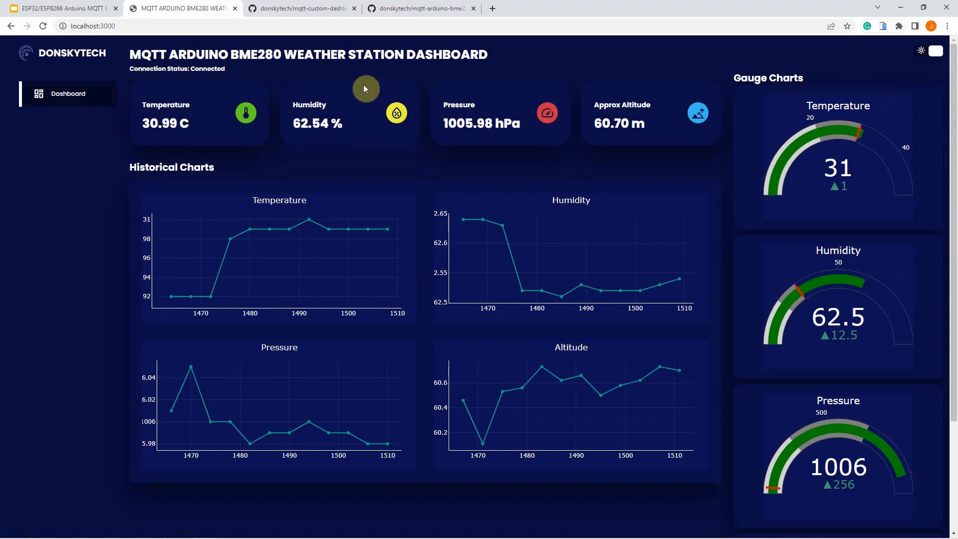
pyautogui.moveTo(848, 67)
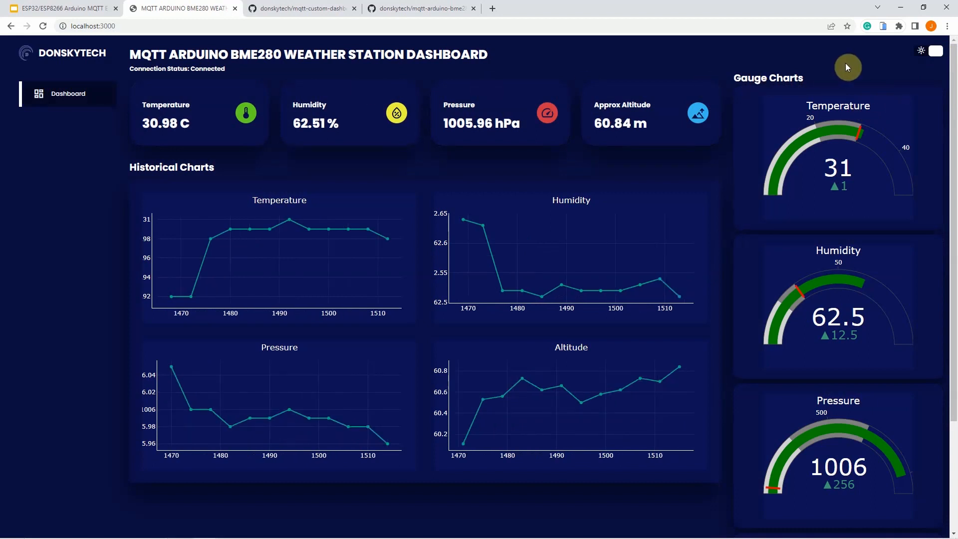
pyautogui.moveTo(552, 141)
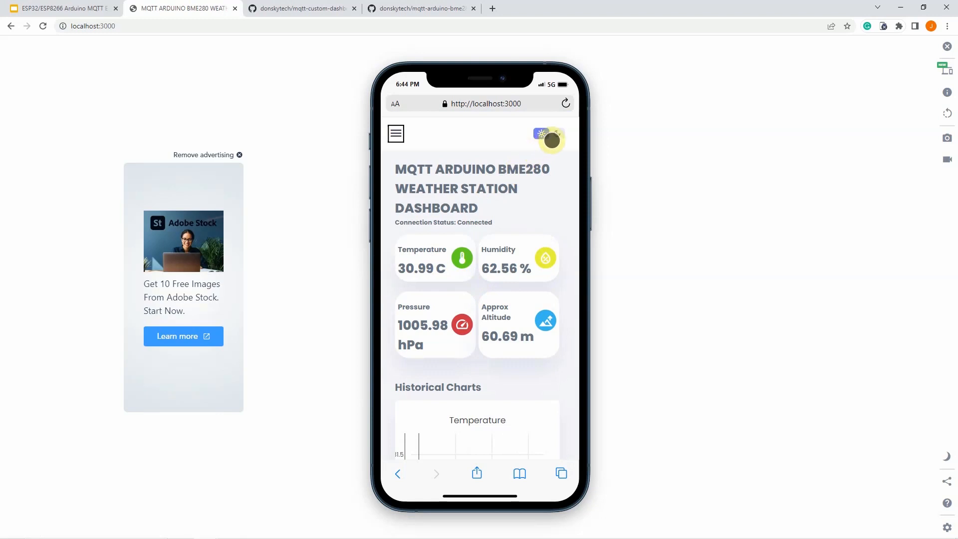
# - Set the phone view to dark theme and scroll through the charts to the gauges
pyautogui.click(551, 139)
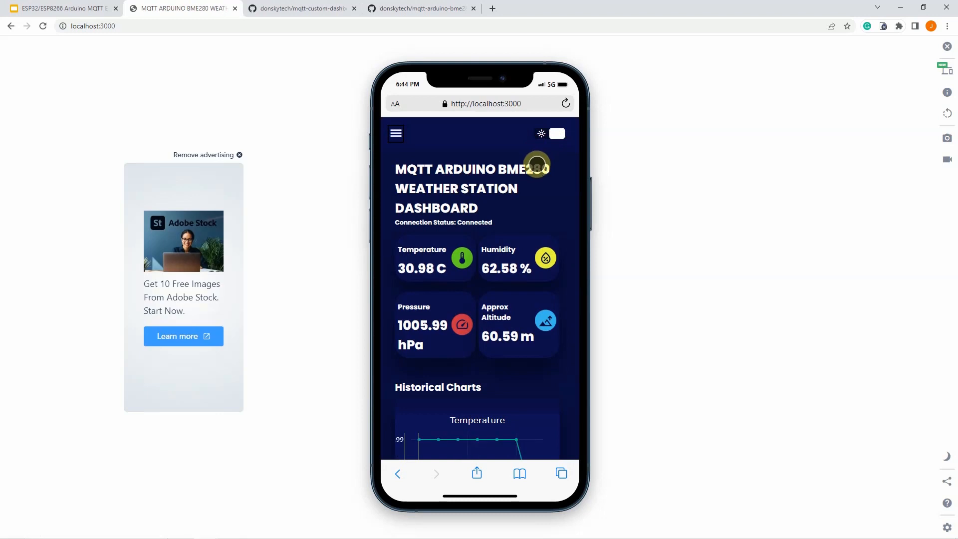
pyautogui.scroll(-3)
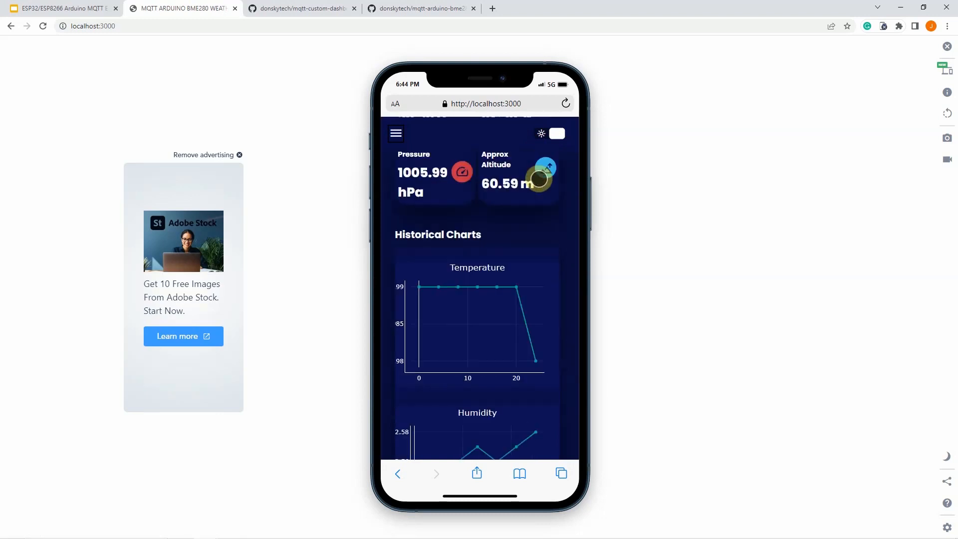
pyautogui.scroll(-3)
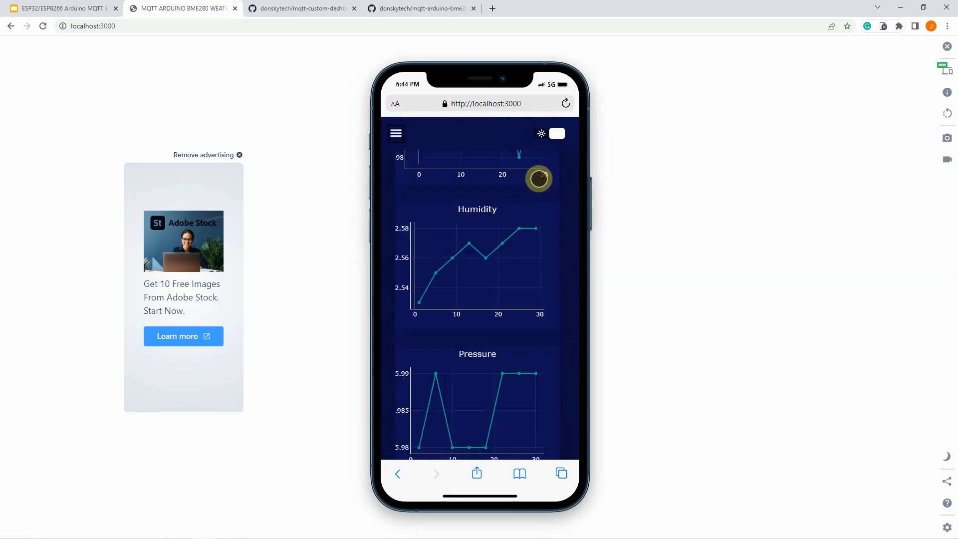
pyautogui.scroll(-3)
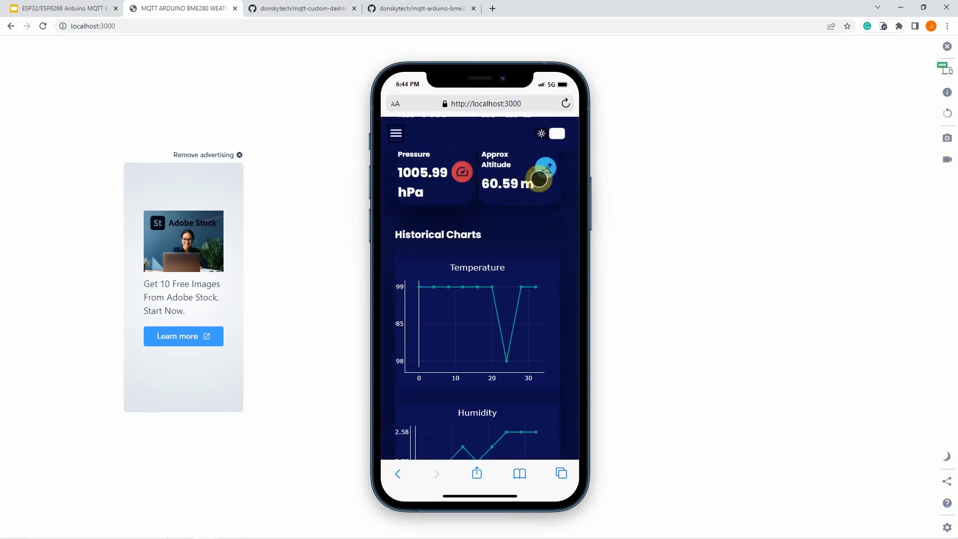
pyautogui.scroll(-3)
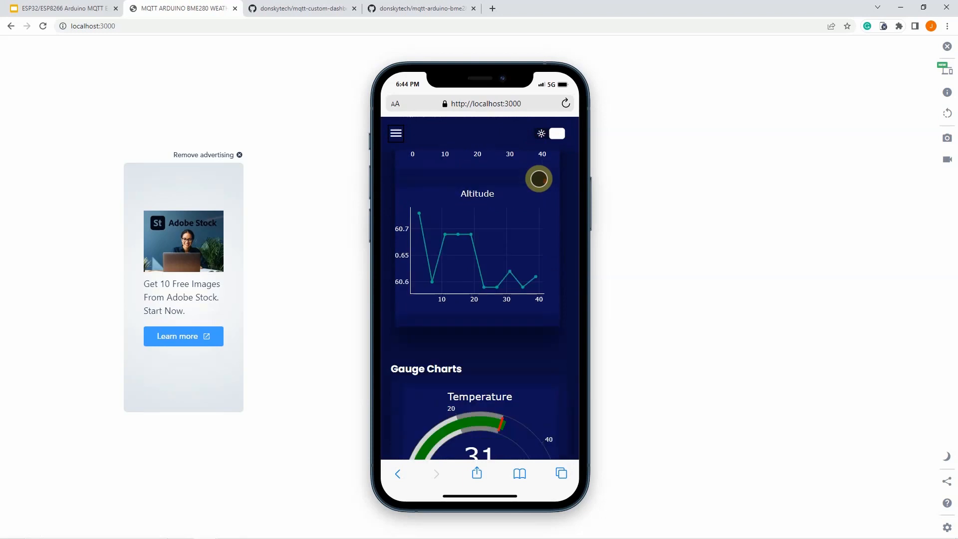
pyautogui.scroll(-3)
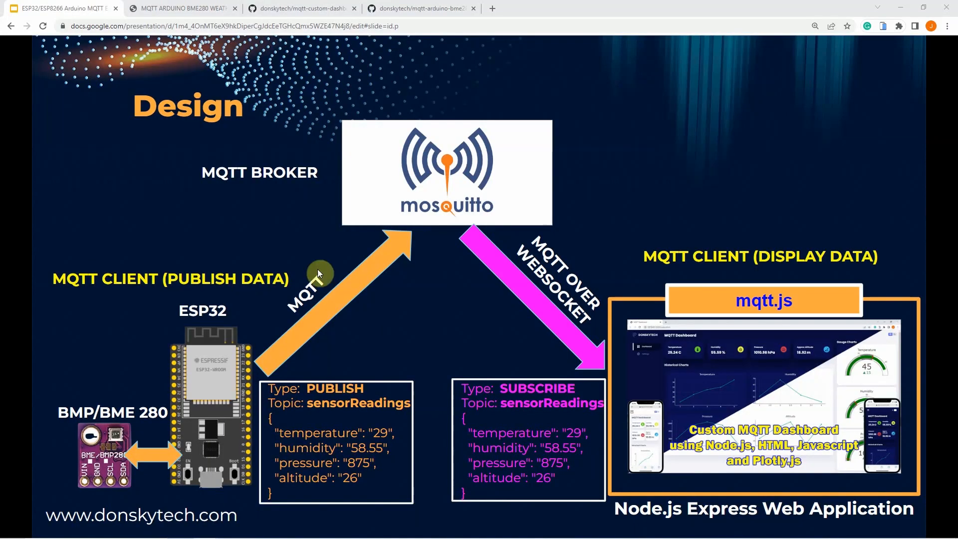
pyautogui.moveTo(635, 272)
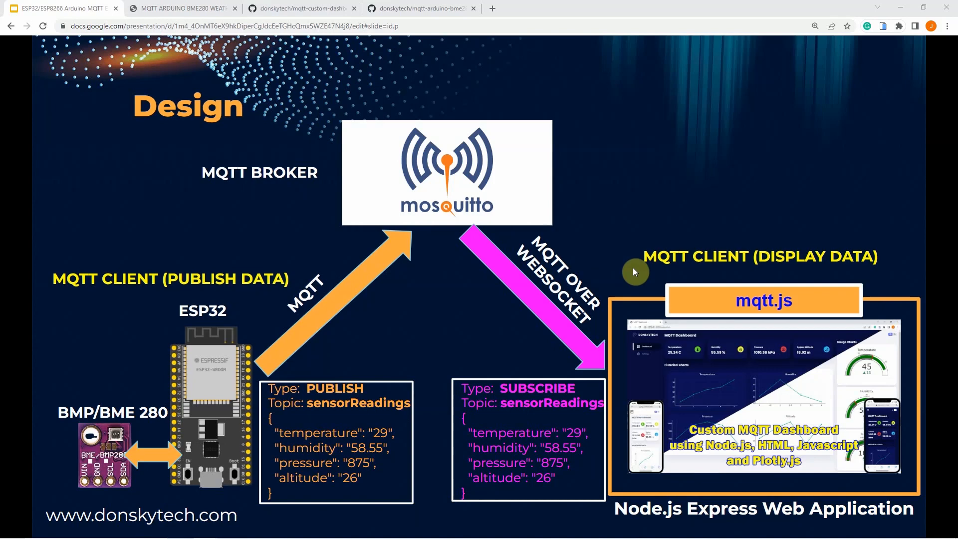
pyautogui.moveTo(625, 335)
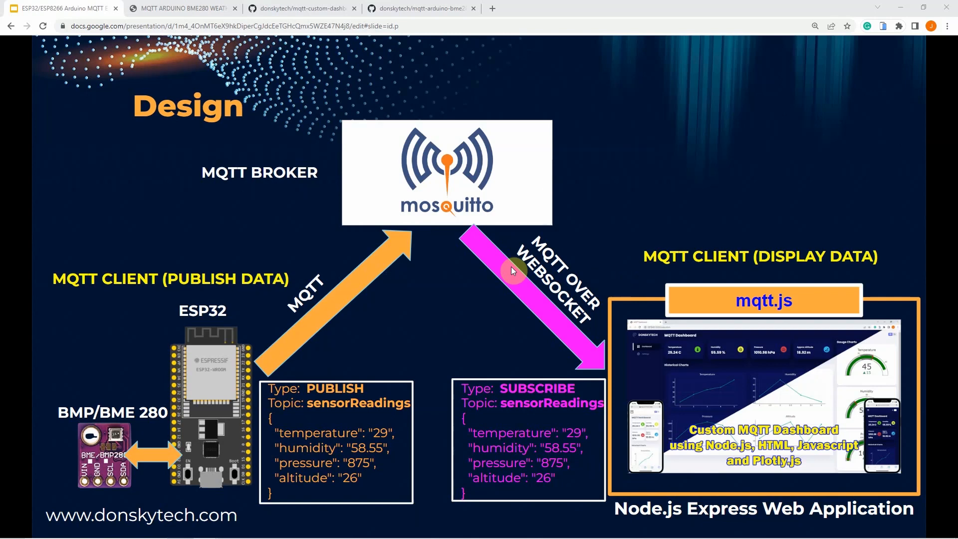
pyautogui.moveTo(396, 192)
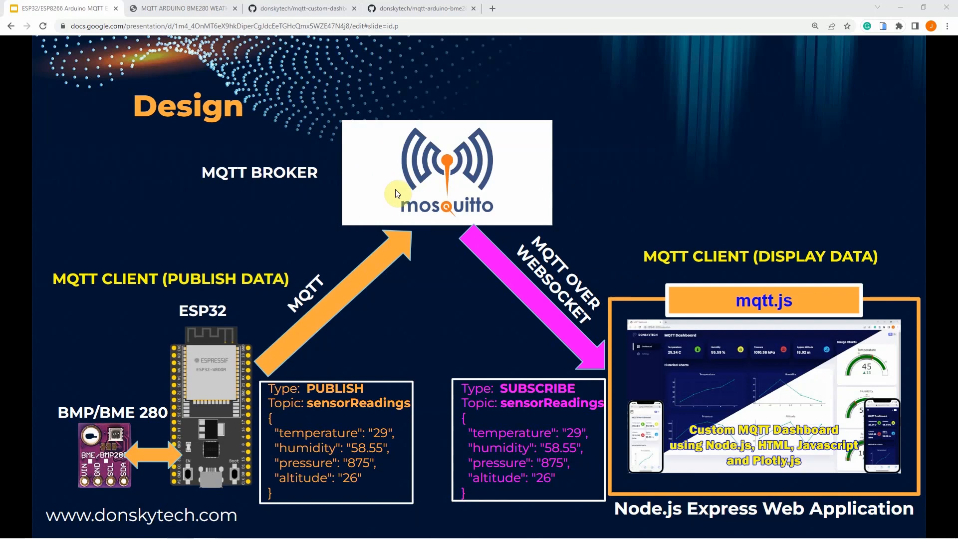
pyautogui.moveTo(290, 185)
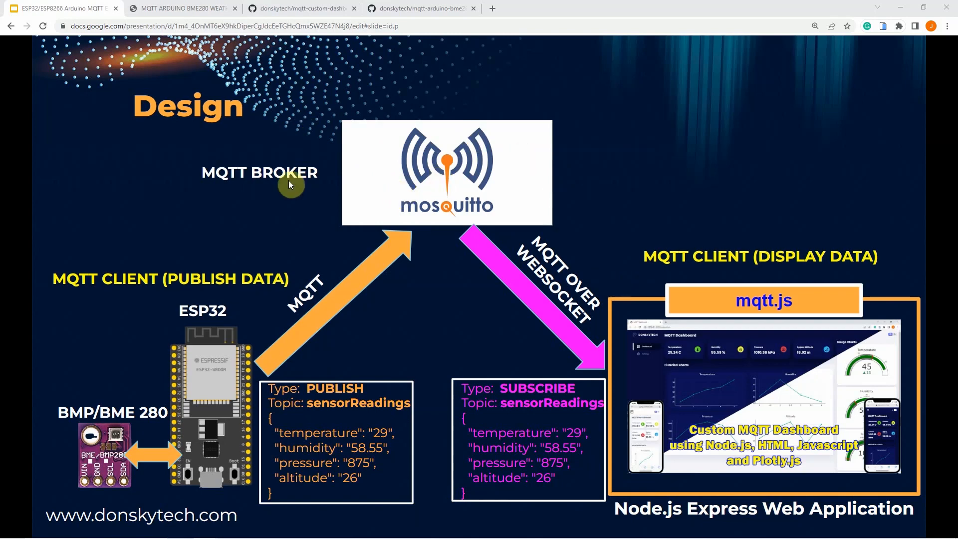
pyautogui.moveTo(361, 163)
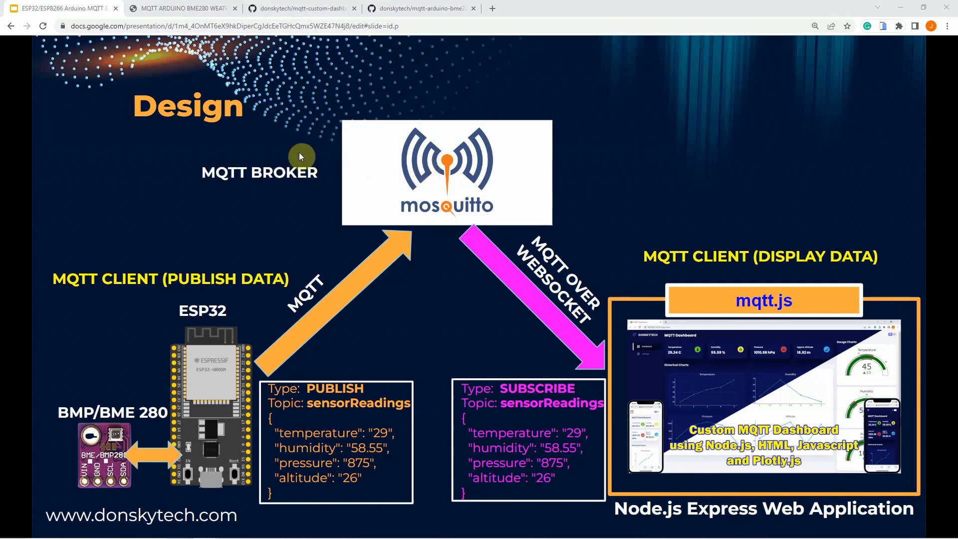
pyautogui.moveTo(399, 187)
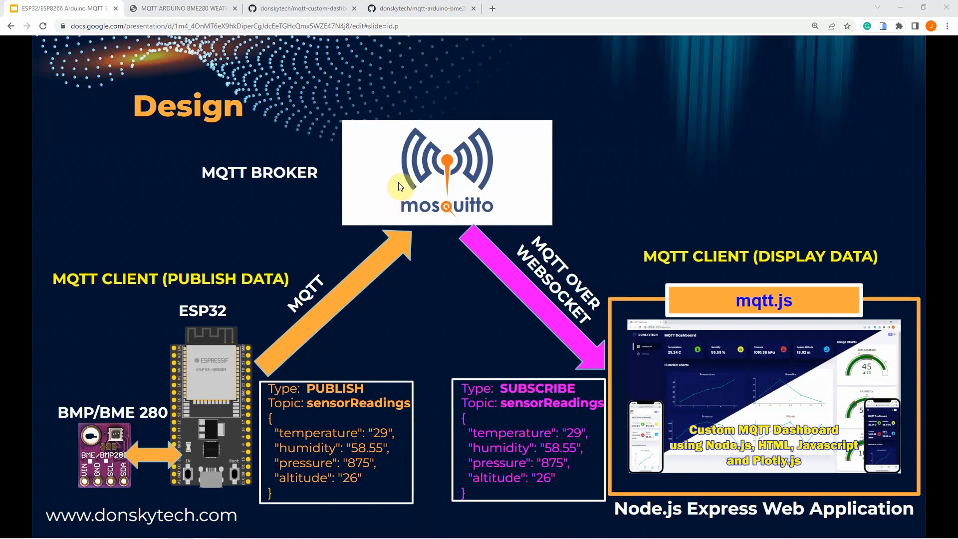
pyautogui.moveTo(385, 239)
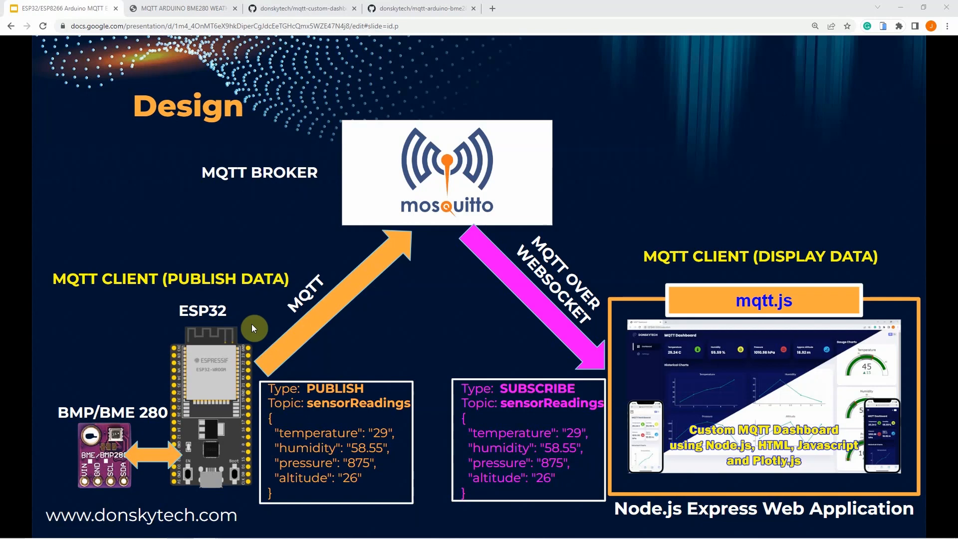
pyautogui.moveTo(561, 358)
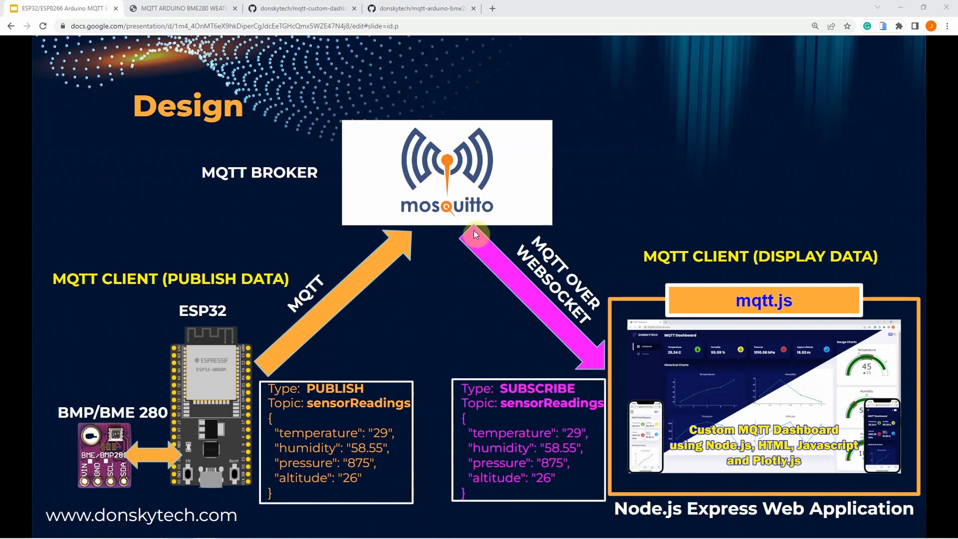
pyautogui.moveTo(532, 435)
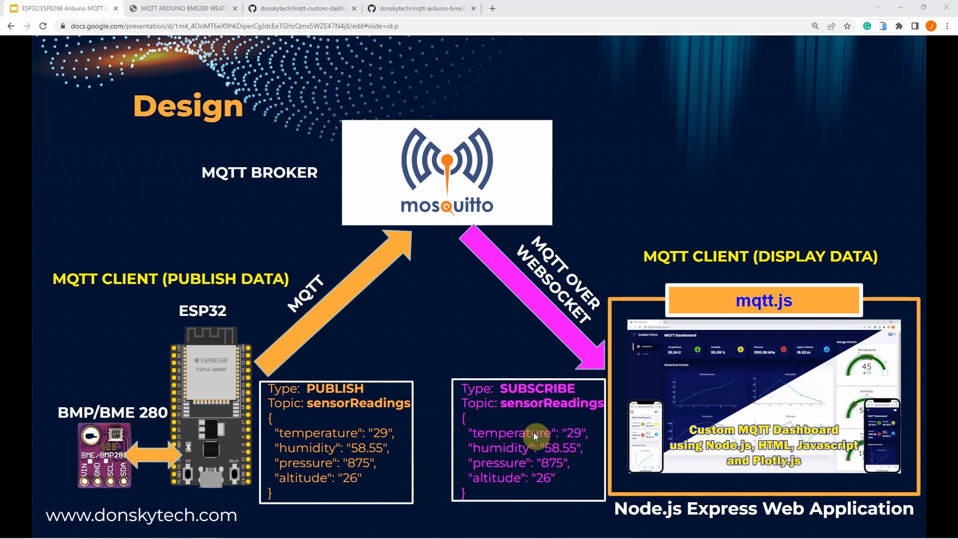
pyautogui.moveTo(203, 326)
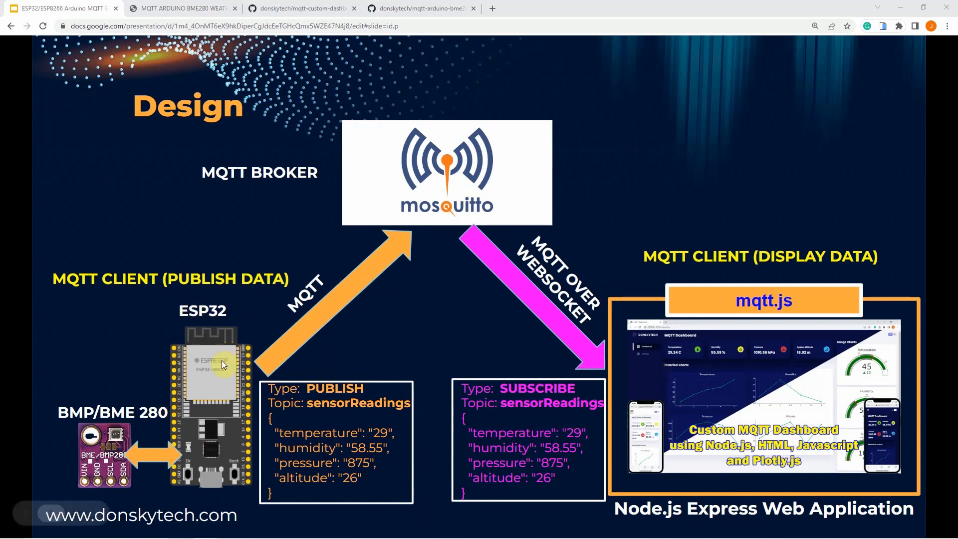
pyautogui.moveTo(101, 432)
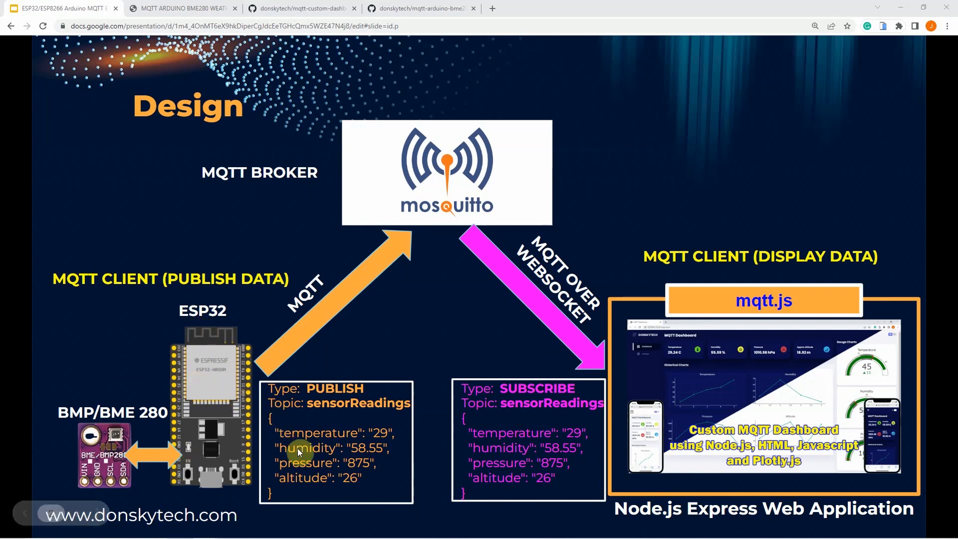
pyautogui.moveTo(301, 395)
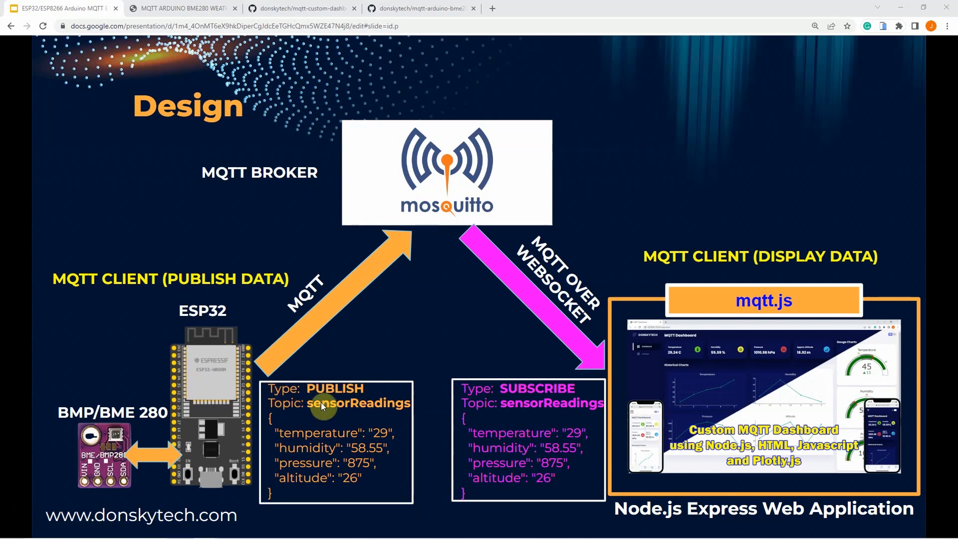
pyautogui.moveTo(369, 407)
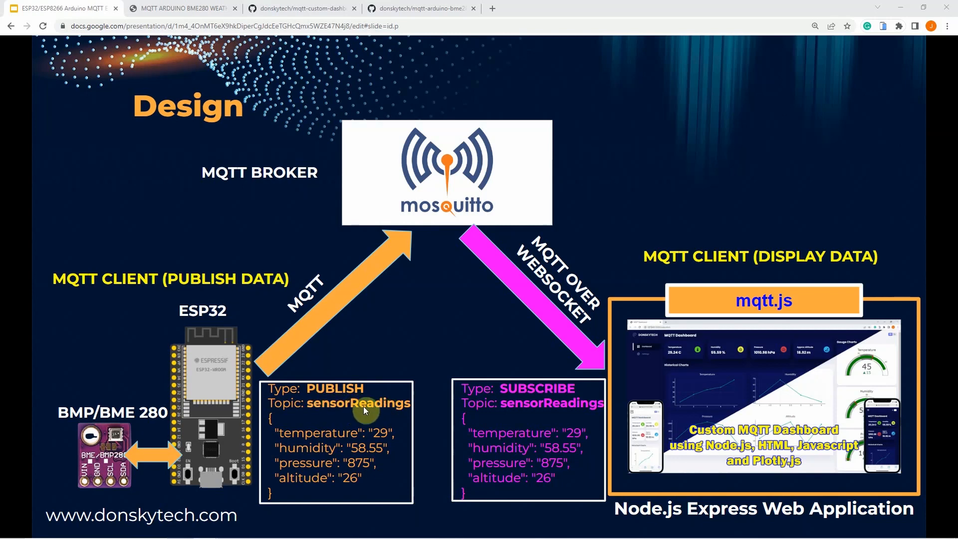
pyautogui.moveTo(310, 470)
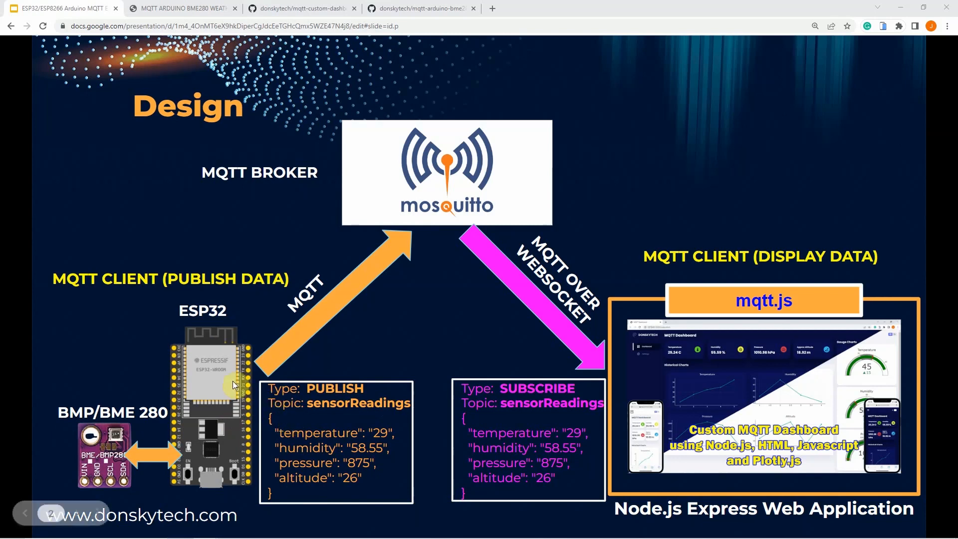
pyautogui.moveTo(523, 304)
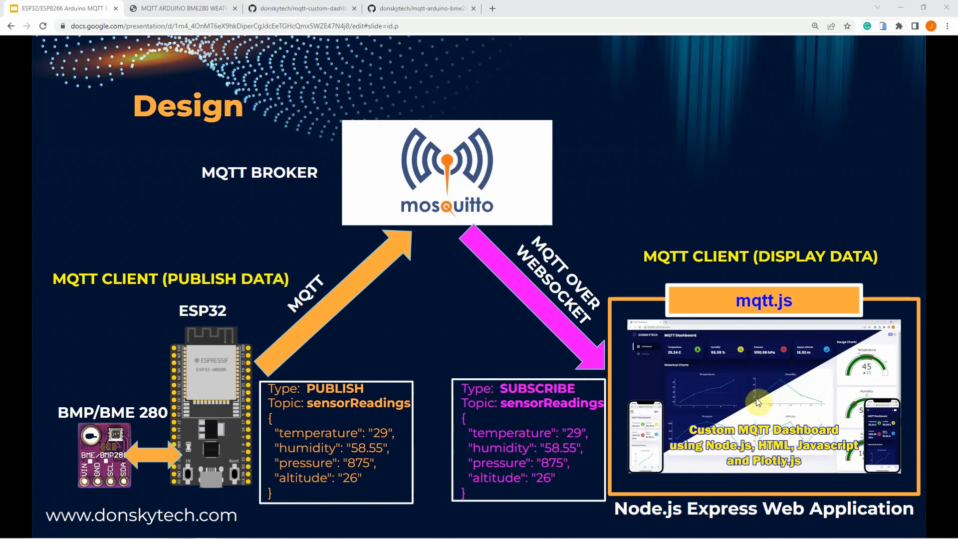
pyautogui.moveTo(766, 384)
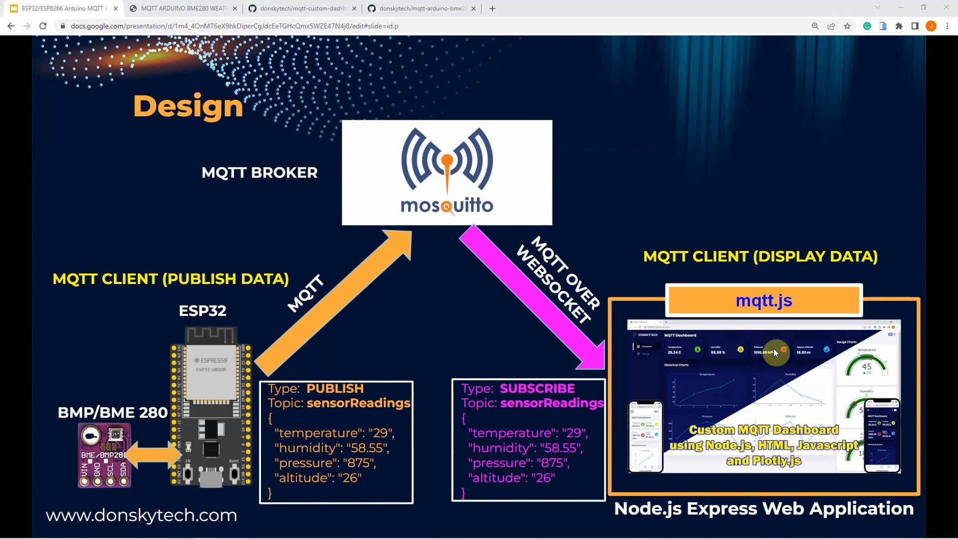
pyautogui.moveTo(773, 356)
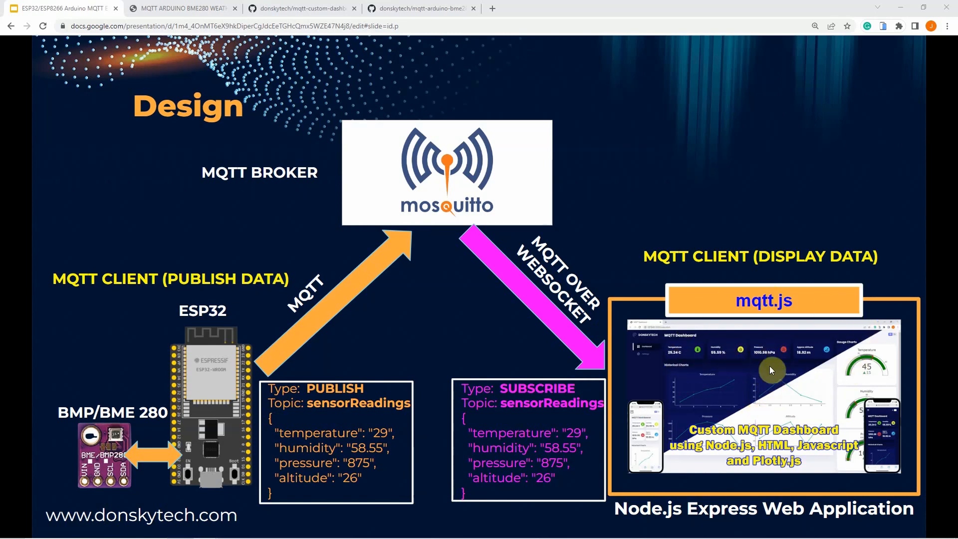
pyautogui.moveTo(545, 236)
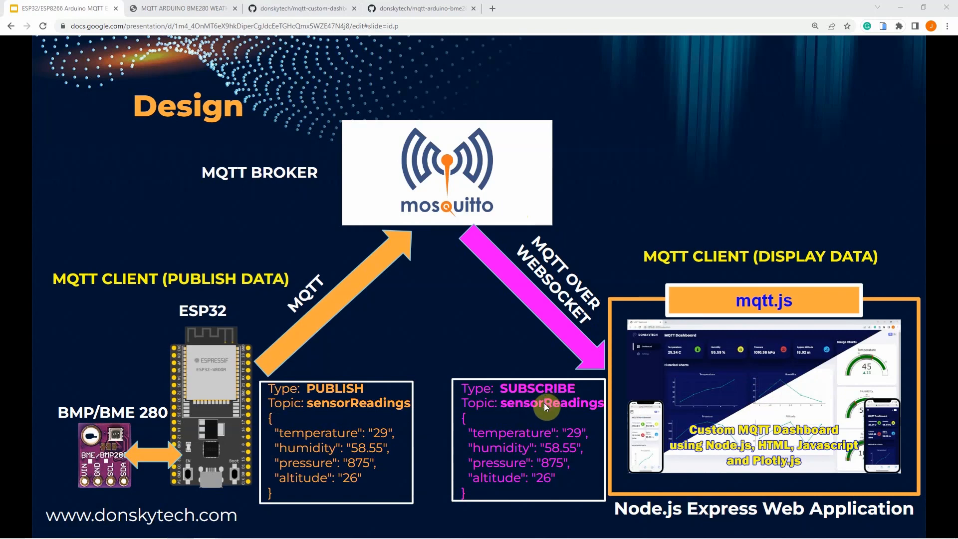
pyautogui.moveTo(555, 414)
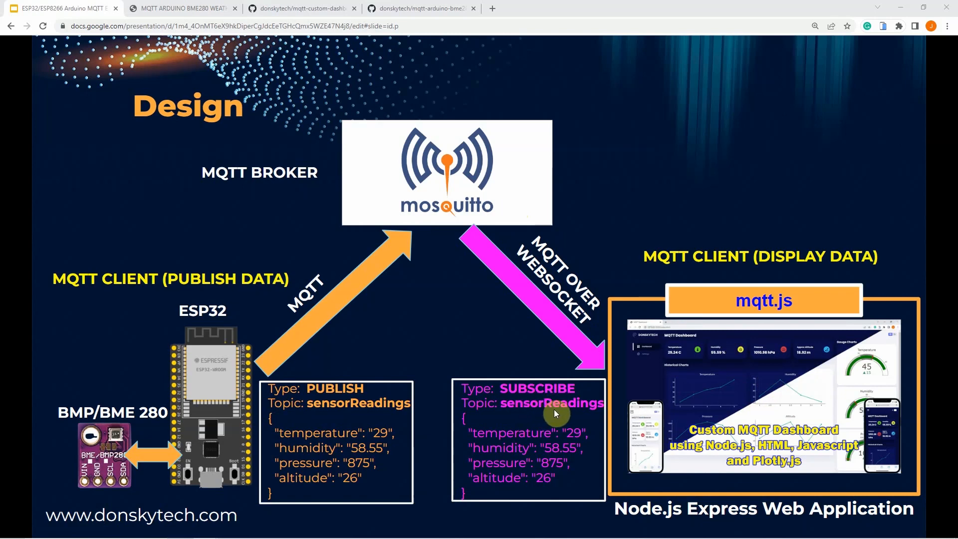
pyautogui.moveTo(747, 361)
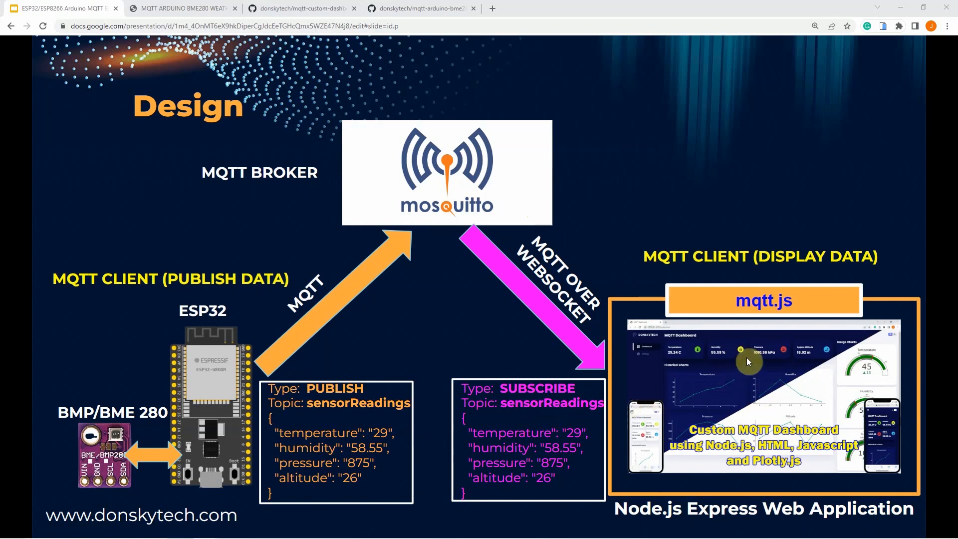
pyautogui.moveTo(721, 420)
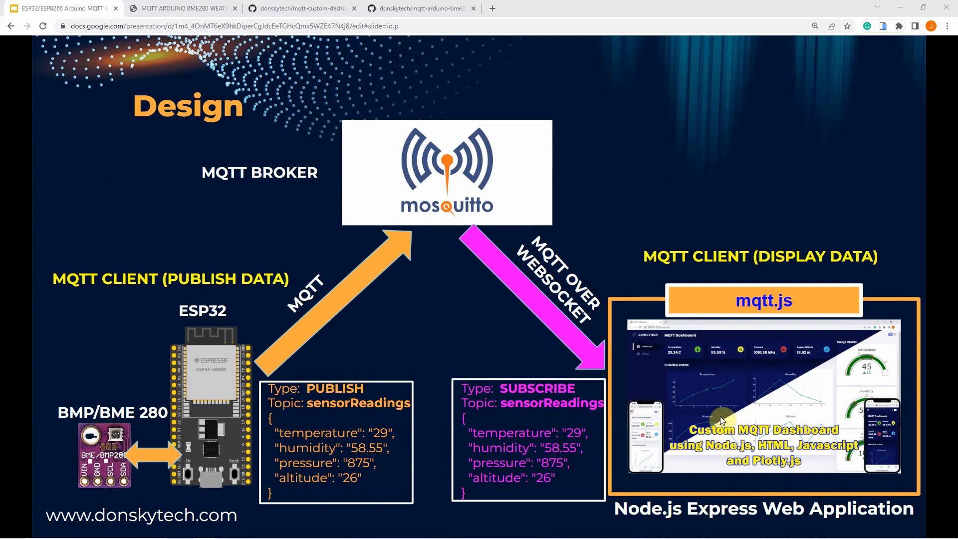
pyautogui.moveTo(815, 316)
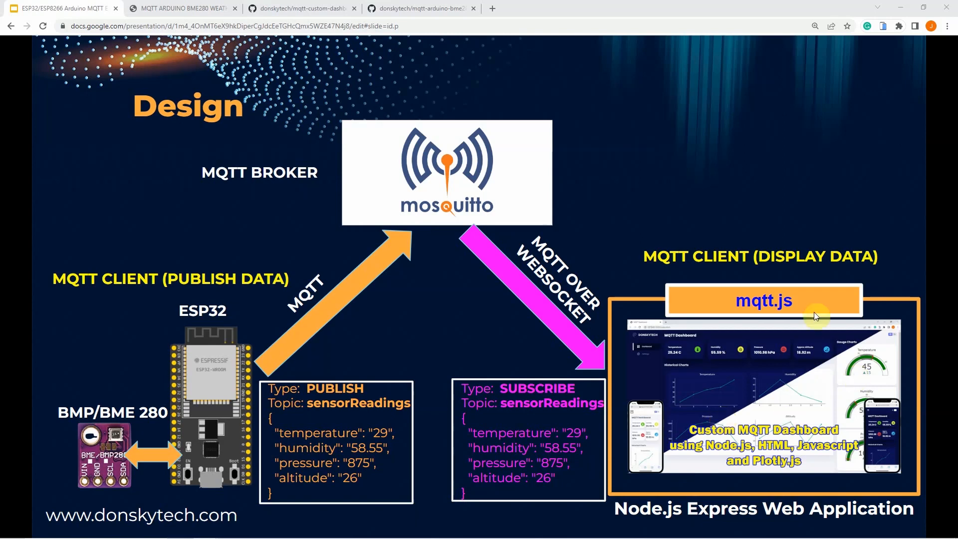
pyautogui.moveTo(711, 409)
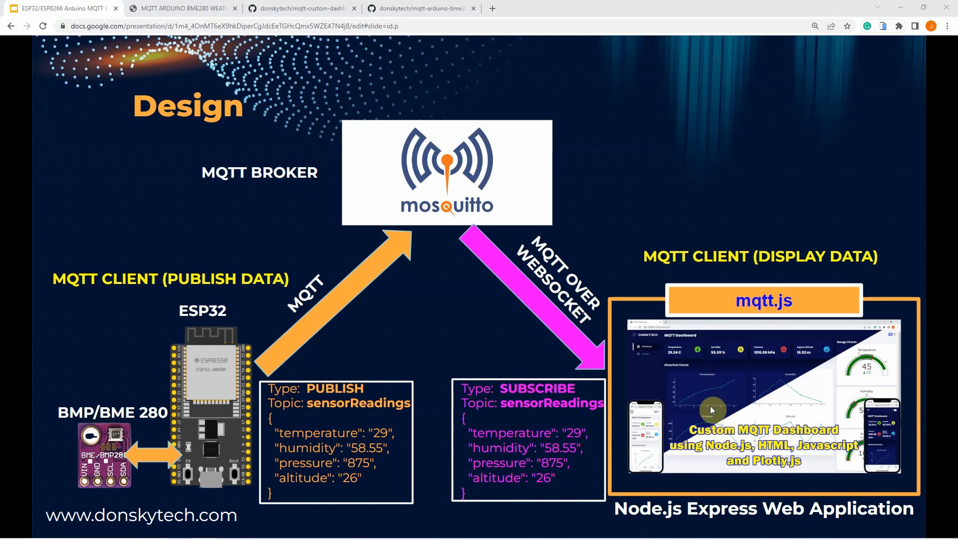
pyautogui.moveTo(772, 355)
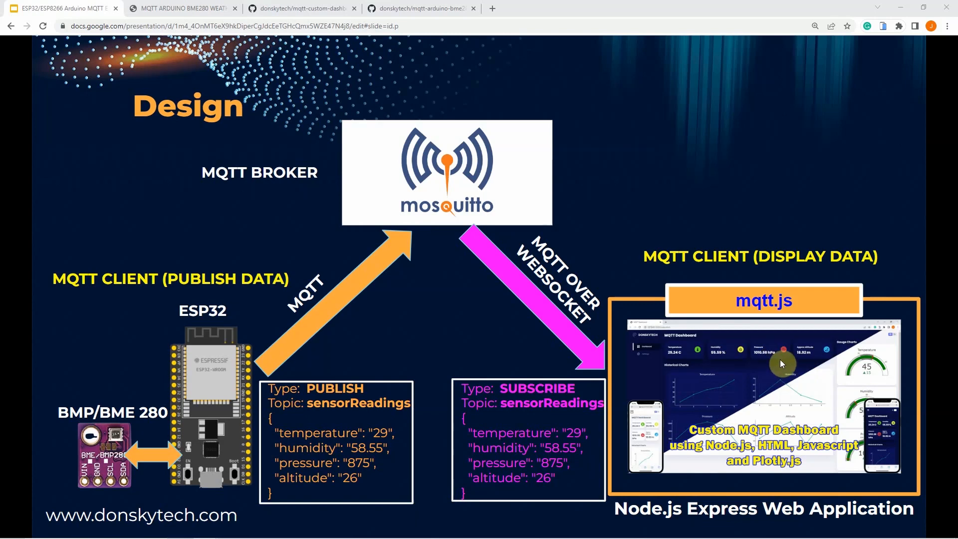
pyautogui.moveTo(299, 315)
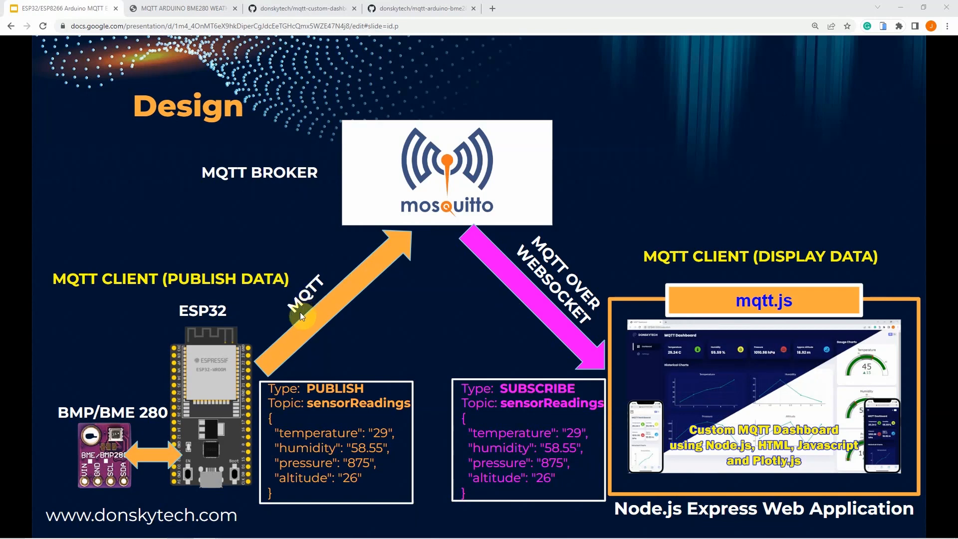
pyautogui.moveTo(500, 338)
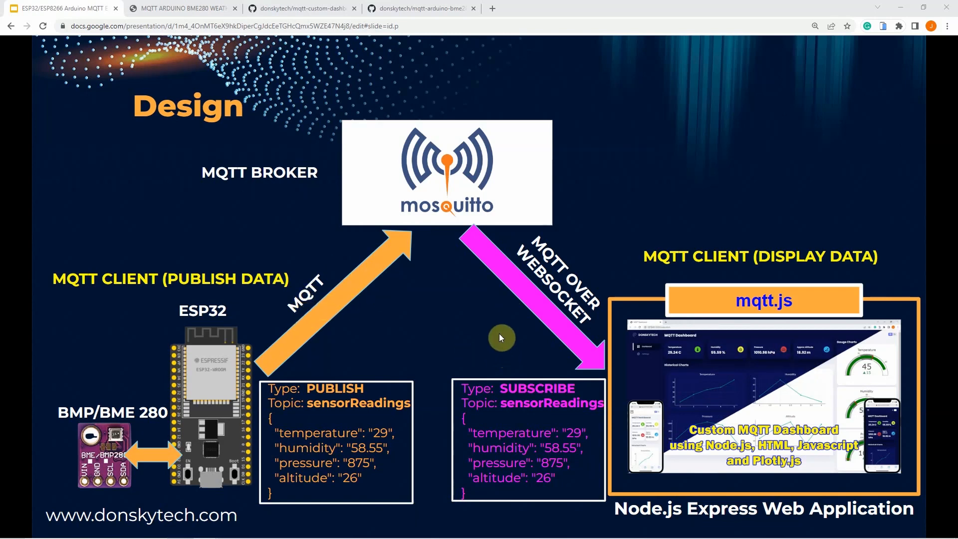
pyautogui.moveTo(498, 334)
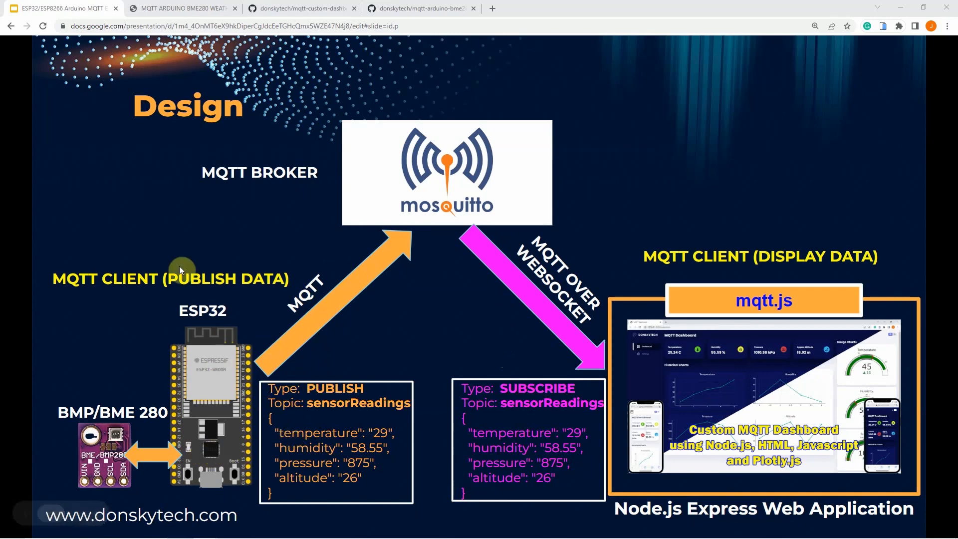
pyautogui.moveTo(248, 371)
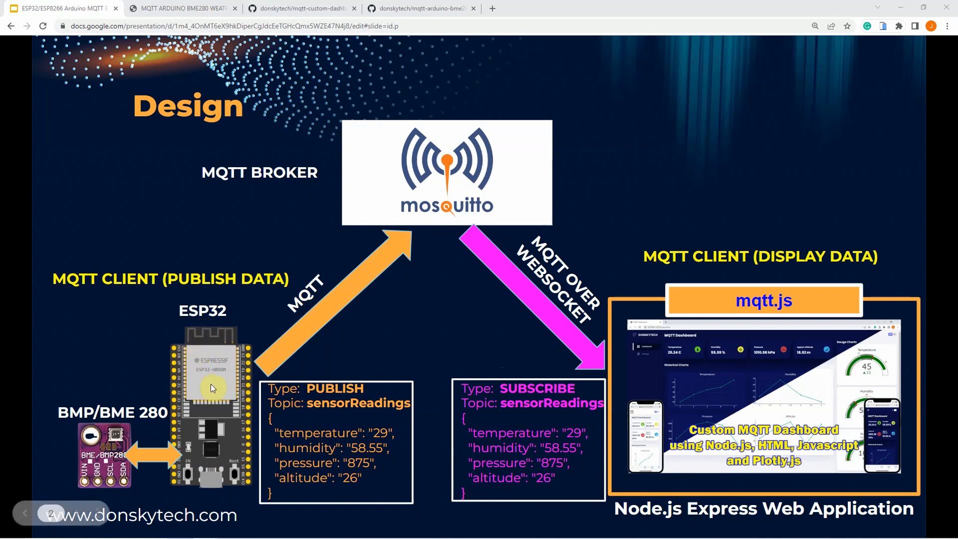
pyautogui.moveTo(682, 348)
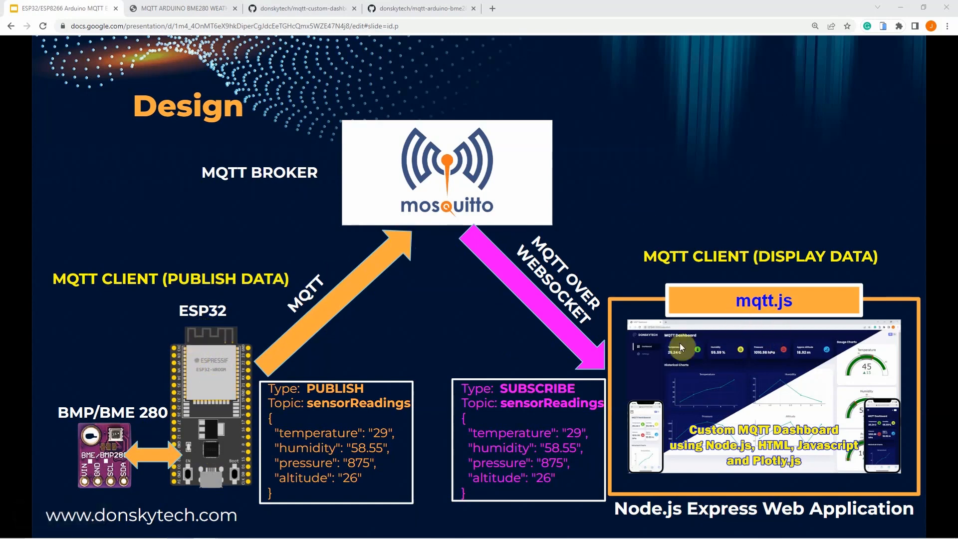
pyautogui.moveTo(675, 319)
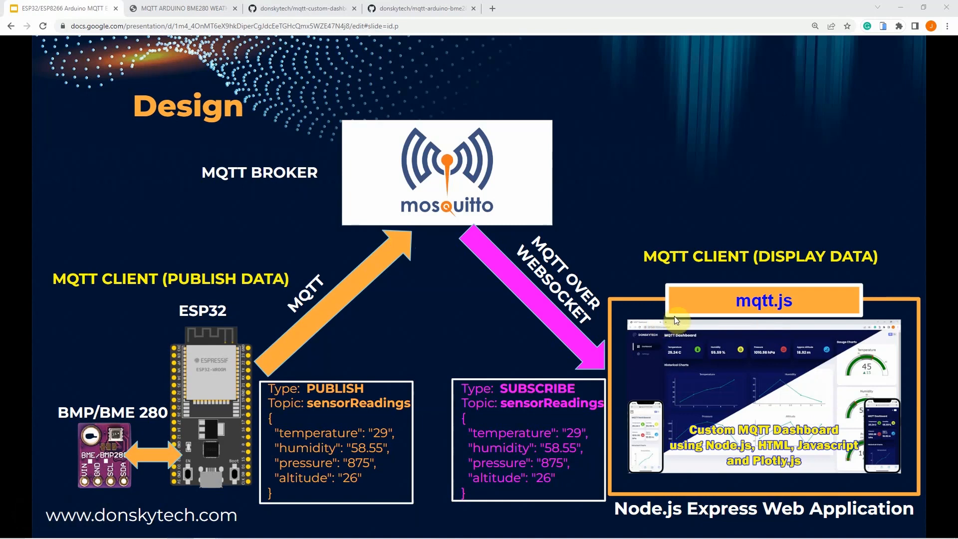
pyautogui.moveTo(711, 342)
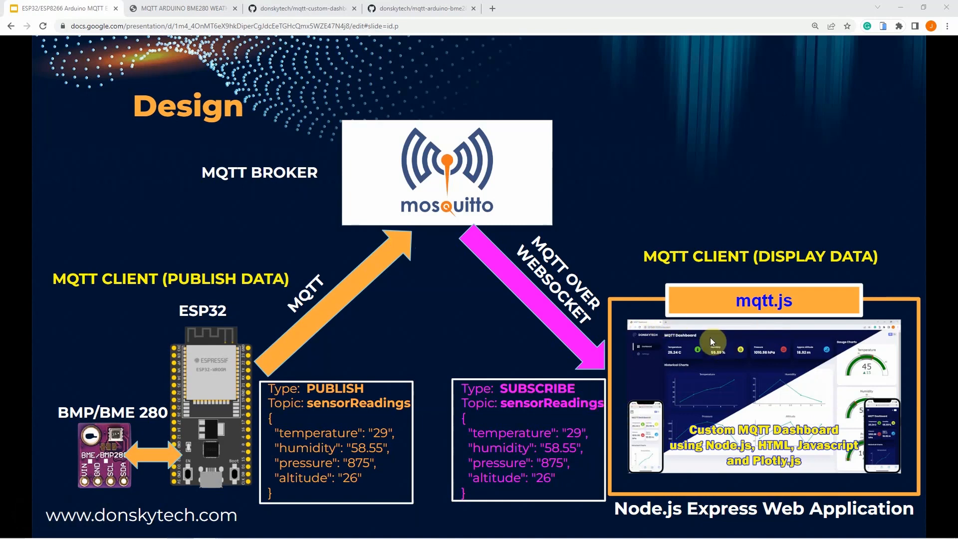
pyautogui.moveTo(680, 435)
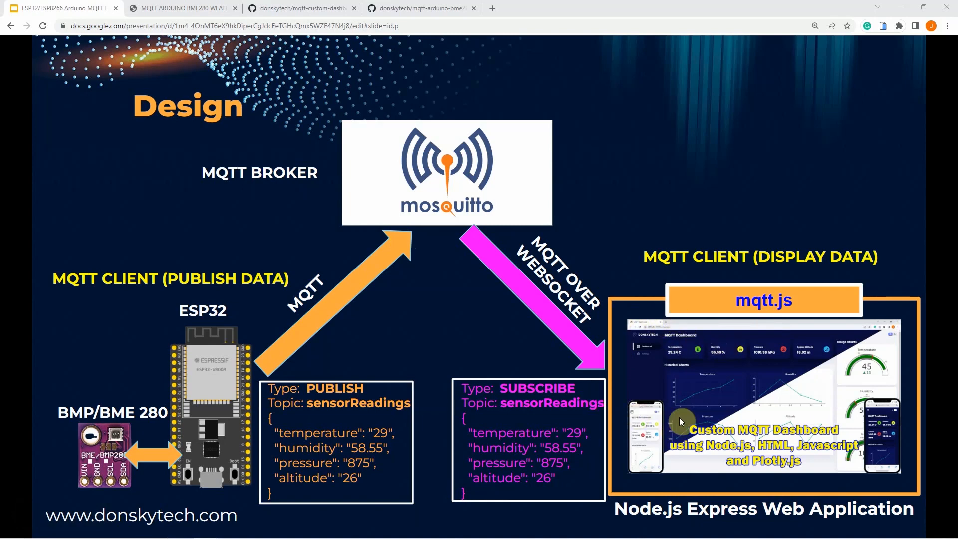
pyautogui.moveTo(292, 338)
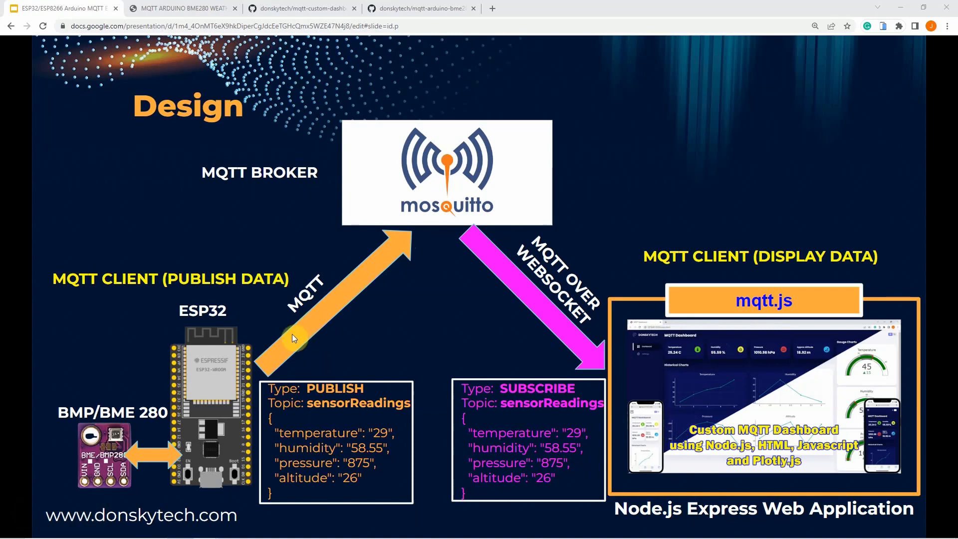
pyautogui.moveTo(460, 297)
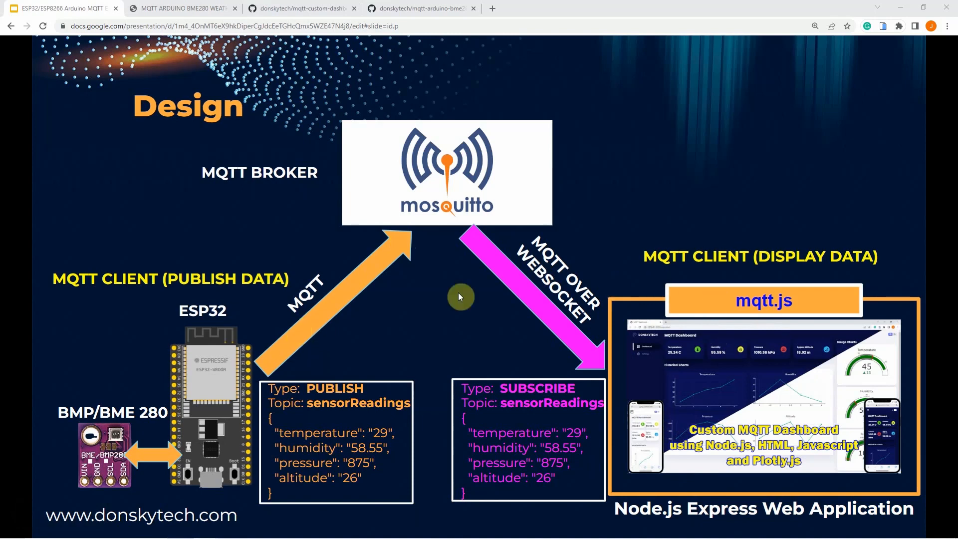
pyautogui.moveTo(367, 317)
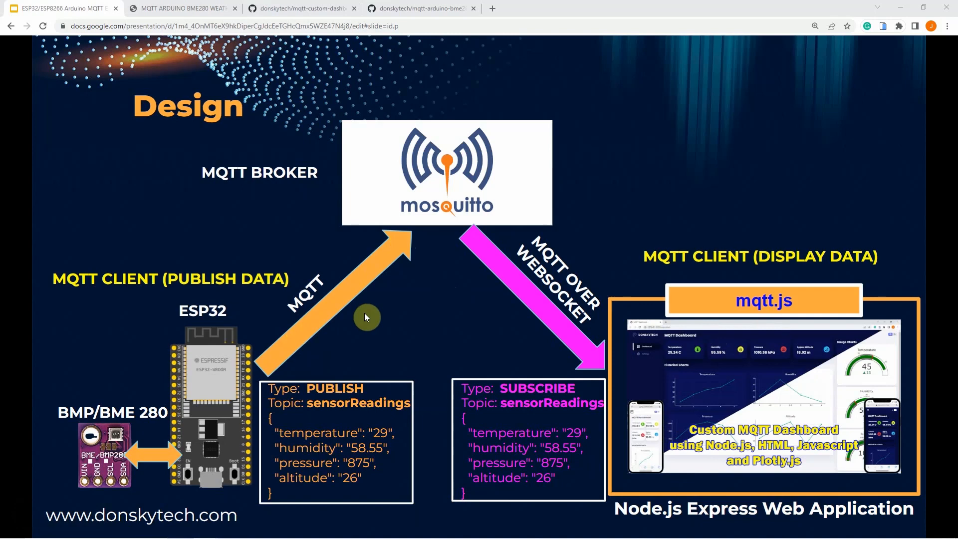
pyautogui.moveTo(323, 314)
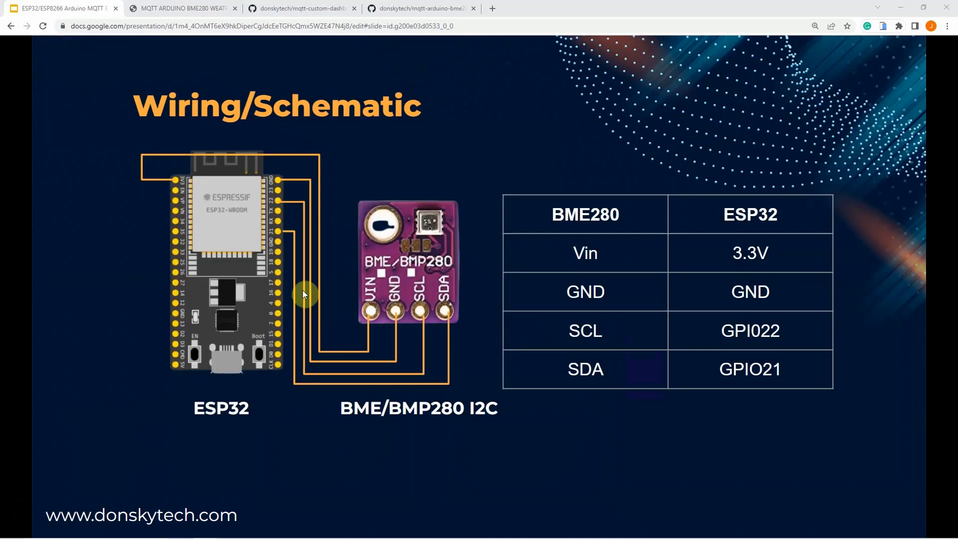
pyautogui.moveTo(618, 308)
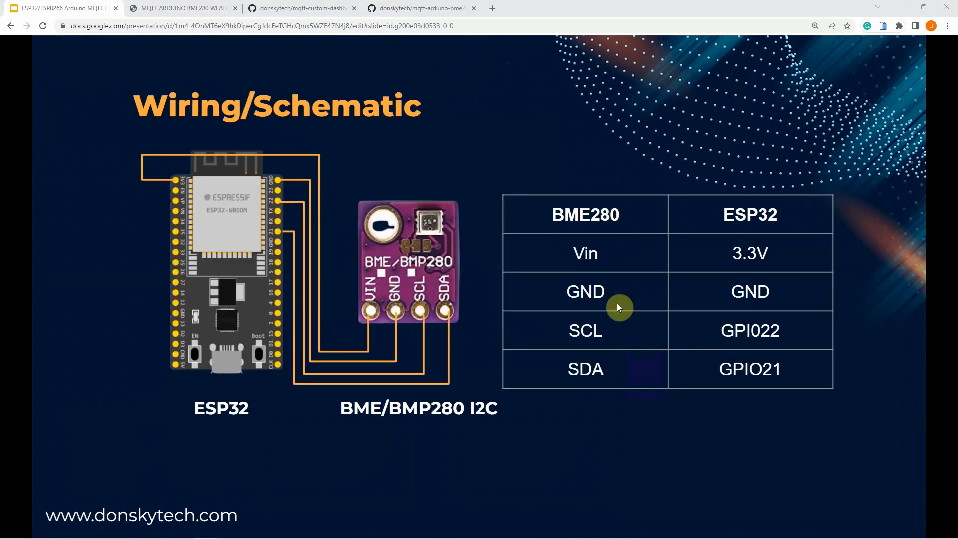
pyautogui.moveTo(601, 288)
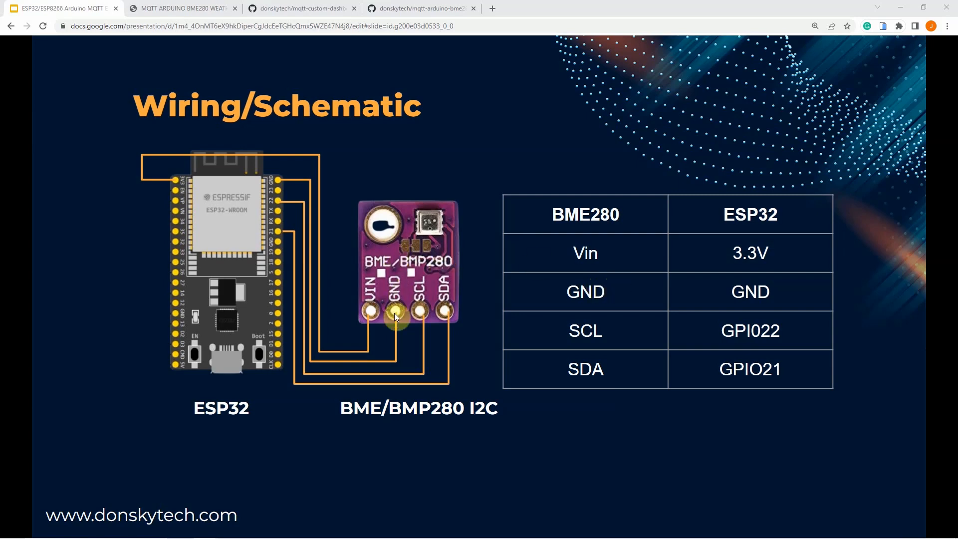
pyautogui.moveTo(472, 286)
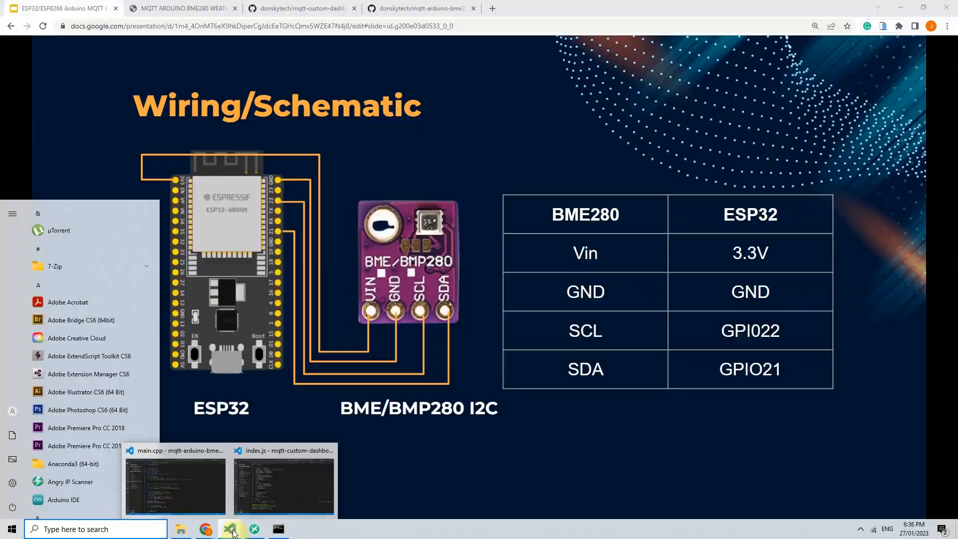
pyautogui.click(284, 490)
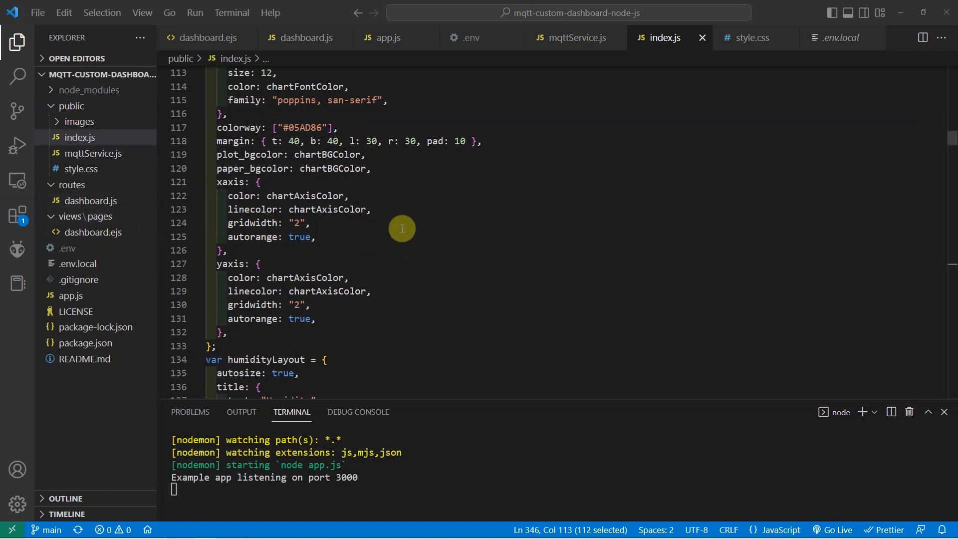
pyautogui.moveTo(349, 234)
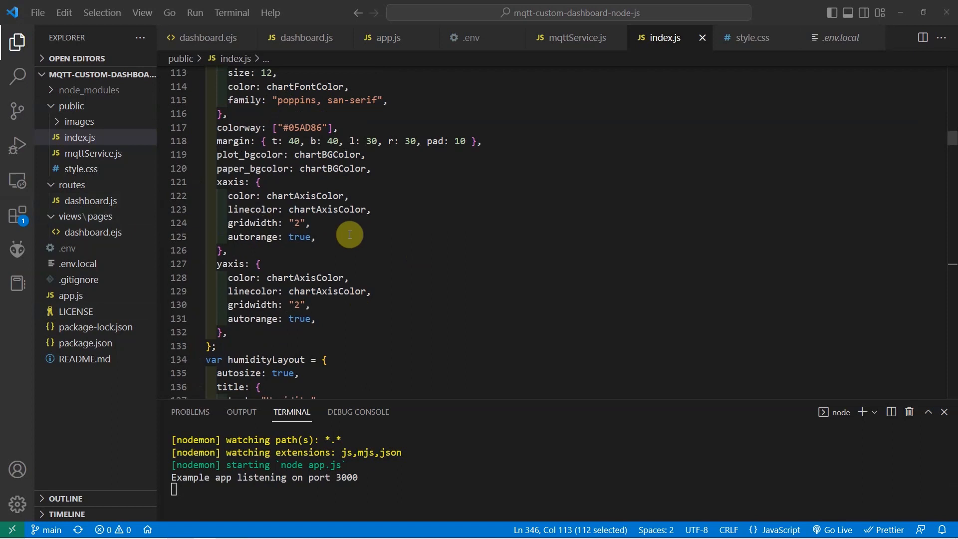
pyautogui.moveTo(128, 202)
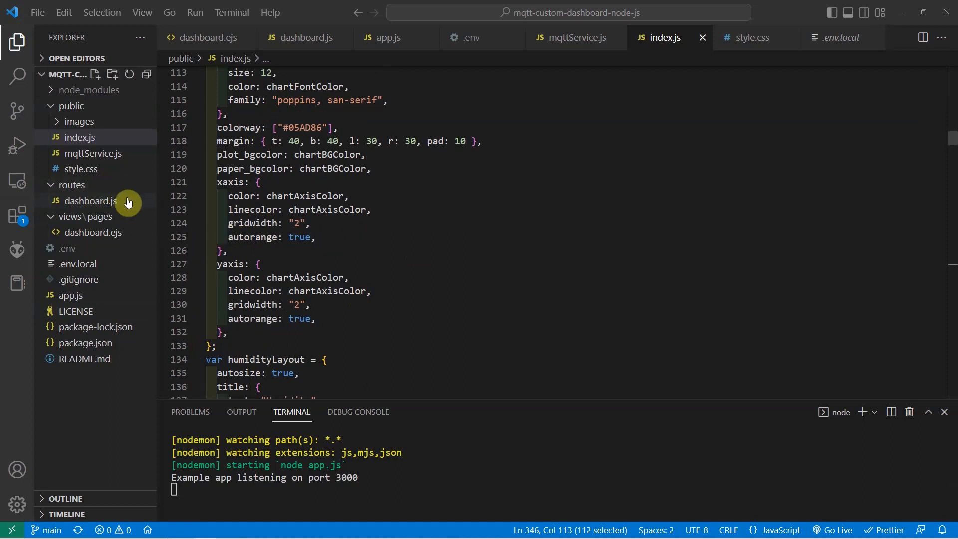
pyautogui.moveTo(105, 157)
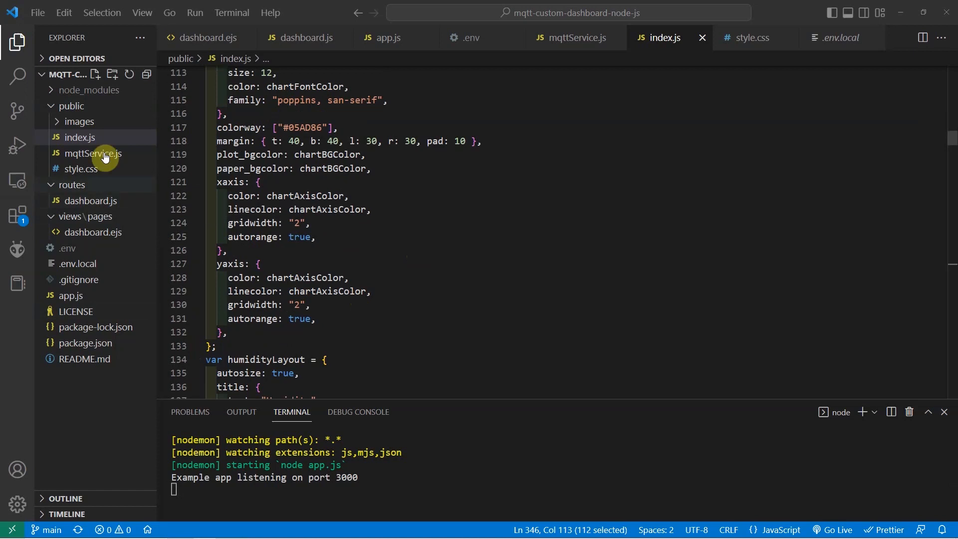
pyautogui.moveTo(106, 154)
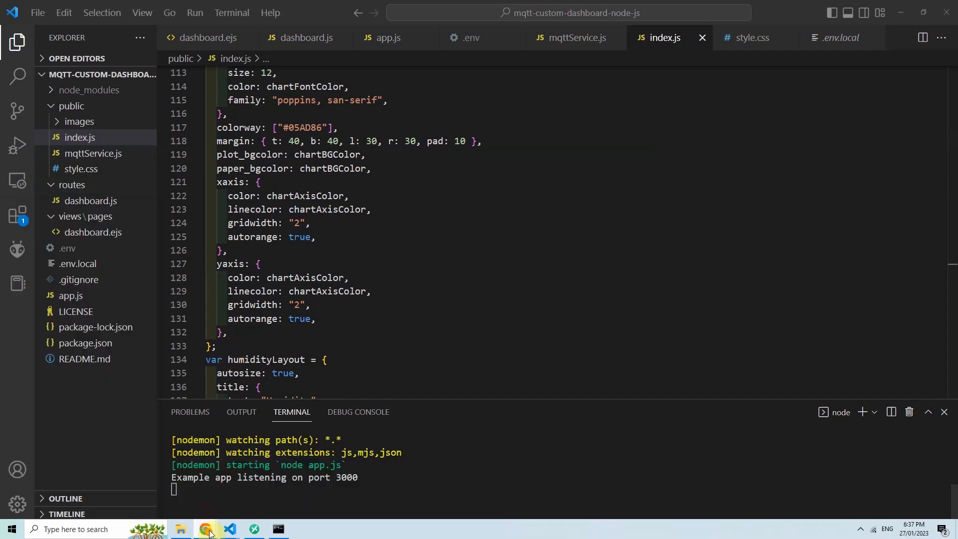
pyautogui.click(202, 529)
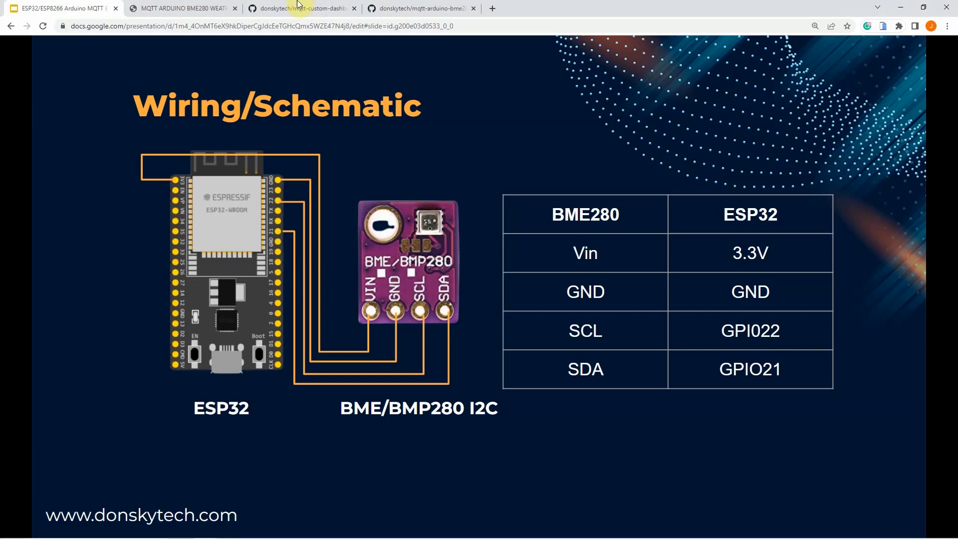
# - Show the mqtt-custom-dashboard-node-js repository and scroll through its README
pyautogui.click(300, 9)
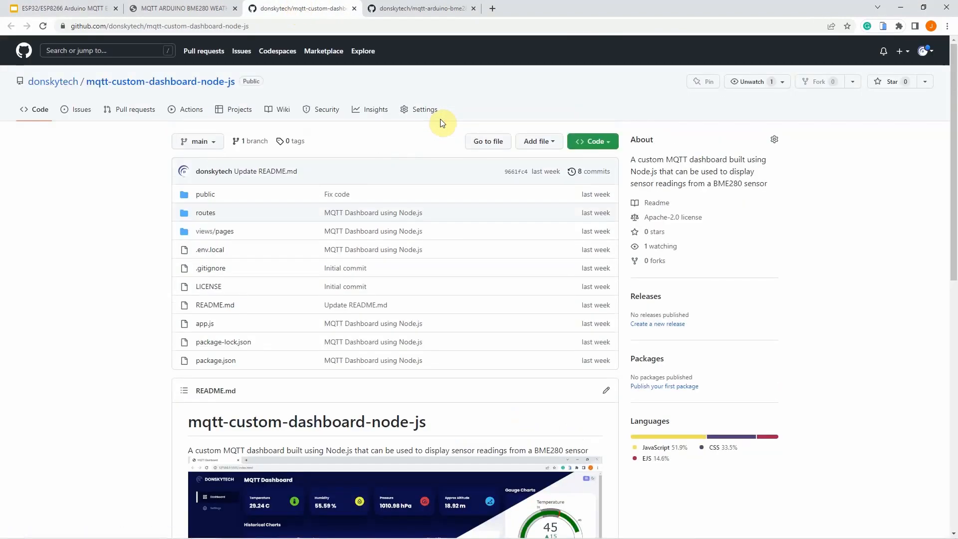
pyautogui.scroll(-3)
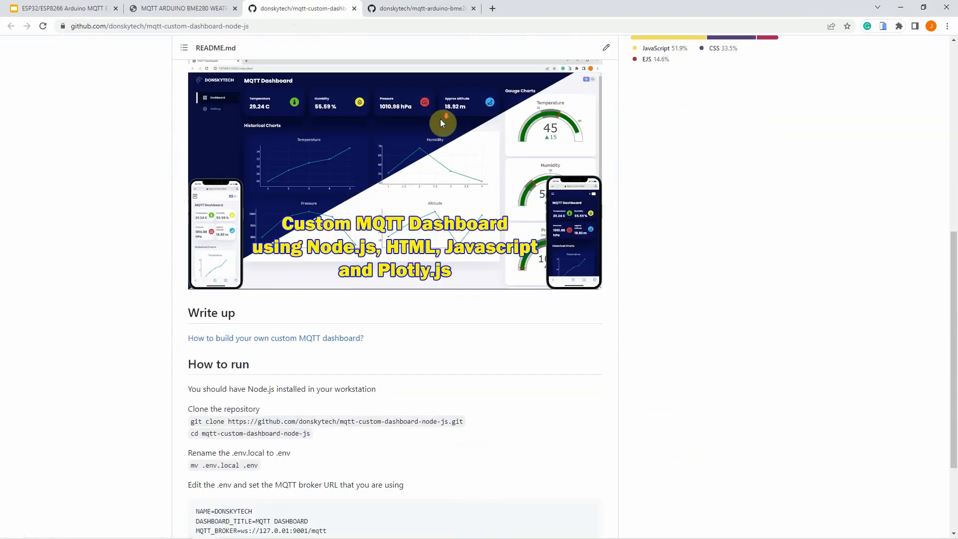
pyautogui.scroll(-3)
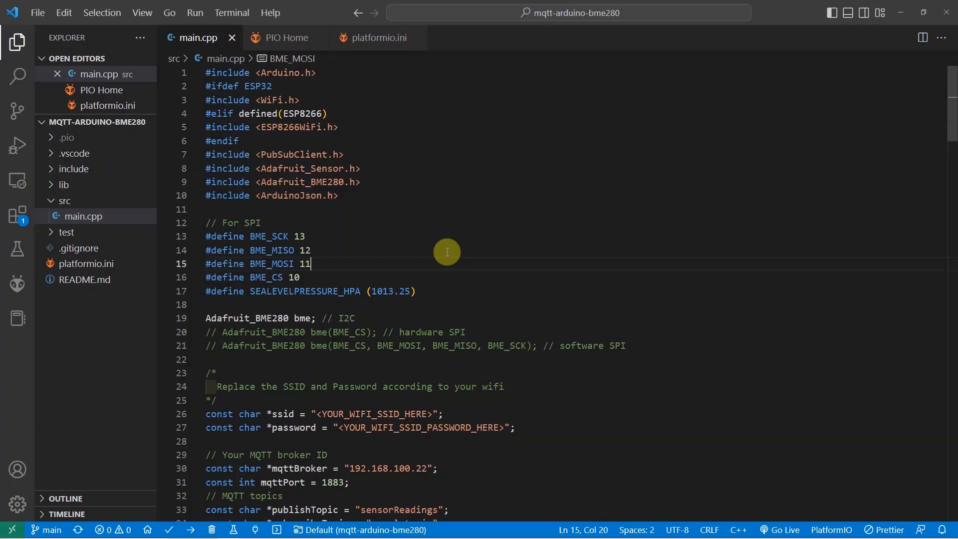
pyautogui.moveTo(344, 215)
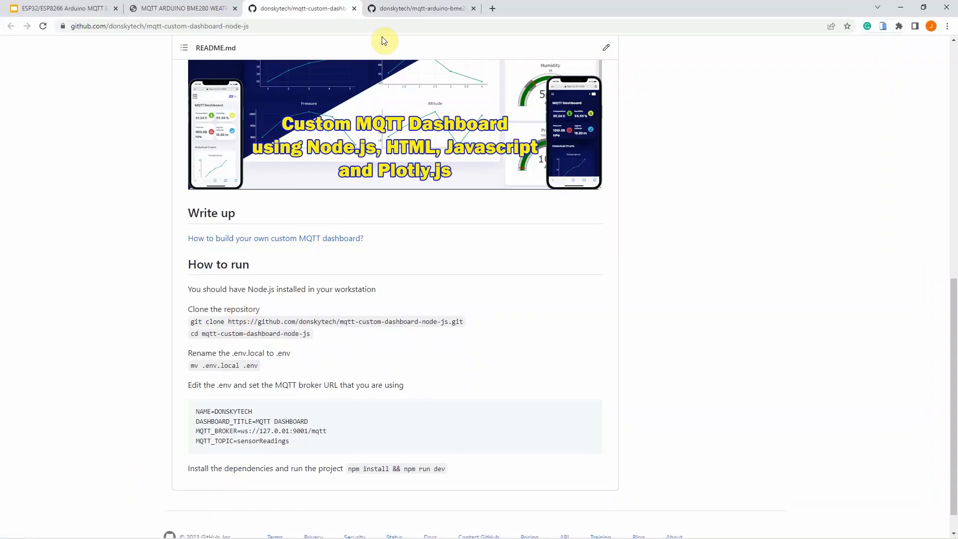
# - View the mqtt-arduino-bme280 repository page, then return to main.cpp in VS Code
pyautogui.click(420, 9)
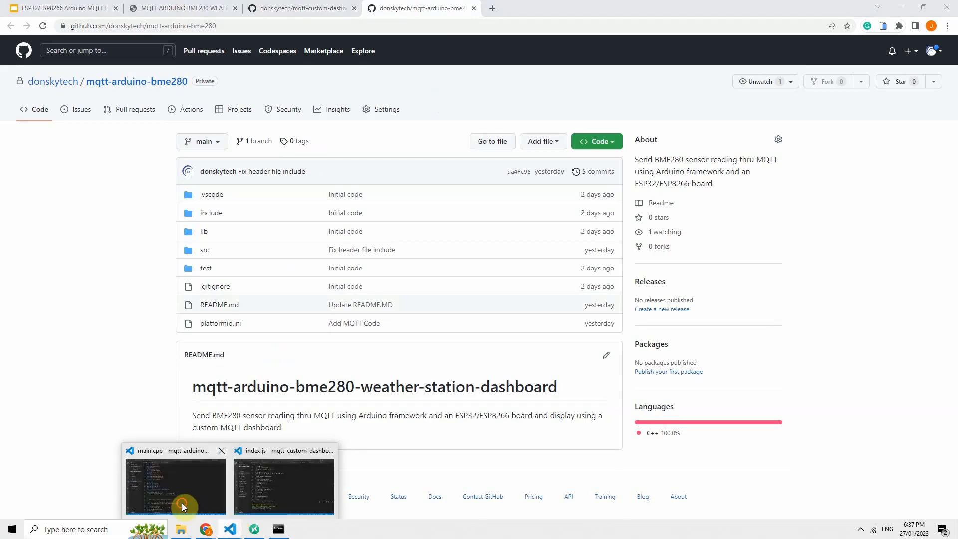
pyautogui.click(182, 506)
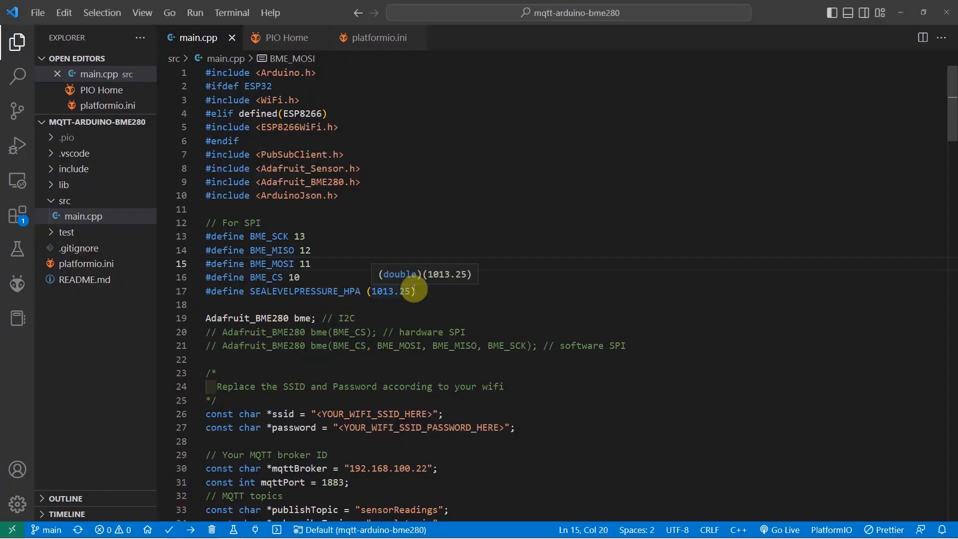
pyautogui.moveTo(213, 243)
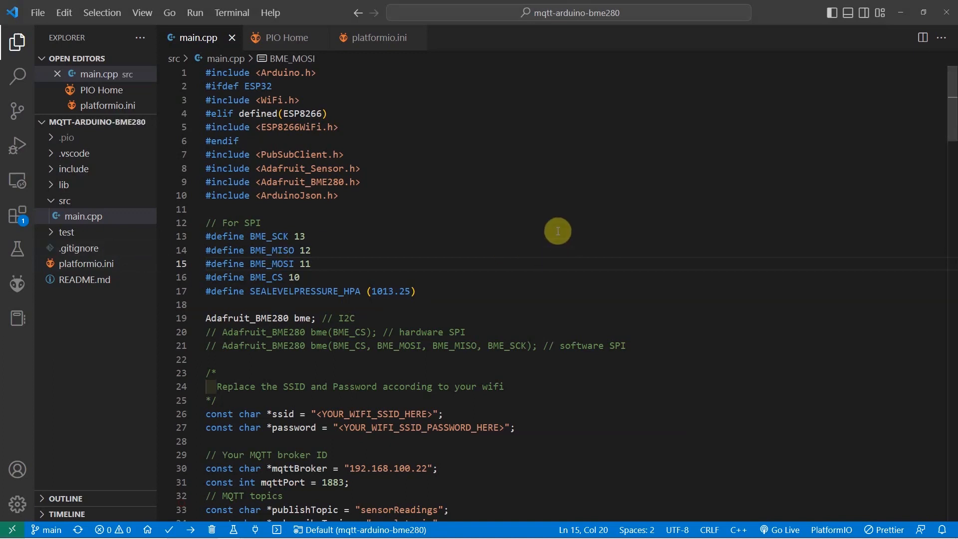
pyautogui.moveTo(381, 178)
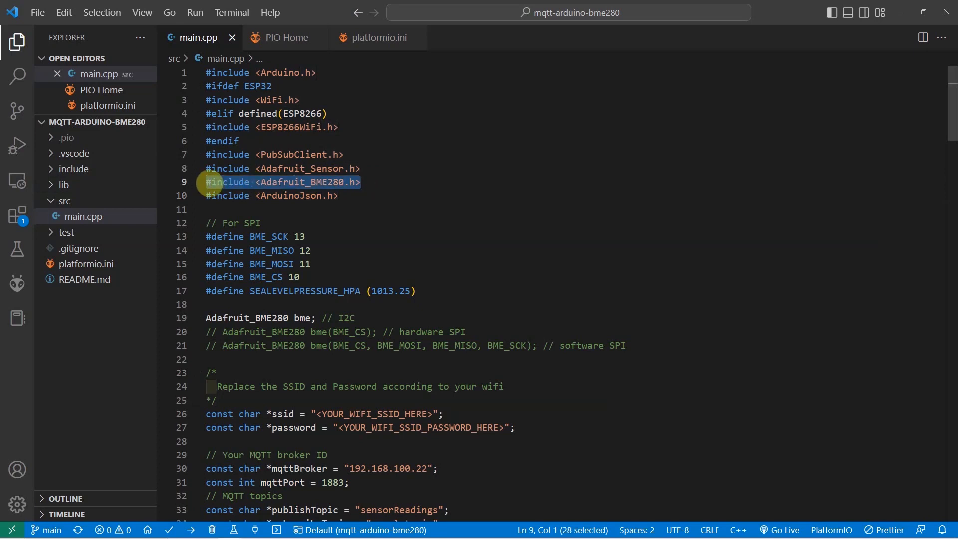
pyautogui.moveTo(307, 182)
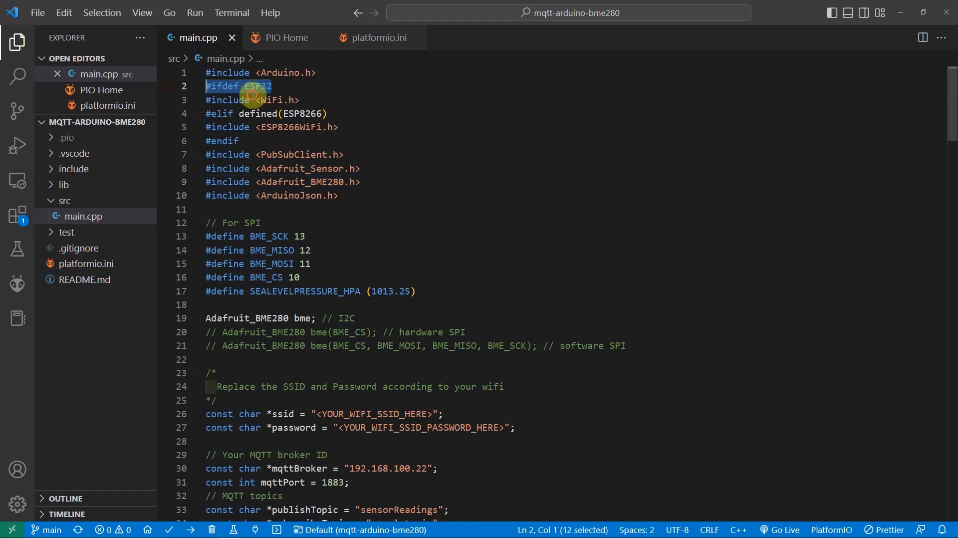
pyautogui.moveTo(250, 93); pyautogui.dragTo(342, 127)
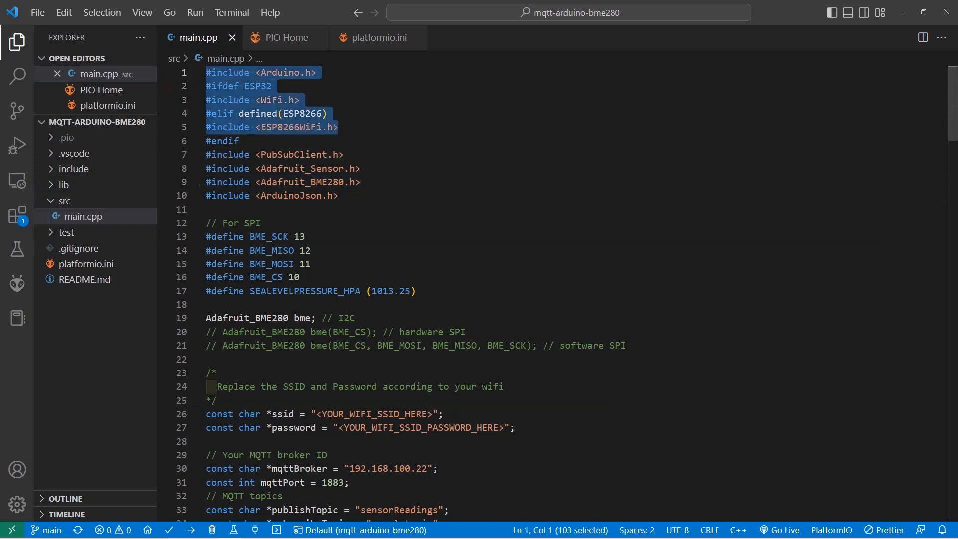
pyautogui.scroll(-3)
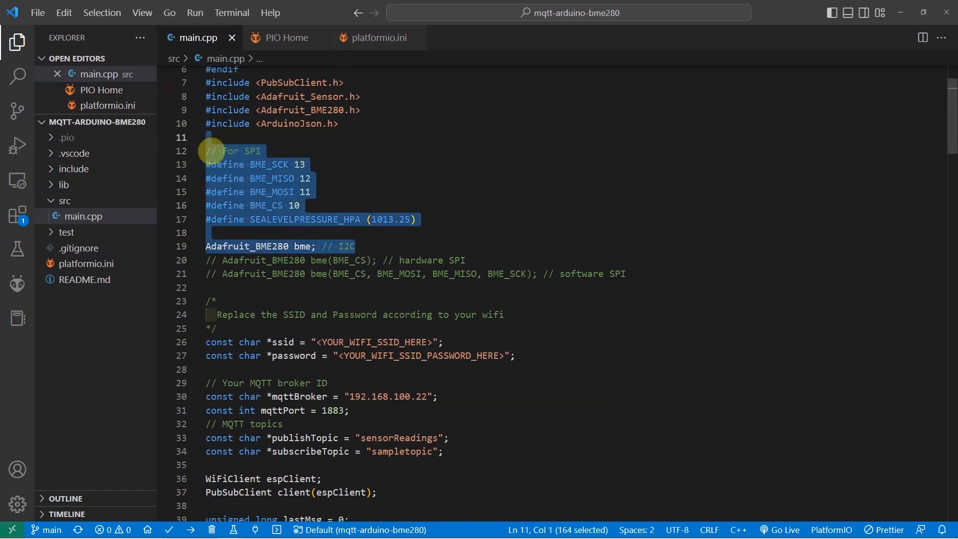
pyautogui.moveTo(319, 185)
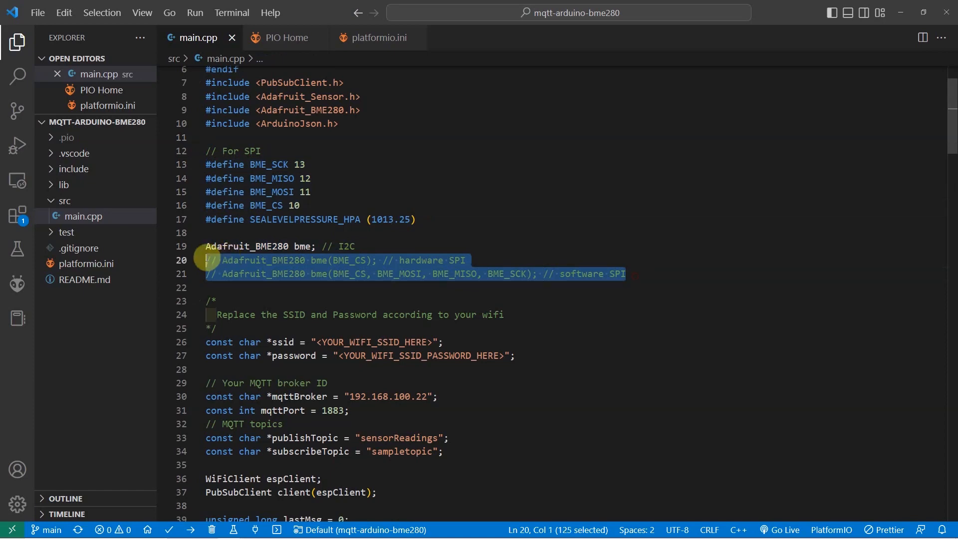
pyautogui.scroll(-3)
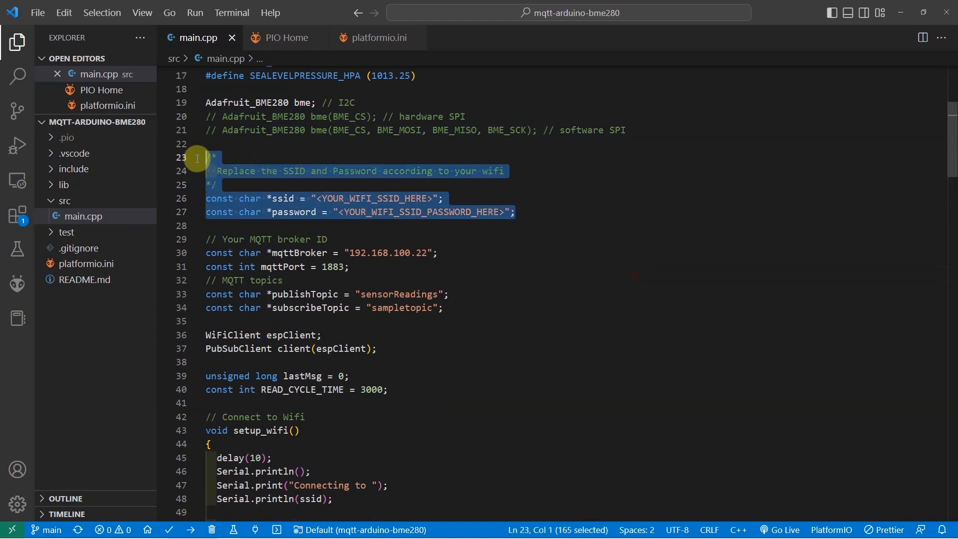
pyautogui.moveTo(250, 171)
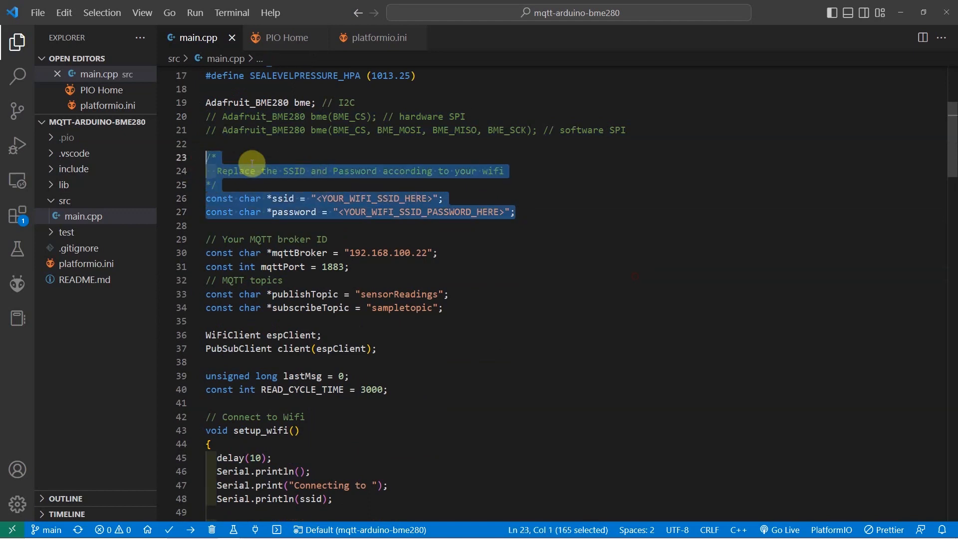
pyautogui.moveTo(306, 185)
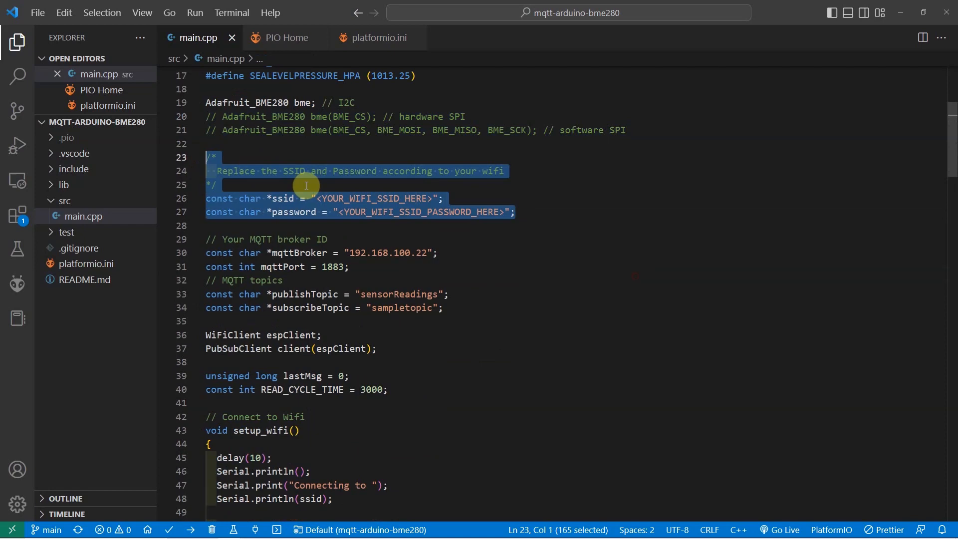
pyautogui.scroll(-3)
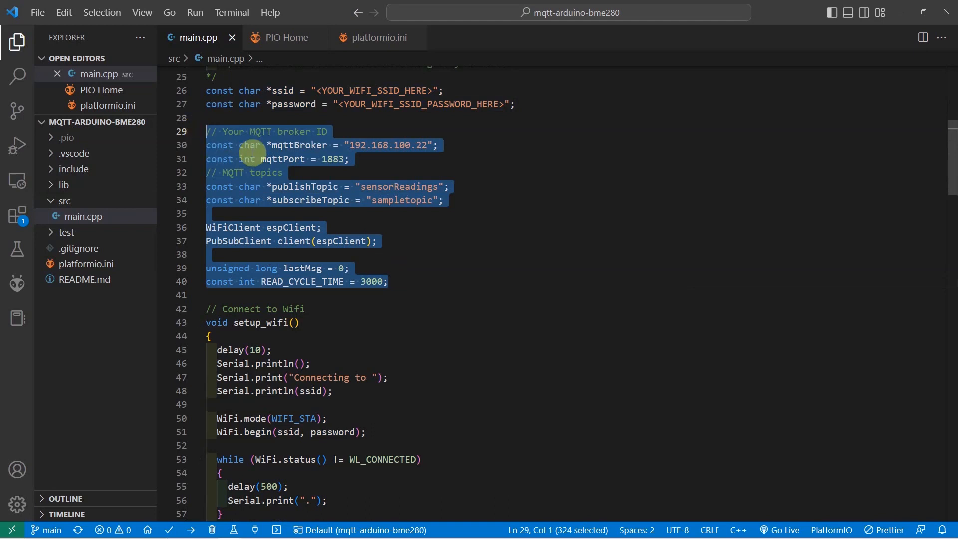
pyautogui.moveTo(280, 145)
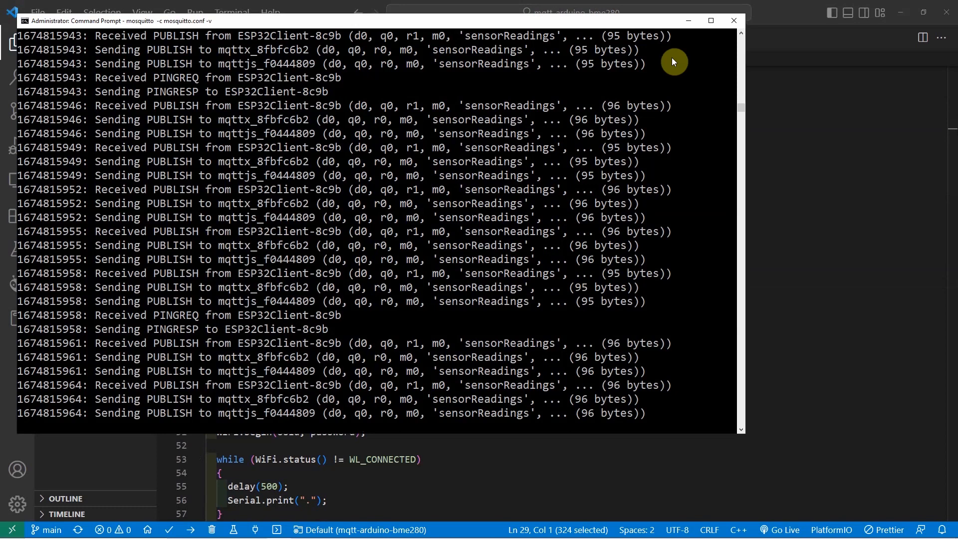
pyautogui.click(734, 21)
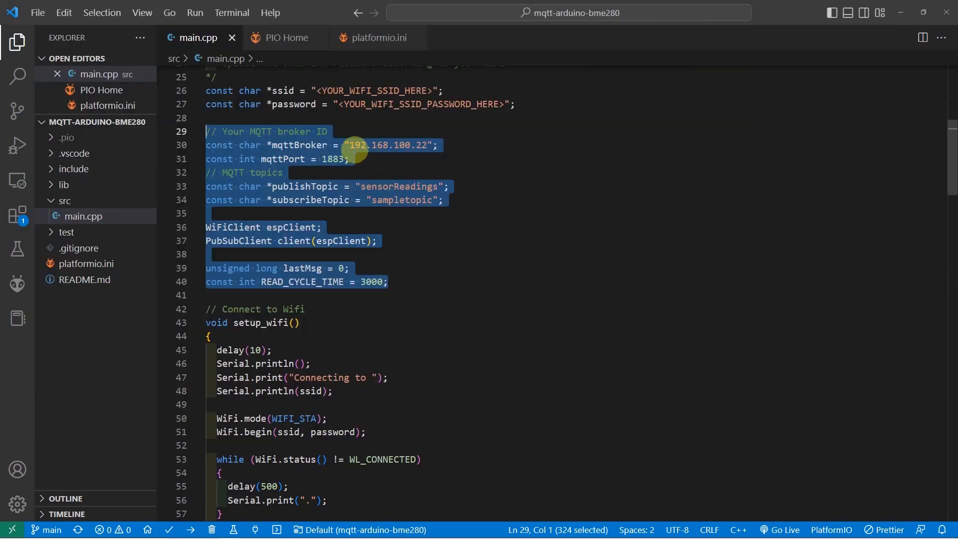
pyautogui.moveTo(355, 145)
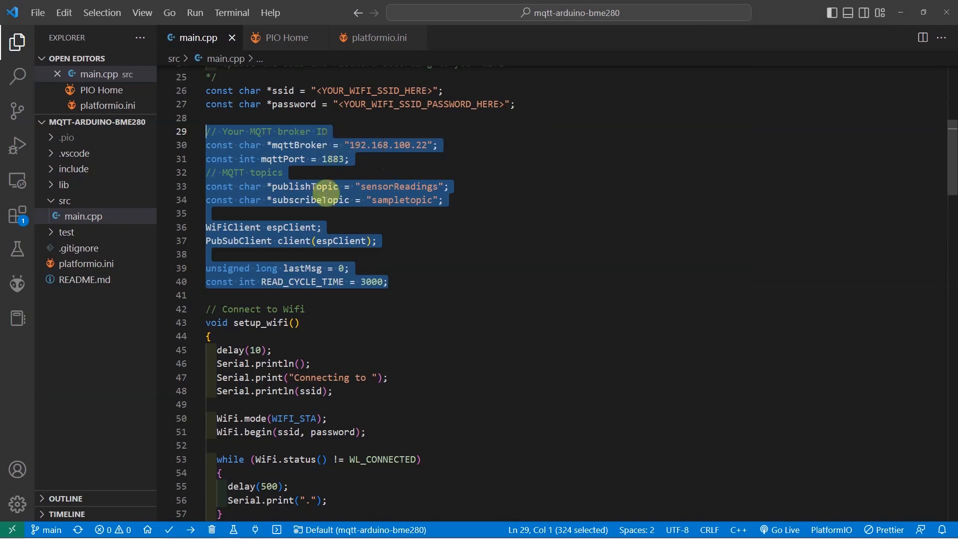
pyautogui.click(457, 188)
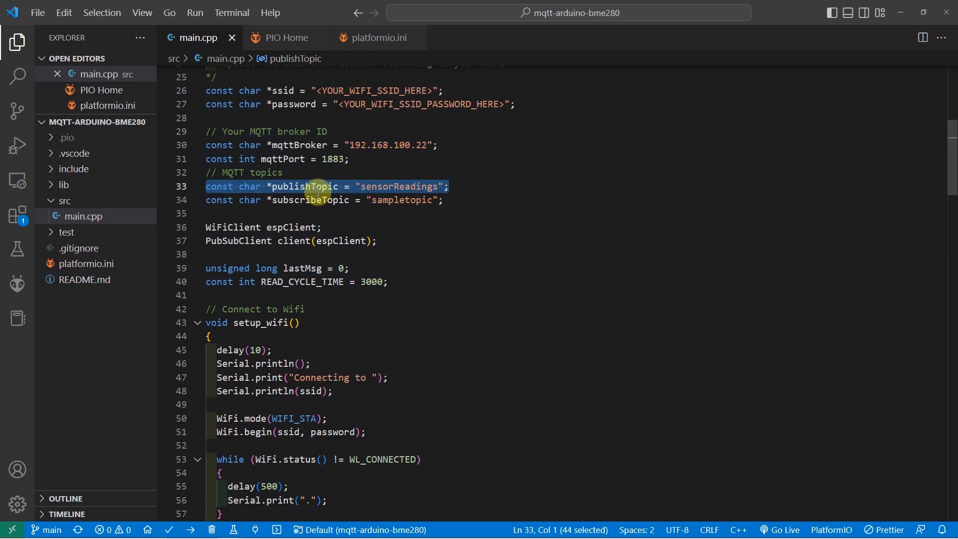
pyautogui.moveTo(414, 186)
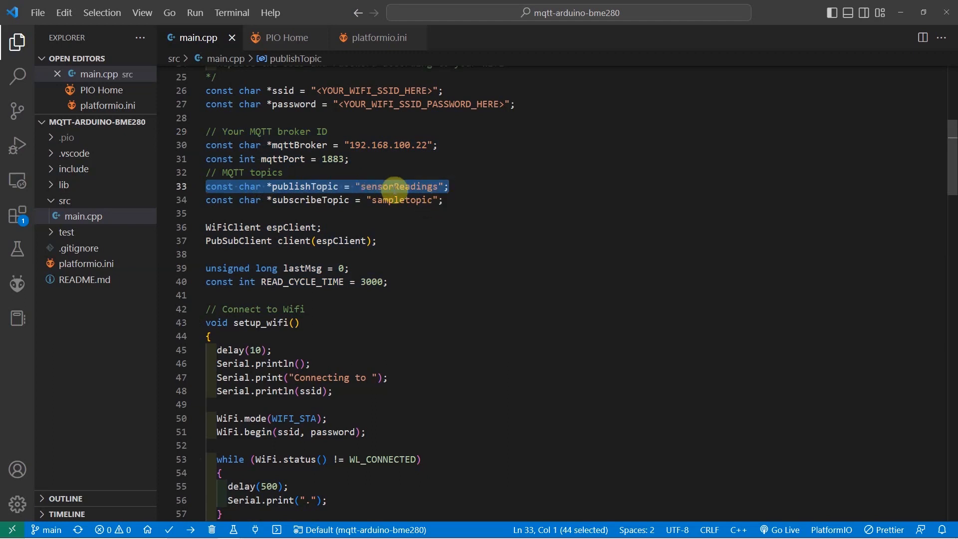
pyautogui.doubleClick(398, 186)
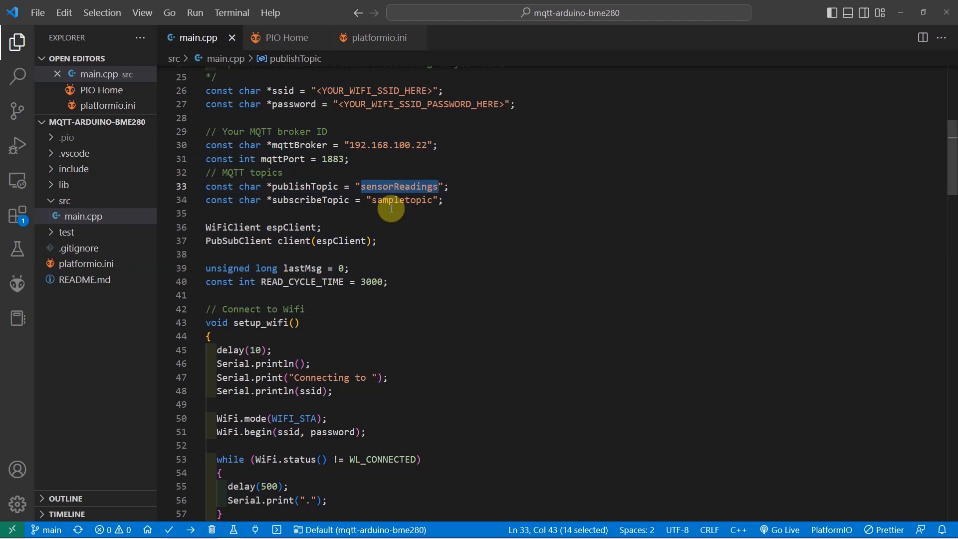
pyautogui.doubleClick(402, 200)
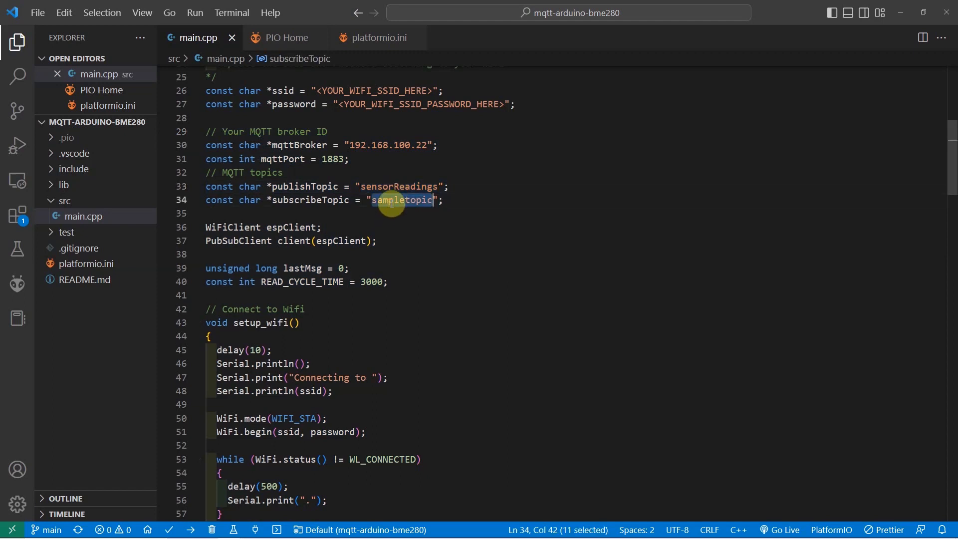
pyautogui.moveTo(378, 221)
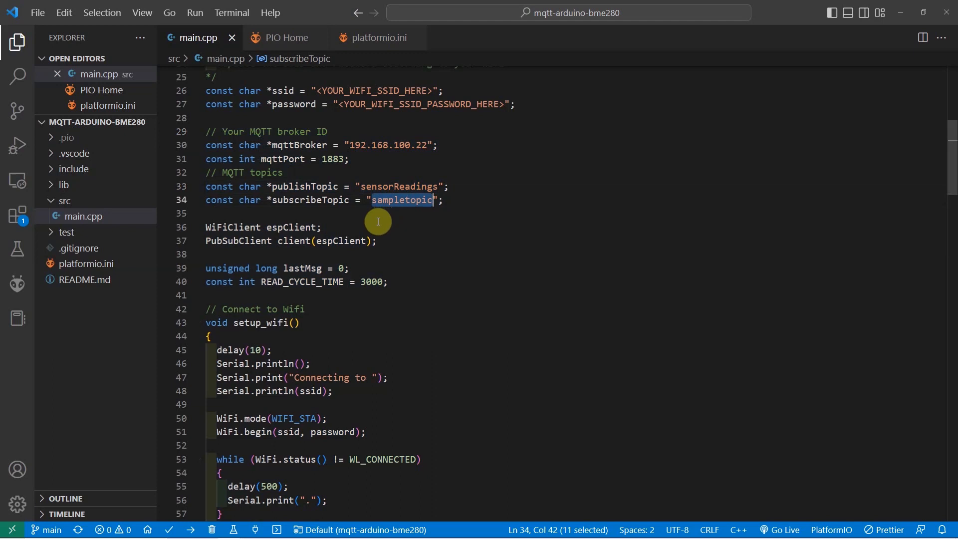
pyautogui.scroll(-3)
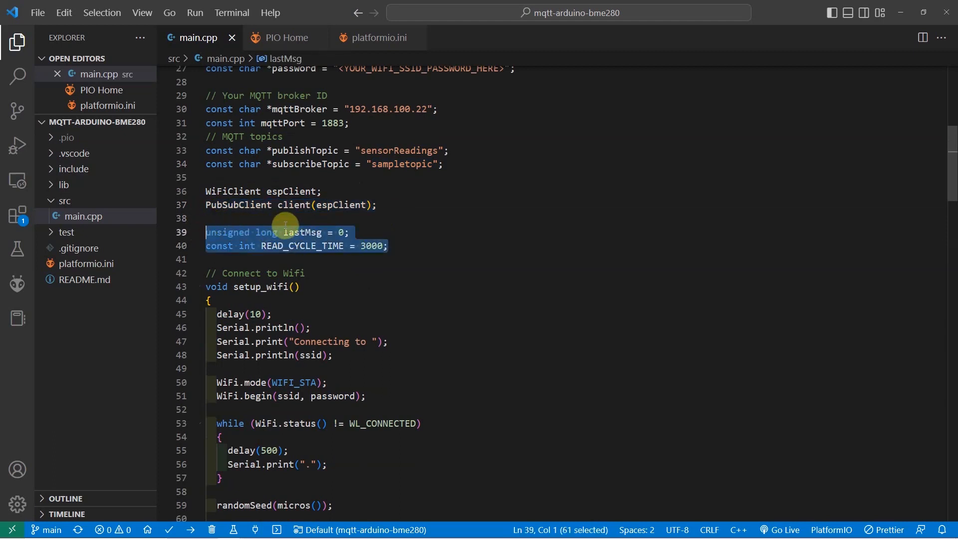
pyautogui.moveTo(286, 230)
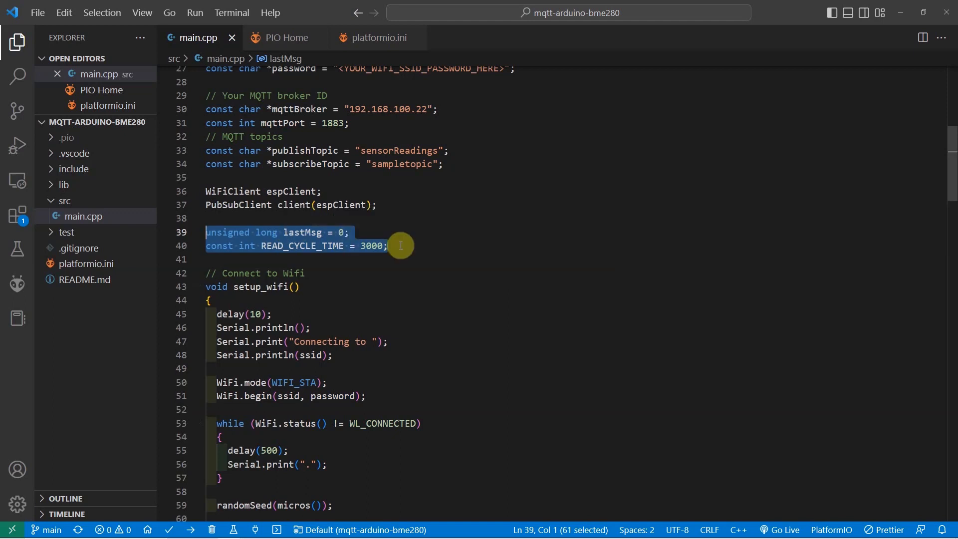
pyautogui.moveTo(230, 304)
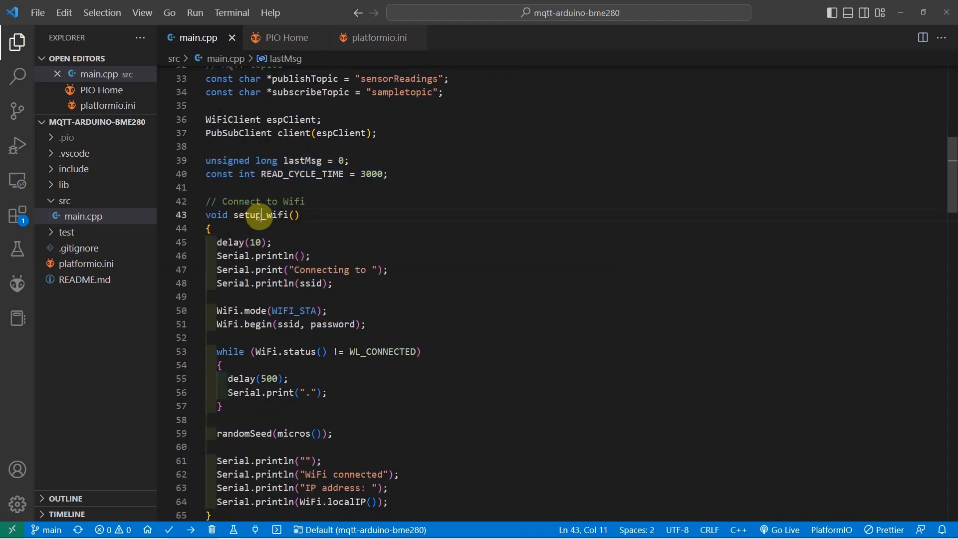
pyautogui.doubleClick(259, 215)
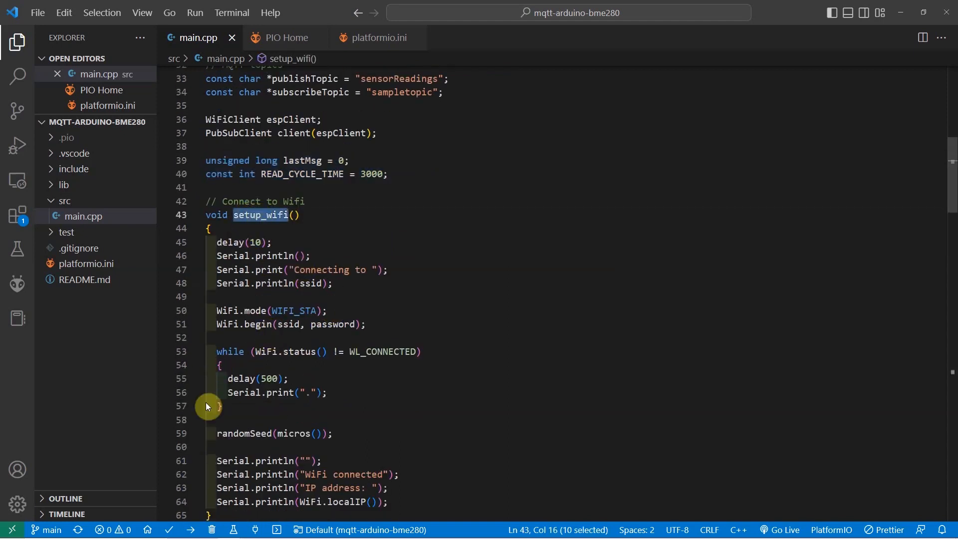
pyautogui.scroll(-3)
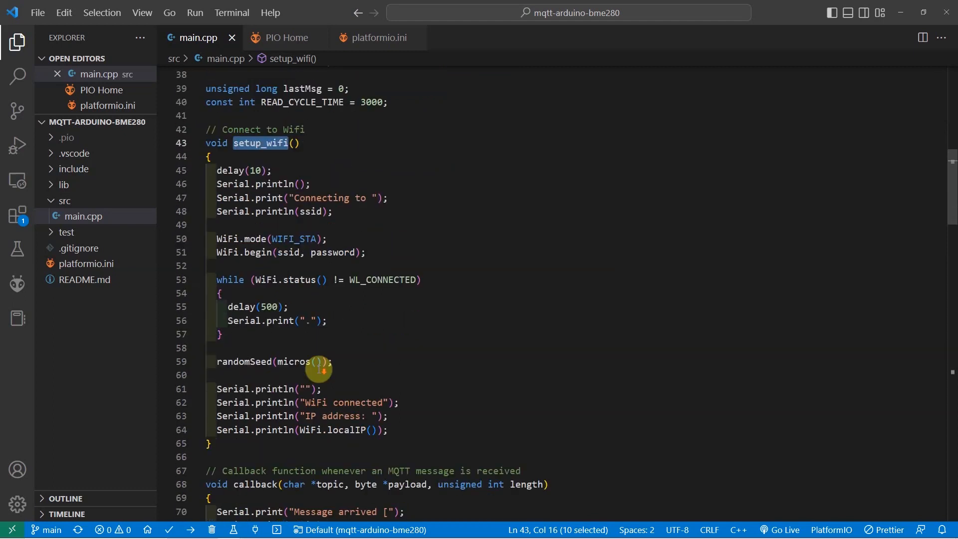
pyautogui.moveTo(270, 263)
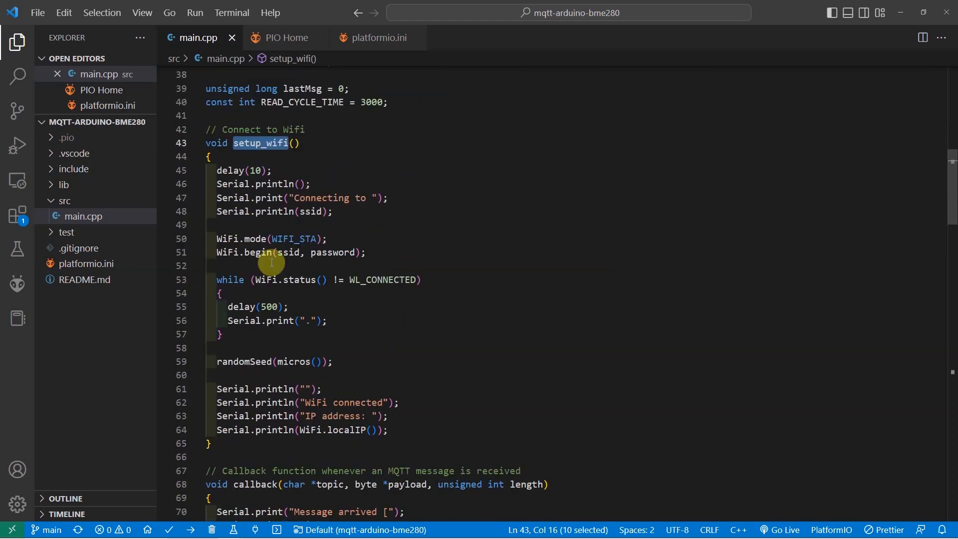
pyautogui.moveTo(272, 329)
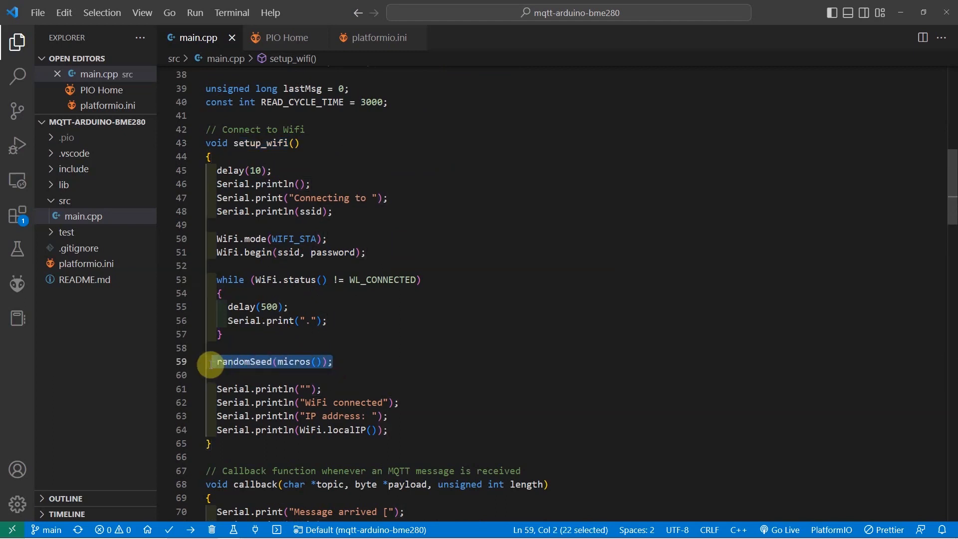
pyautogui.moveTo(425, 309)
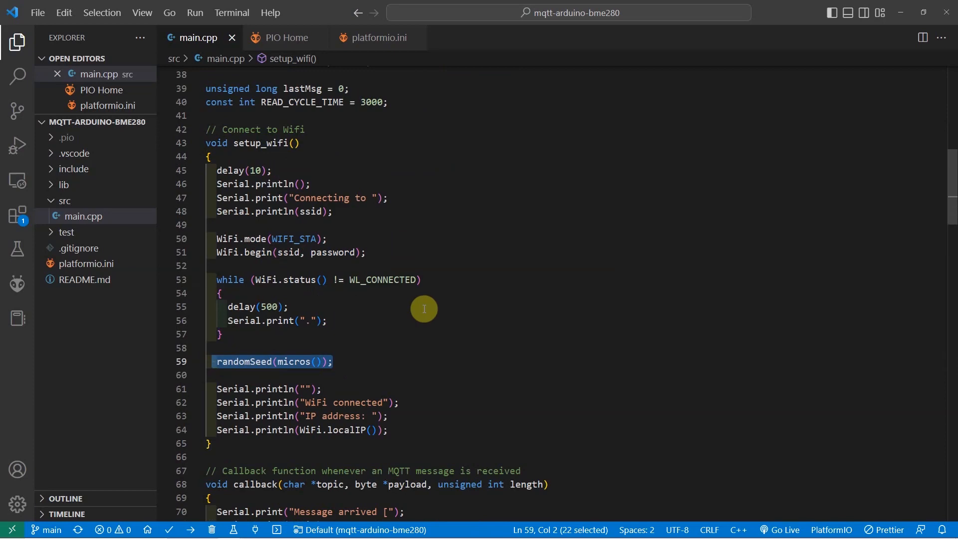
pyautogui.scroll(-3)
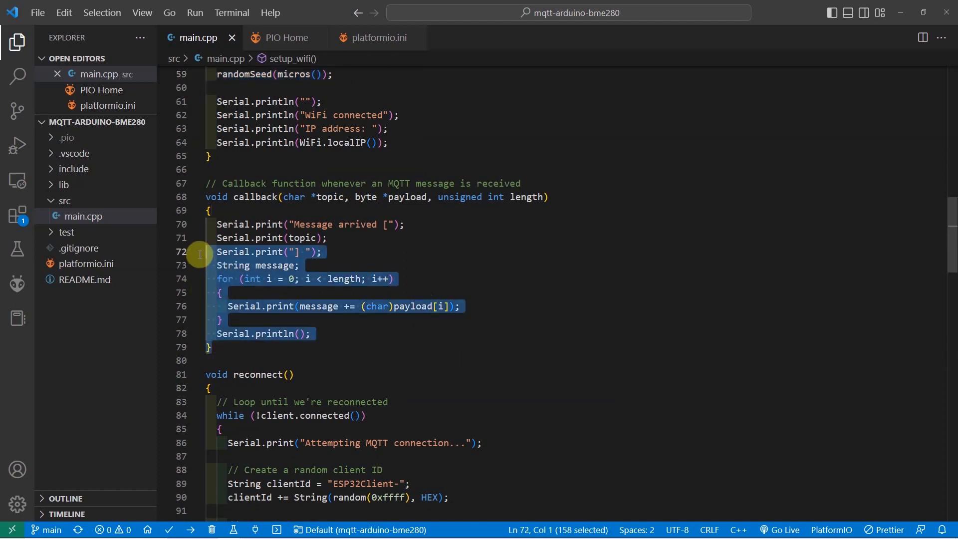
pyautogui.moveTo(199, 254); pyautogui.dragTo(256, 209)
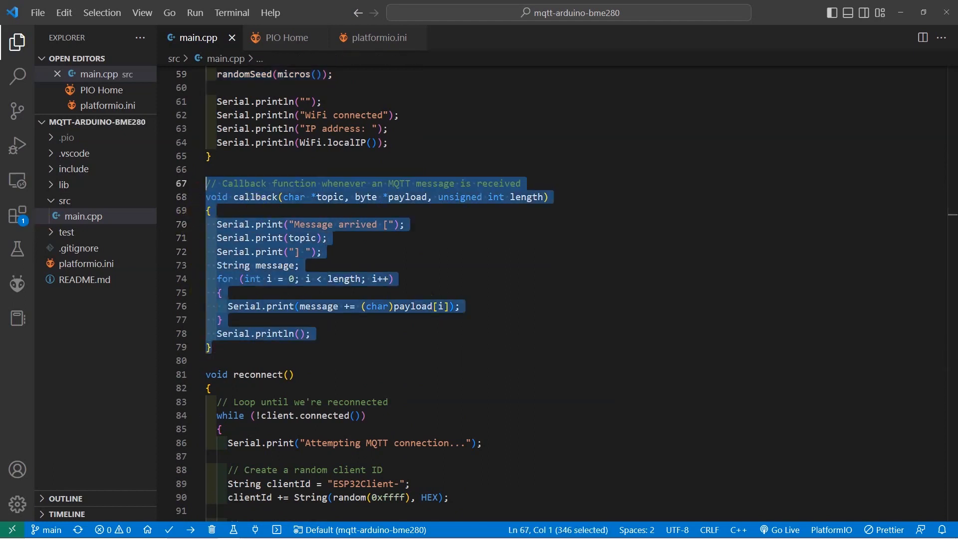
pyautogui.moveTo(372, 240)
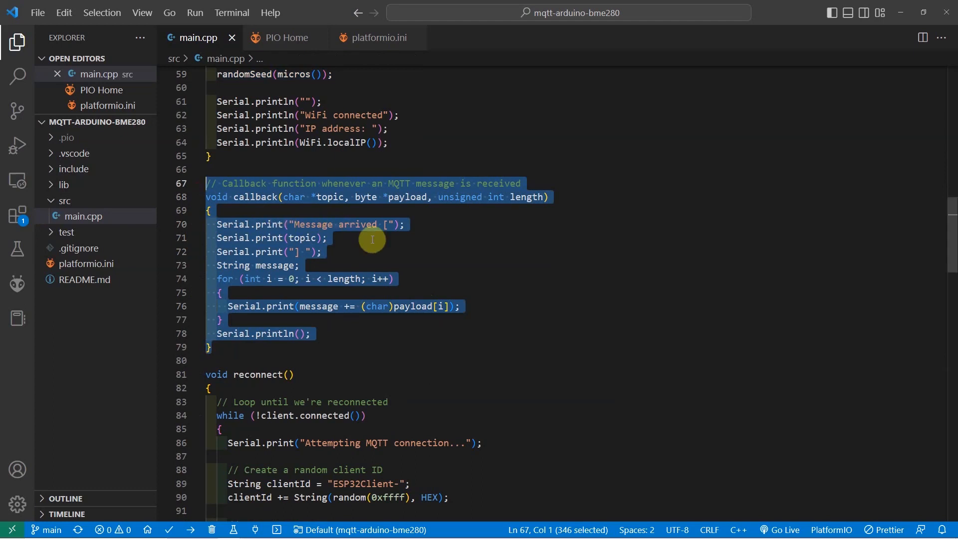
pyautogui.moveTo(273, 207)
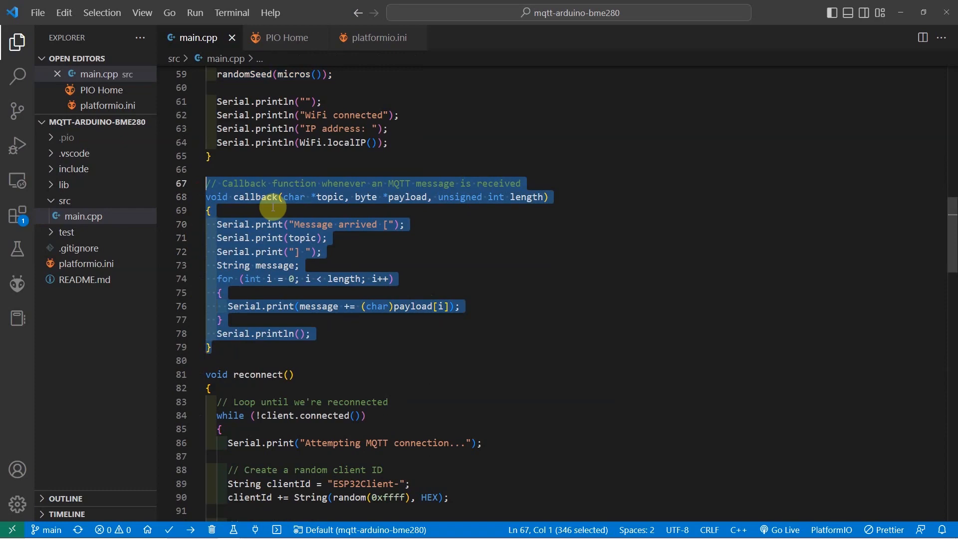
pyautogui.moveTo(290, 216)
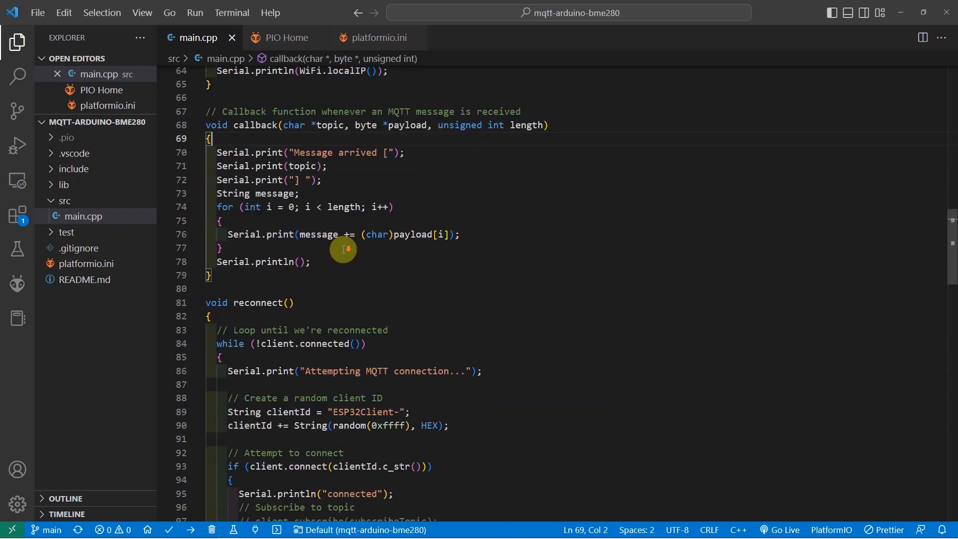
# - Highlight the reconnect function, its commented-out subscribe lines, then the callback function name
pyautogui.scroll(-3)
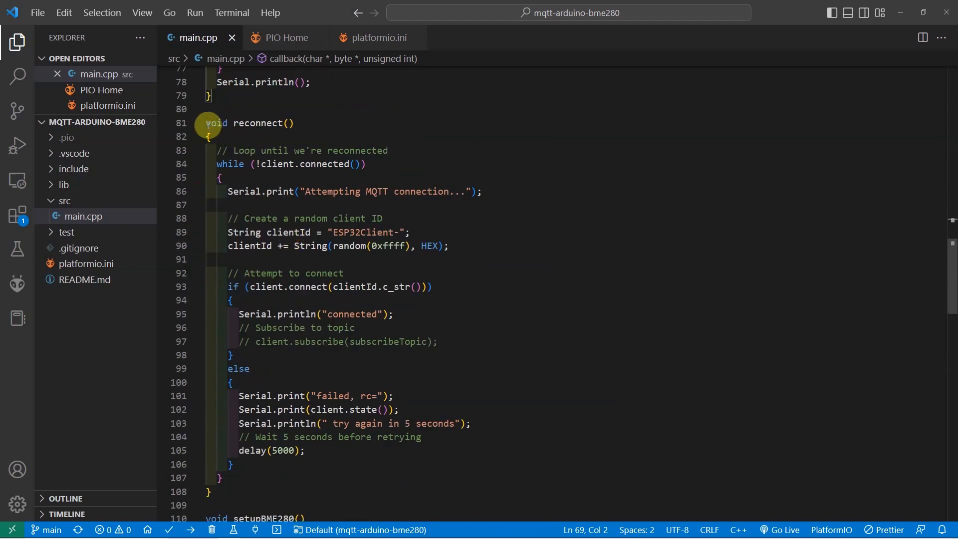
pyautogui.moveTo(215, 122); pyautogui.dragTo(278, 436)
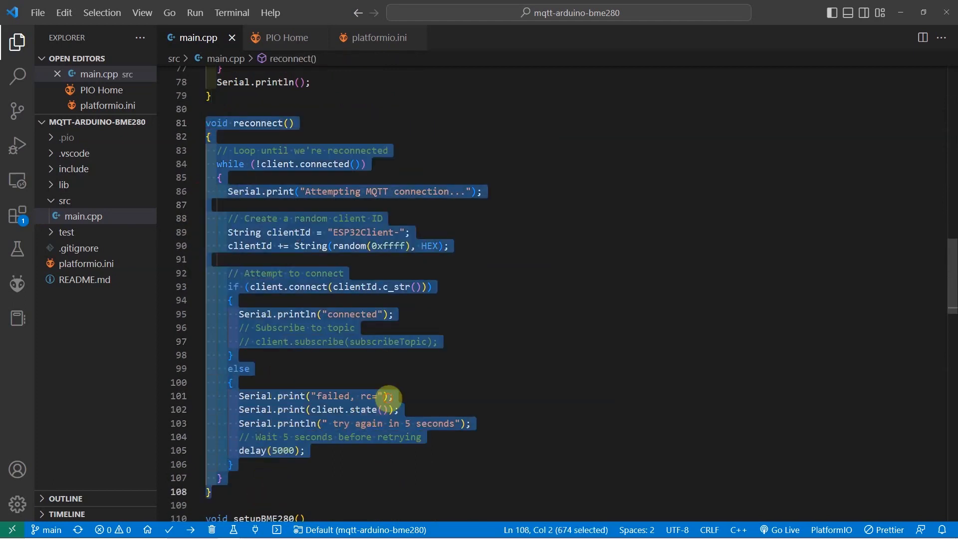
pyautogui.doubleClick(272, 328)
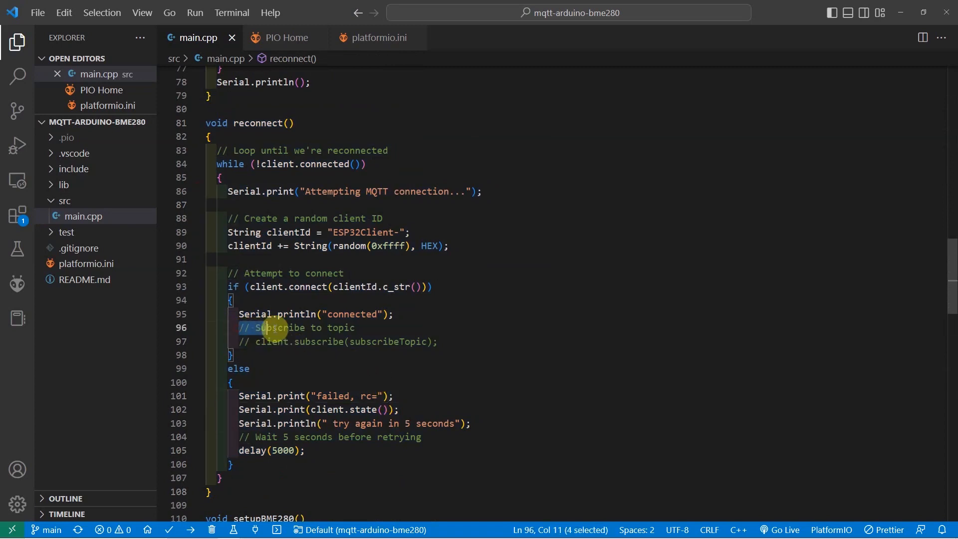
pyautogui.moveTo(272, 327); pyautogui.dragTo(439, 341)
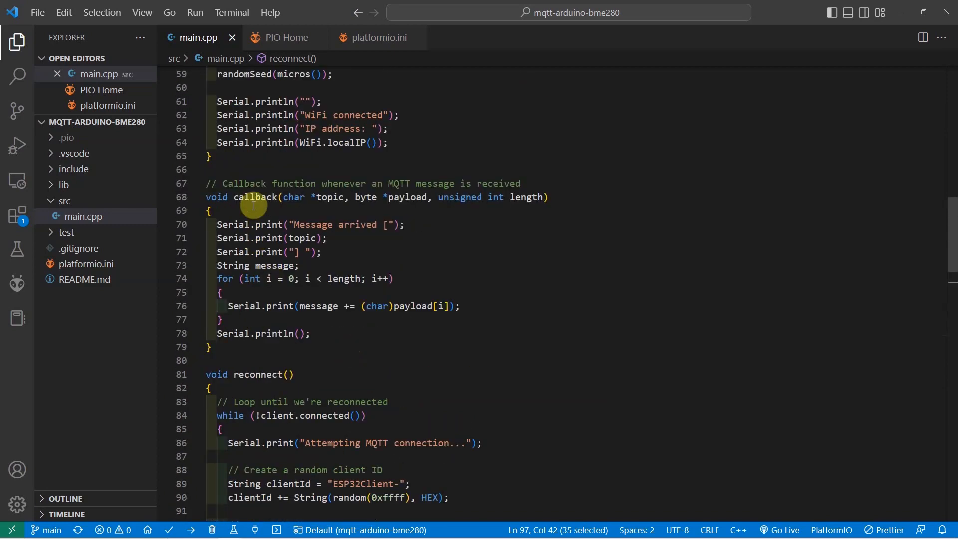
pyautogui.doubleClick(254, 197)
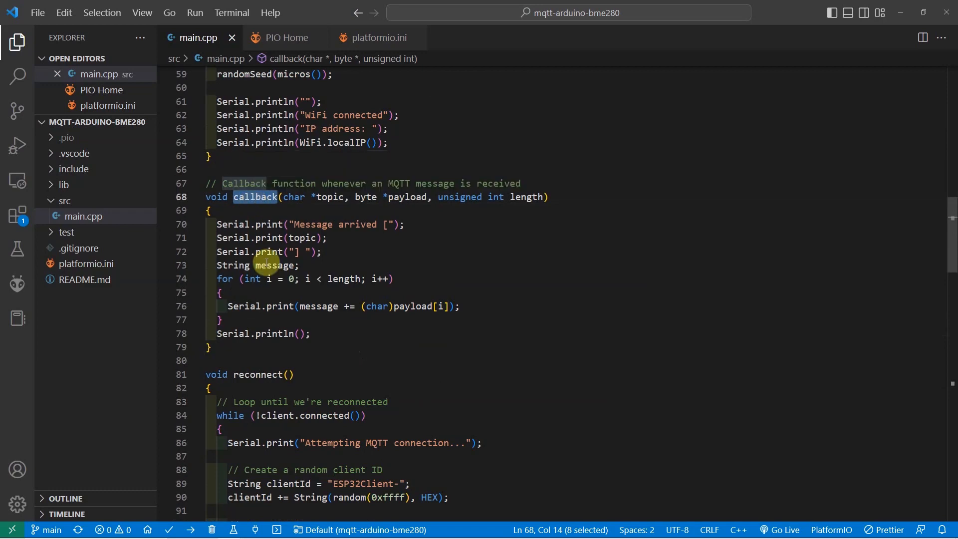
pyautogui.scroll(-3)
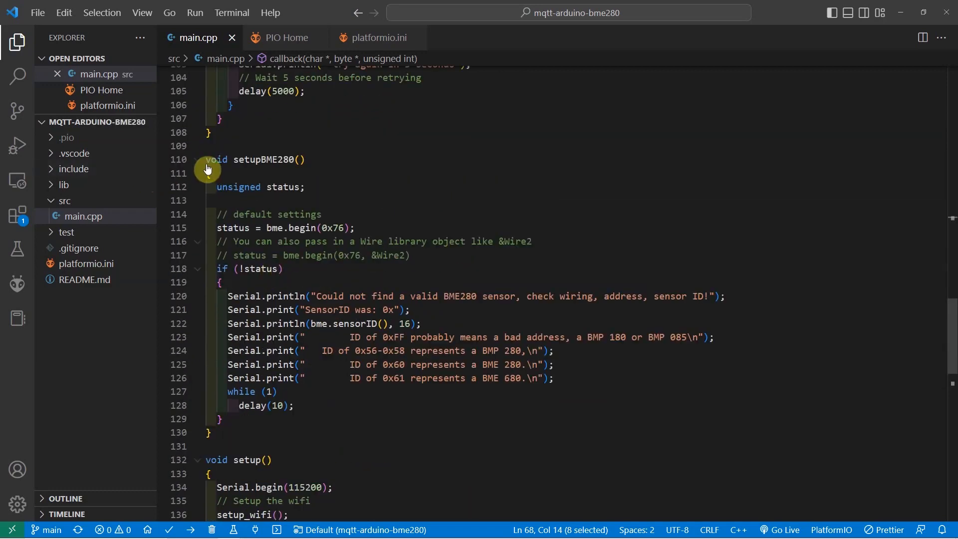
pyautogui.moveTo(260, 160)
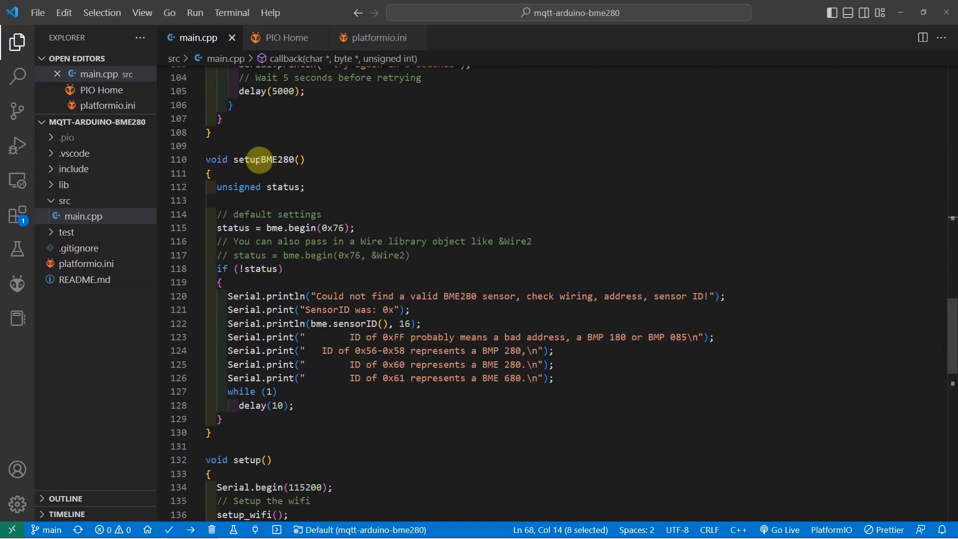
# - Mark the setupBME280 name and its default bme.begin(0x76) initialization
pyautogui.doubleClick(262, 160)
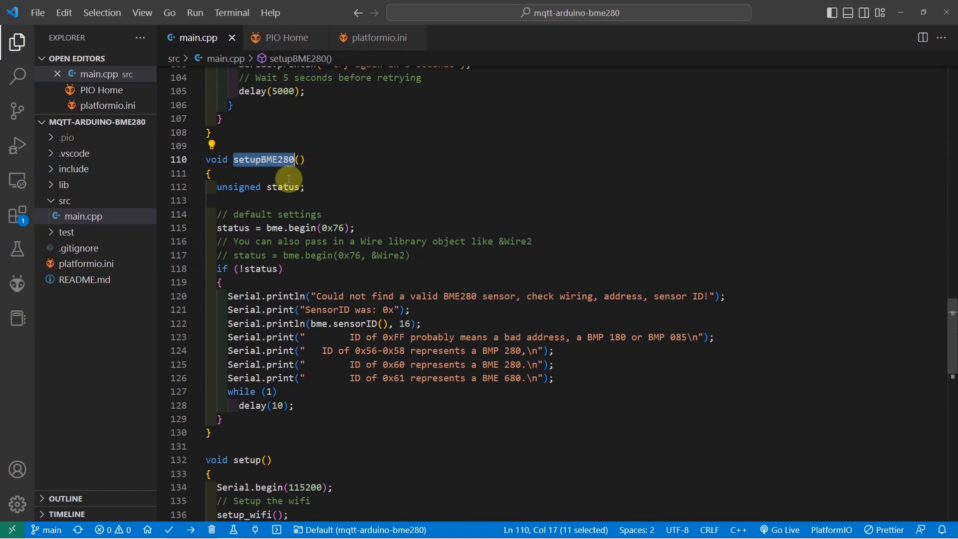
pyautogui.click(273, 160)
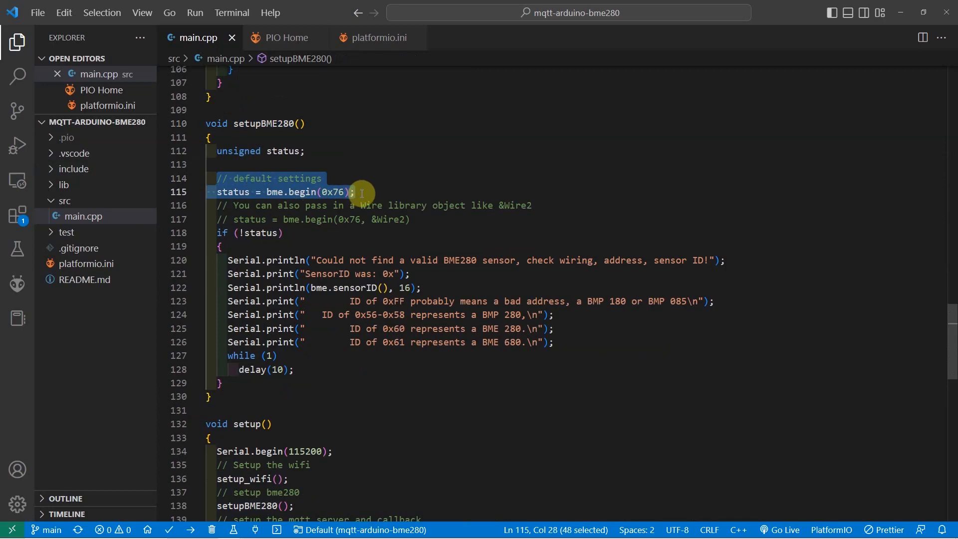
pyautogui.moveTo(380, 214)
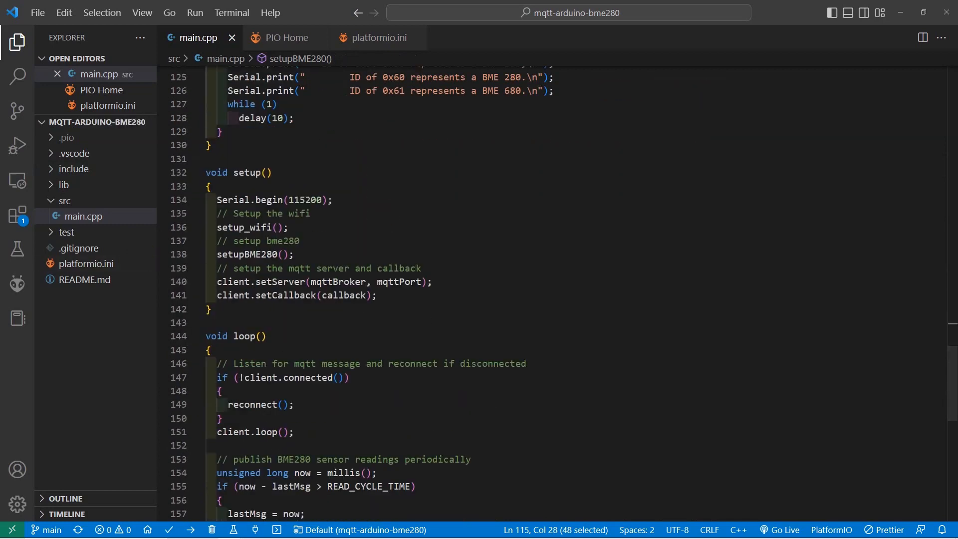
pyautogui.moveTo(317, 243)
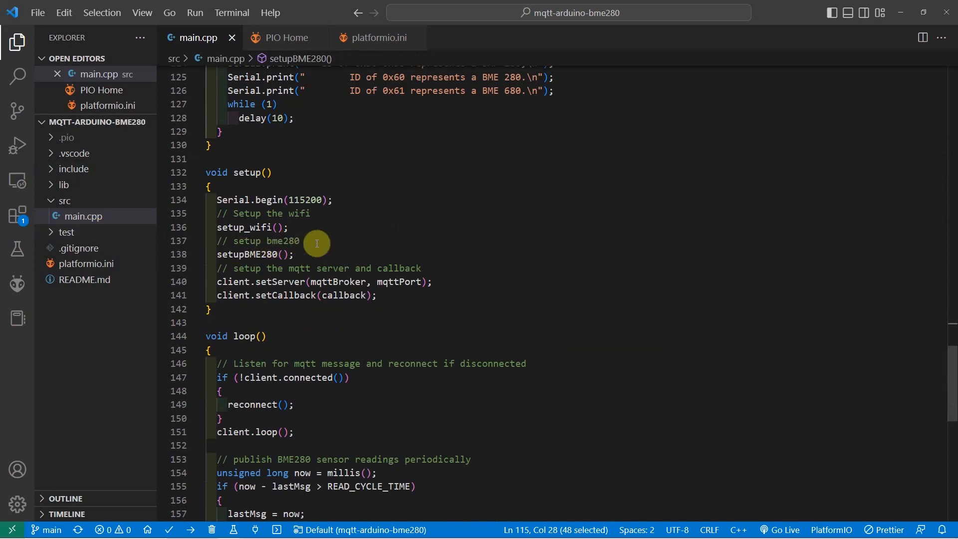
pyautogui.moveTo(339, 205)
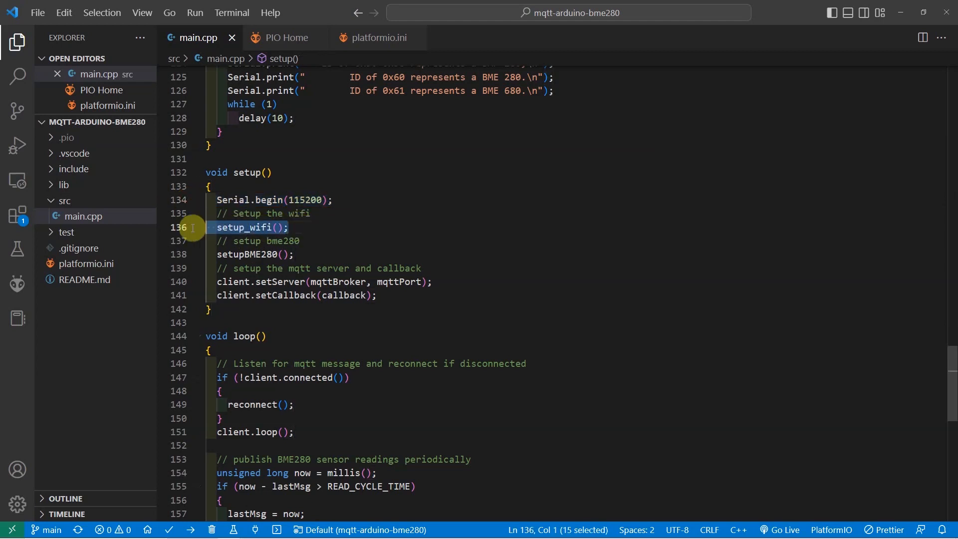
# - Select the setupBME280() call inside setup and scroll on toward loop()
pyautogui.click(217, 255)
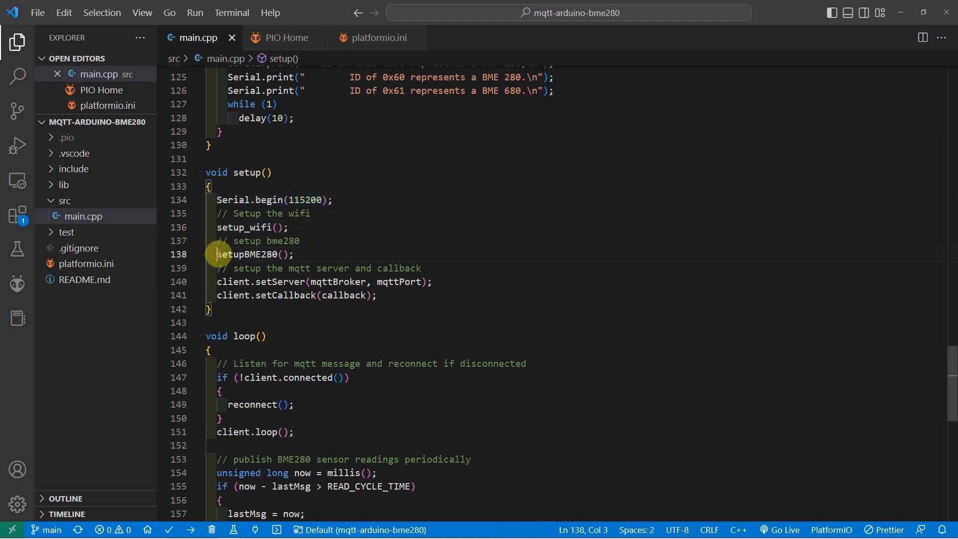
pyautogui.moveTo(217, 254); pyautogui.dragTo(293, 254)
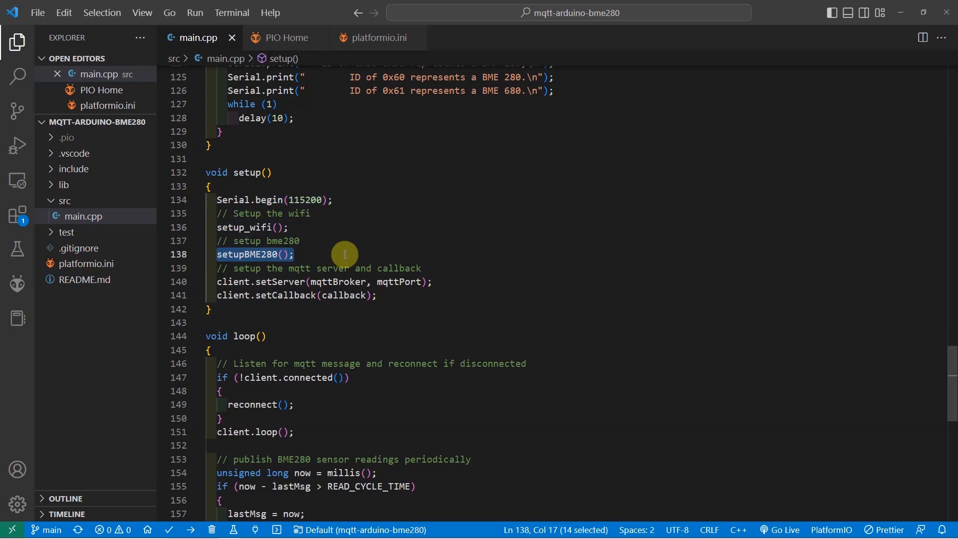
pyautogui.moveTo(380, 286)
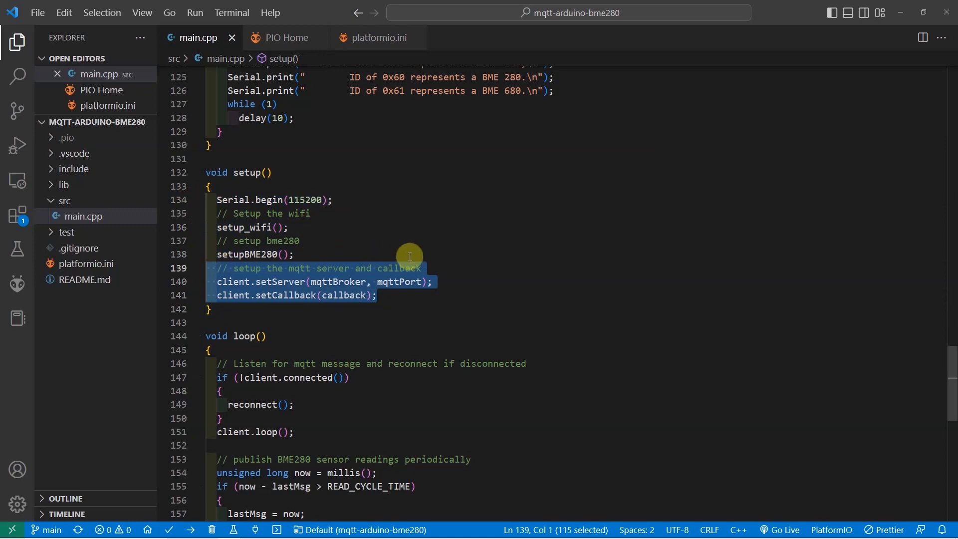
pyautogui.scroll(-3)
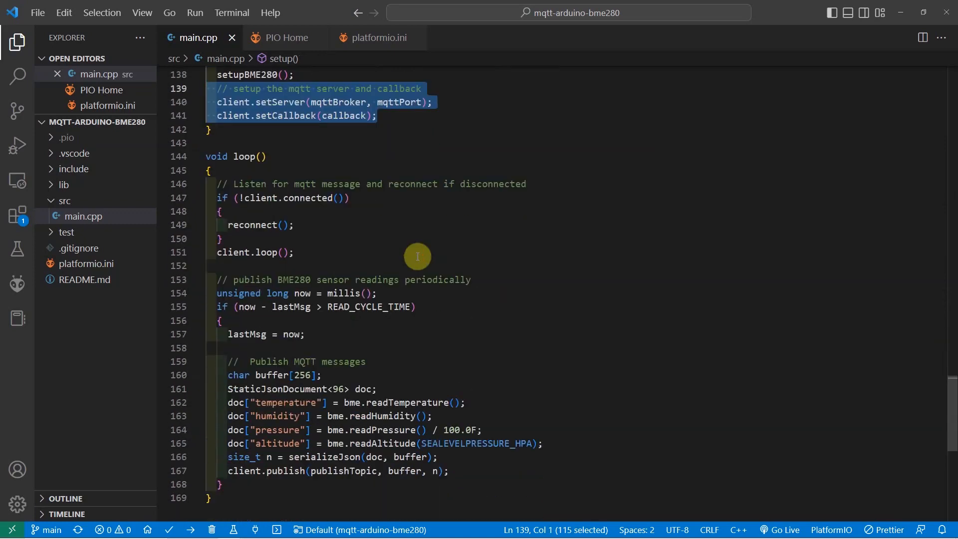
pyautogui.moveTo(380, 241)
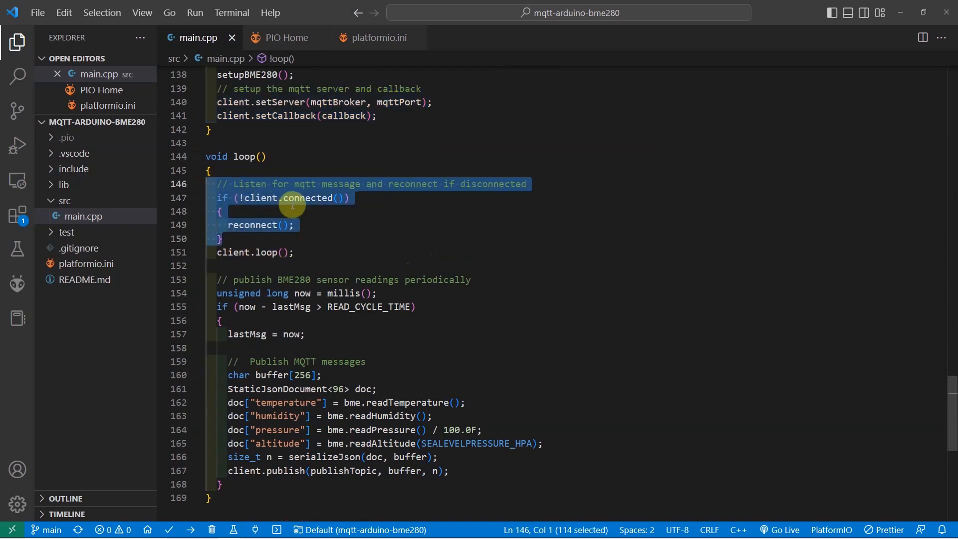
# - Mark client.loop() and the four doc[] temperature, humidity, pressure, altitude assignments
pyautogui.click(295, 225)
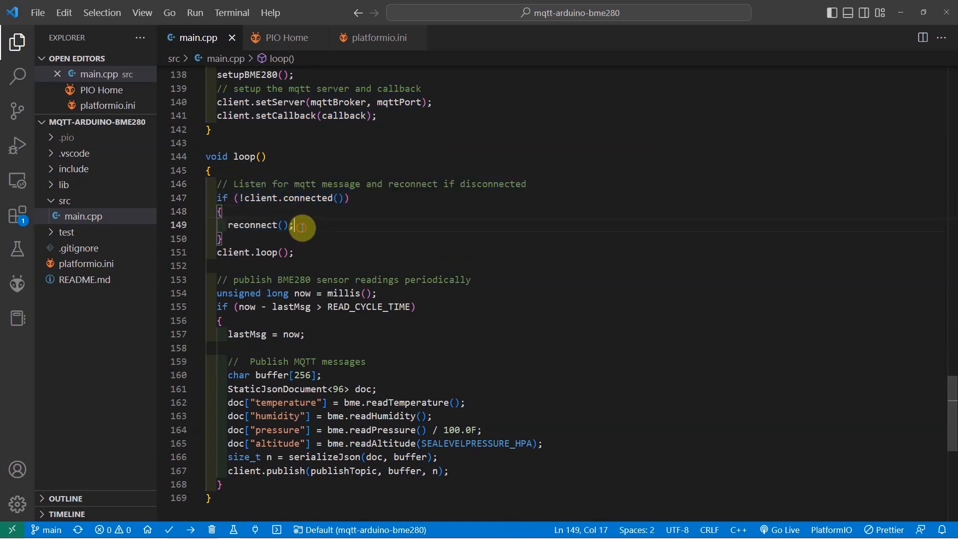
pyautogui.moveTo(294, 225); pyautogui.dragTo(217, 225)
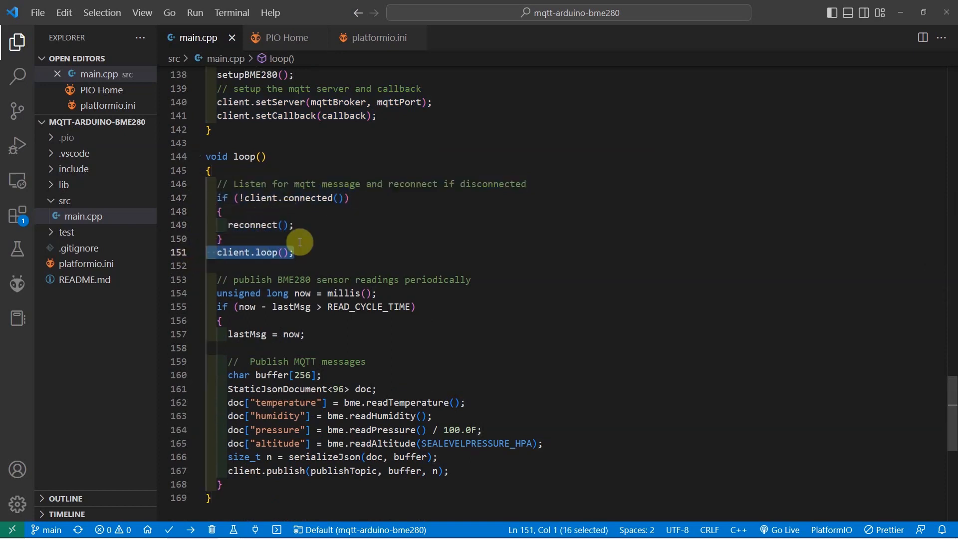
pyautogui.moveTo(326, 237)
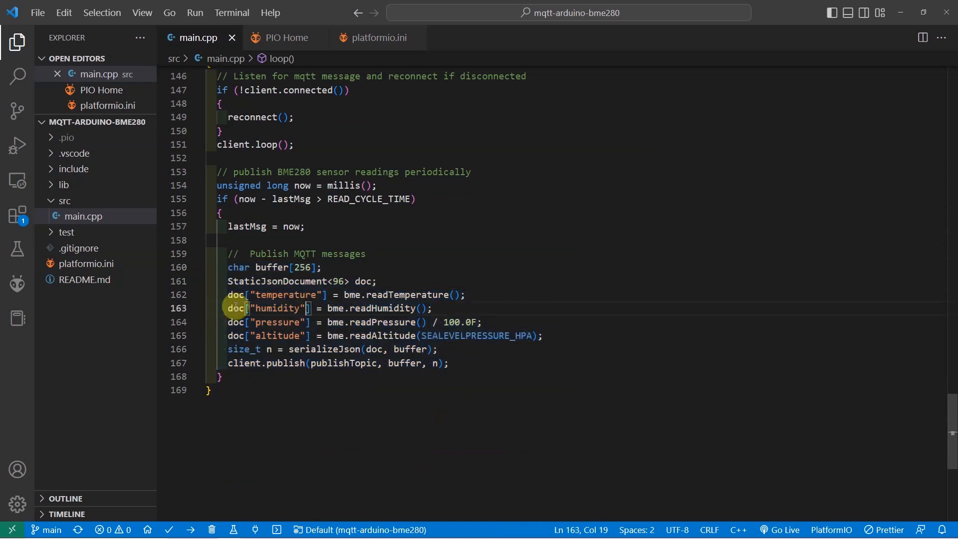
pyautogui.moveTo(227, 295); pyautogui.dragTo(538, 335)
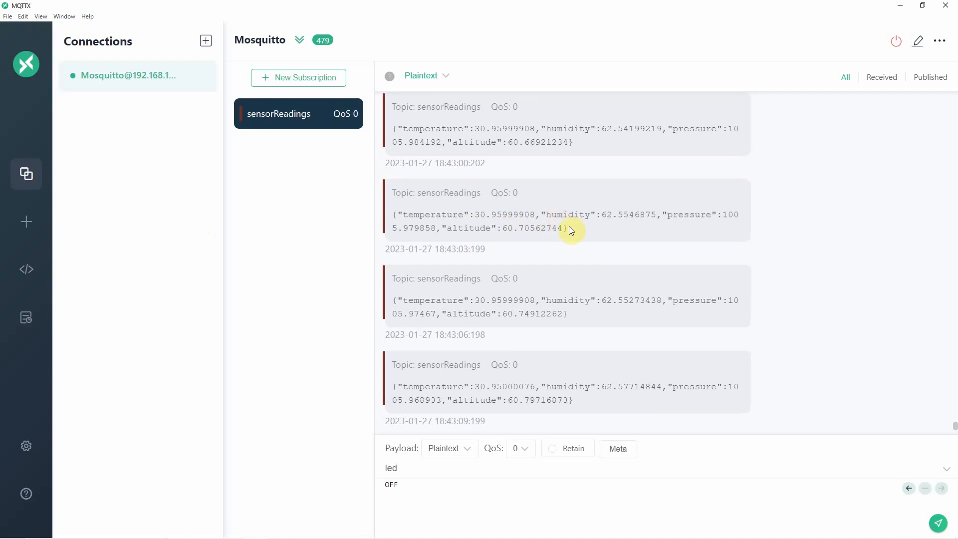
# - Highlight one received sensorReadings JSON payload in MQTTX
pyautogui.doubleClick(554, 228)
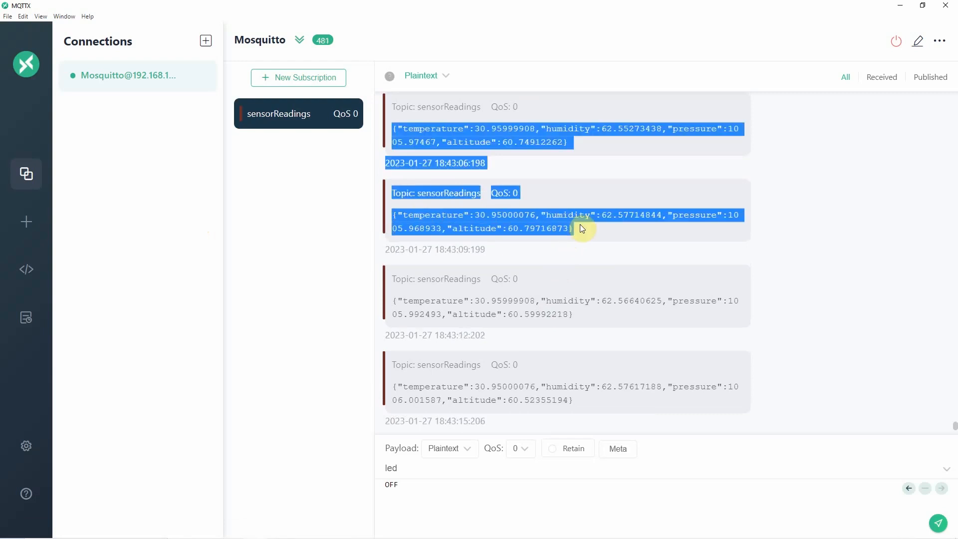
pyautogui.moveTo(169, 313)
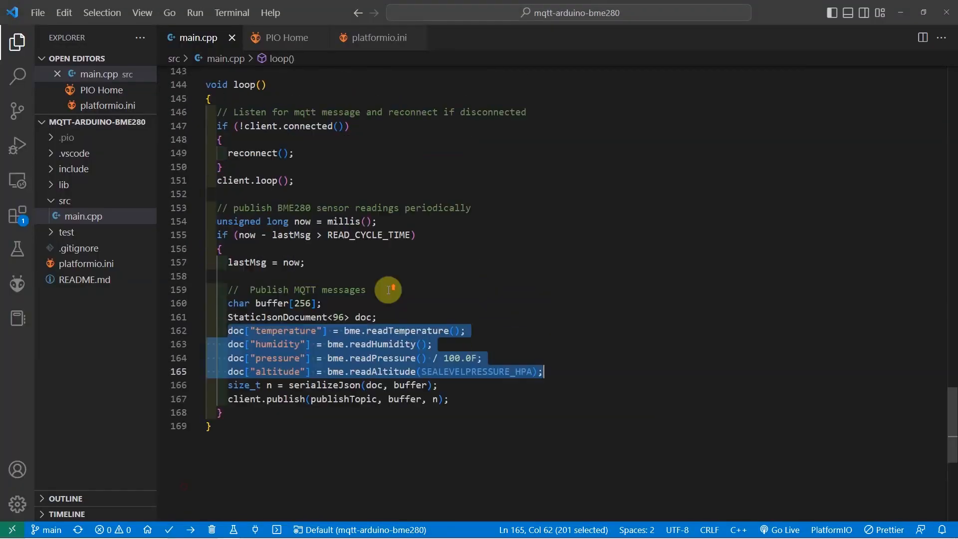
# - Highlight the READ_CYCLE_TIME publish interval constant in main.cpp
pyautogui.doubleClick(370, 235)
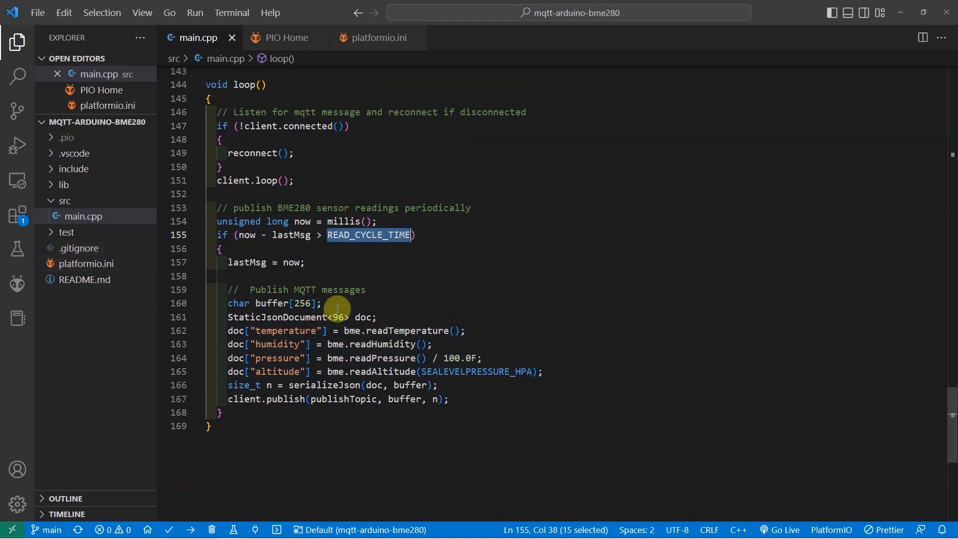
pyautogui.moveTo(345, 311)
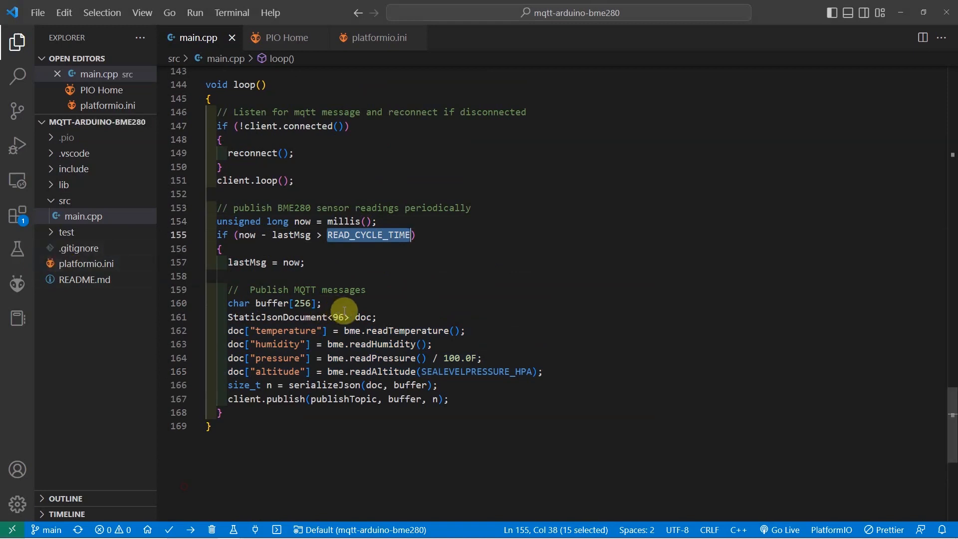
pyautogui.moveTo(353, 344)
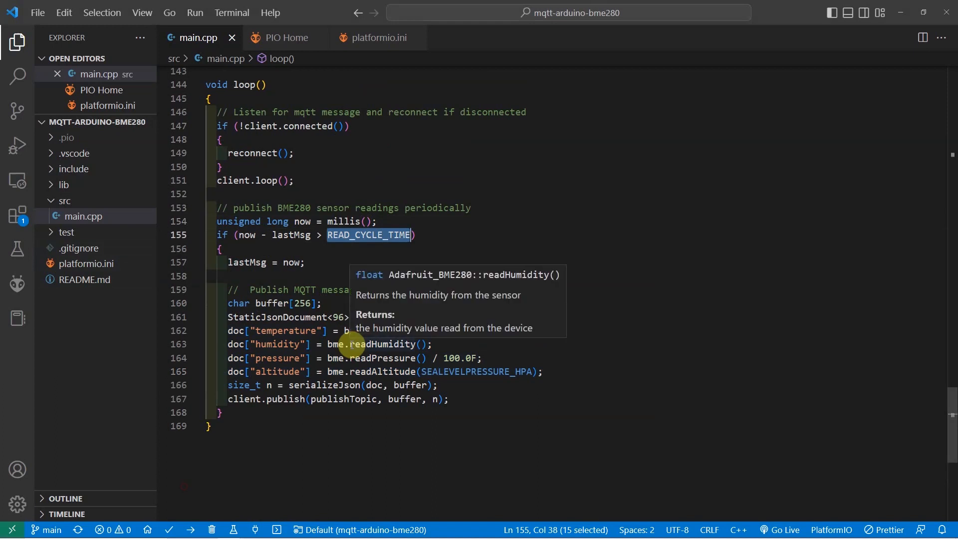